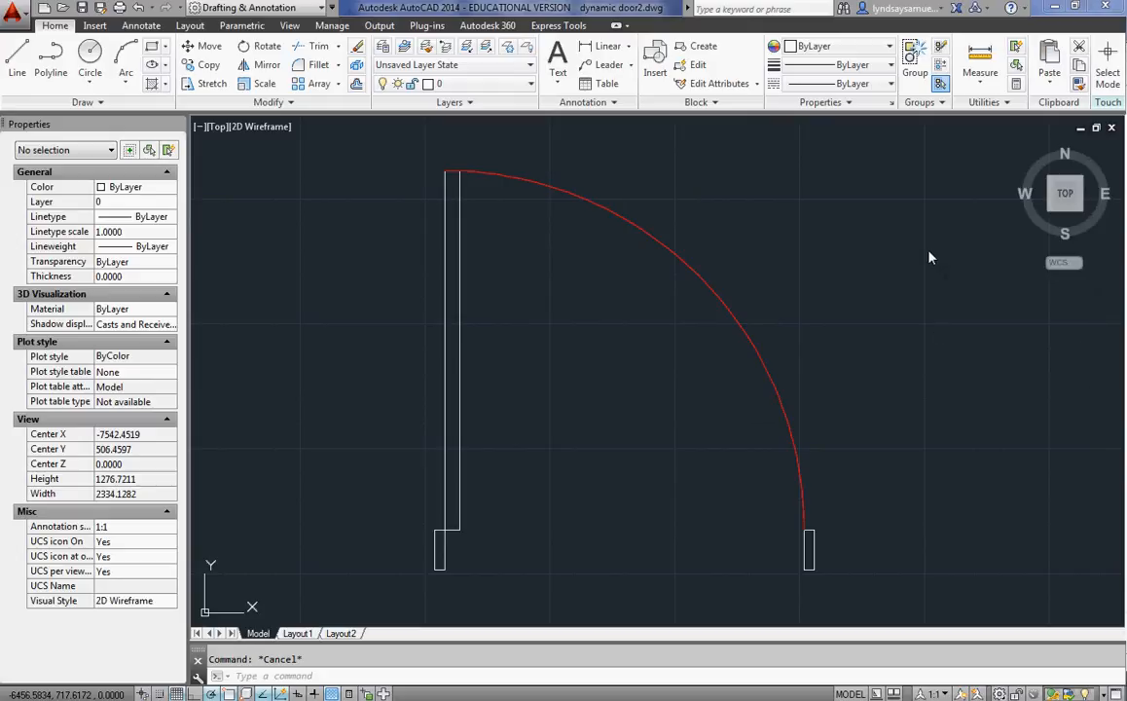
mouse_move(769, 244)
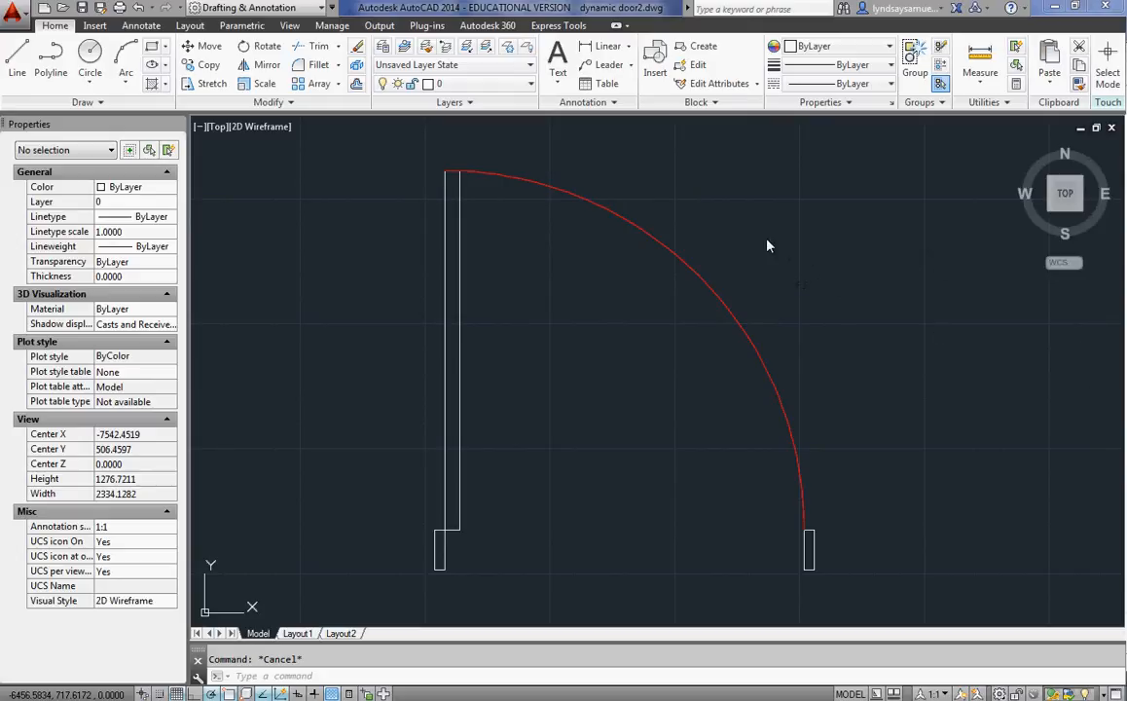
mouse_move(791, 253)
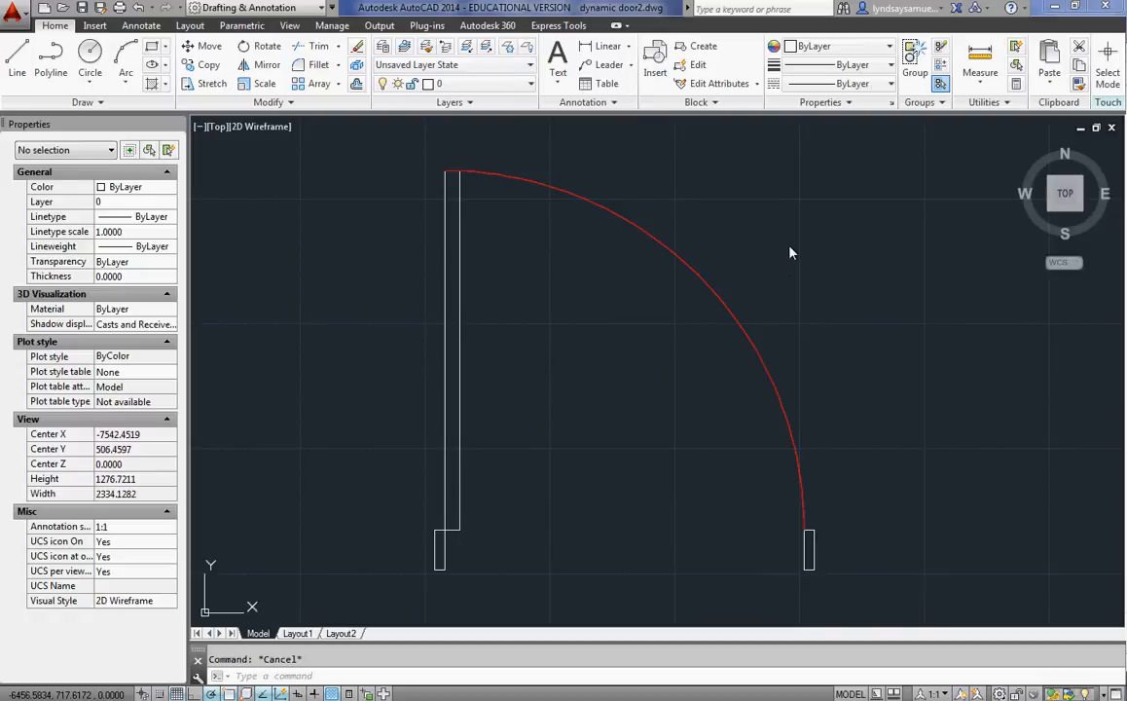
mouse_move(451, 307)
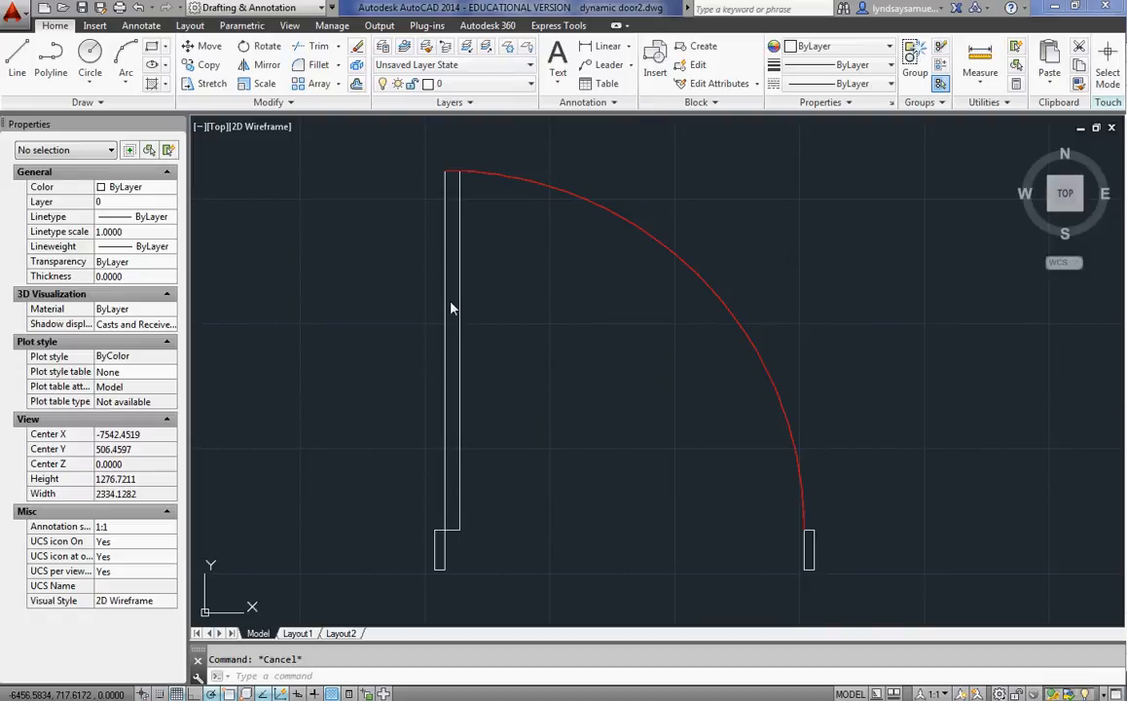
mouse_move(450, 557)
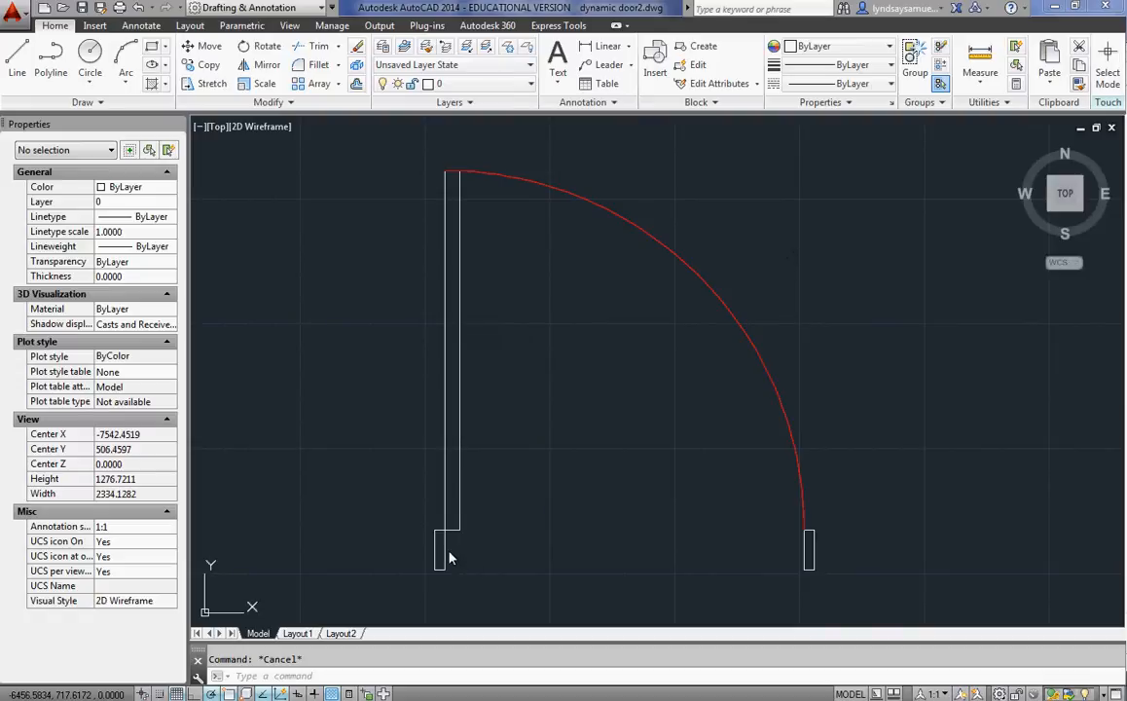
mouse_move(449, 548)
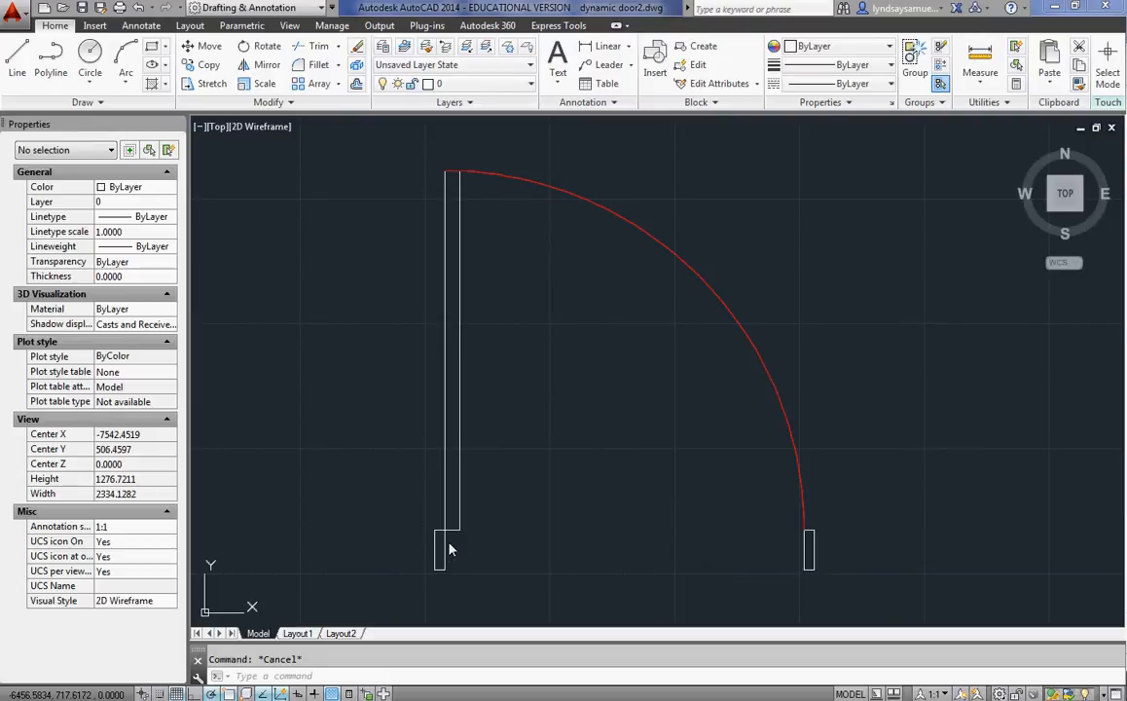
mouse_move(432, 581)
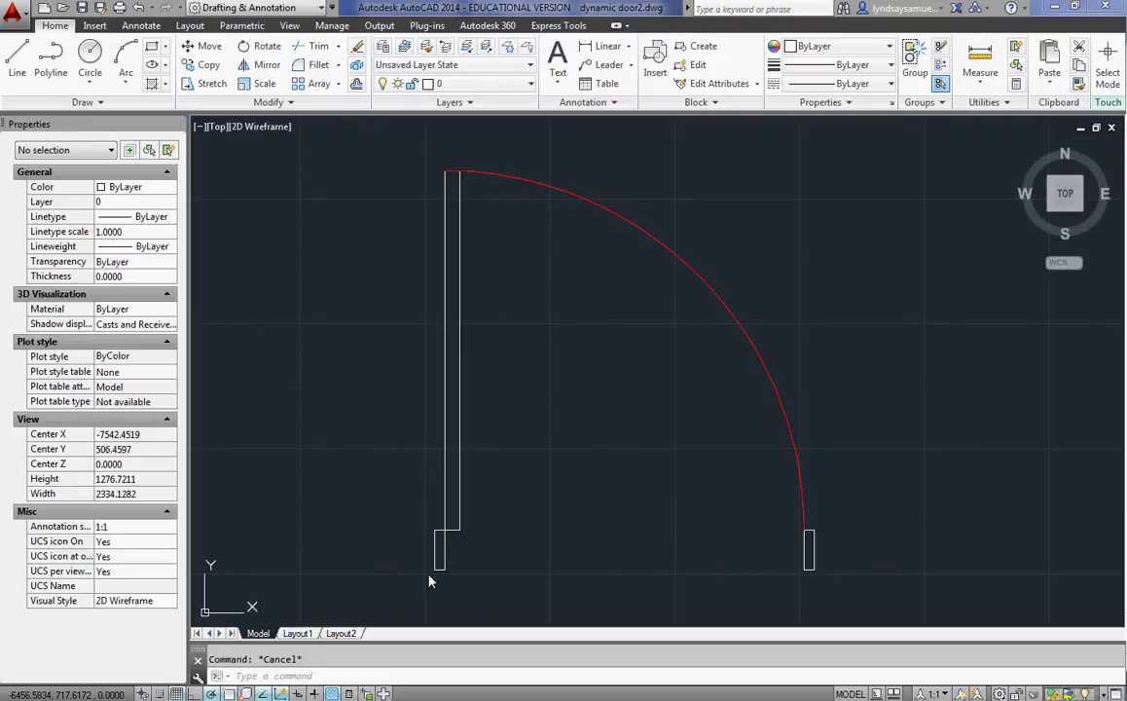
mouse_move(703, 287)
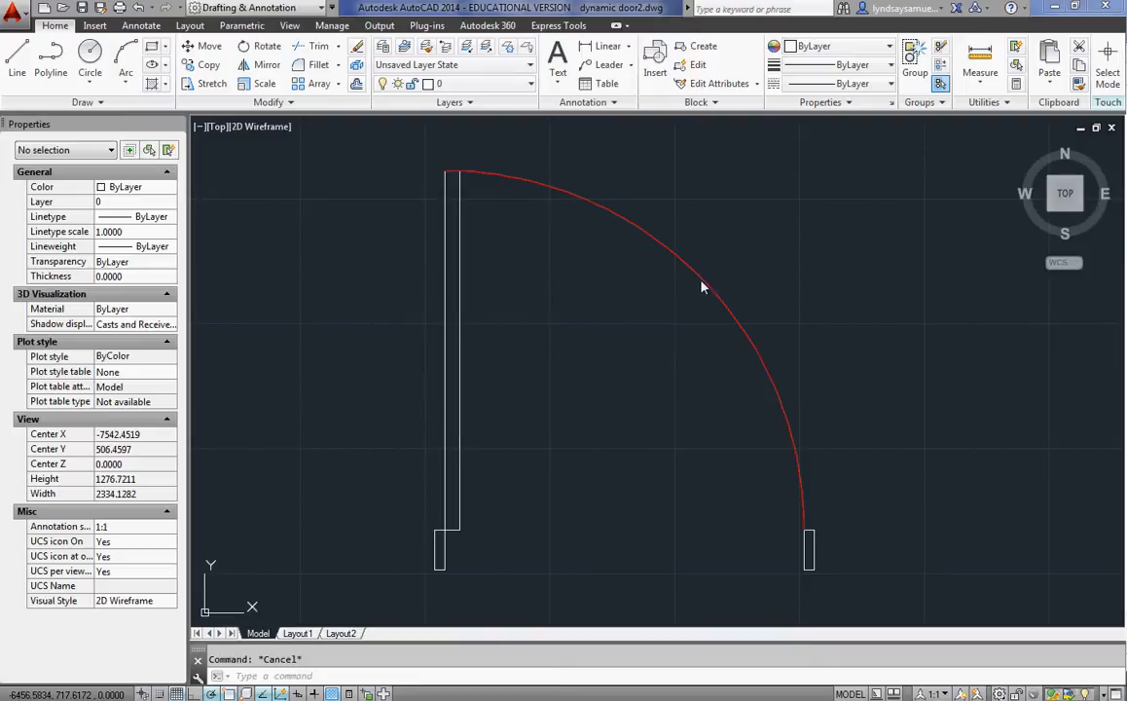
mouse_move(763, 518)
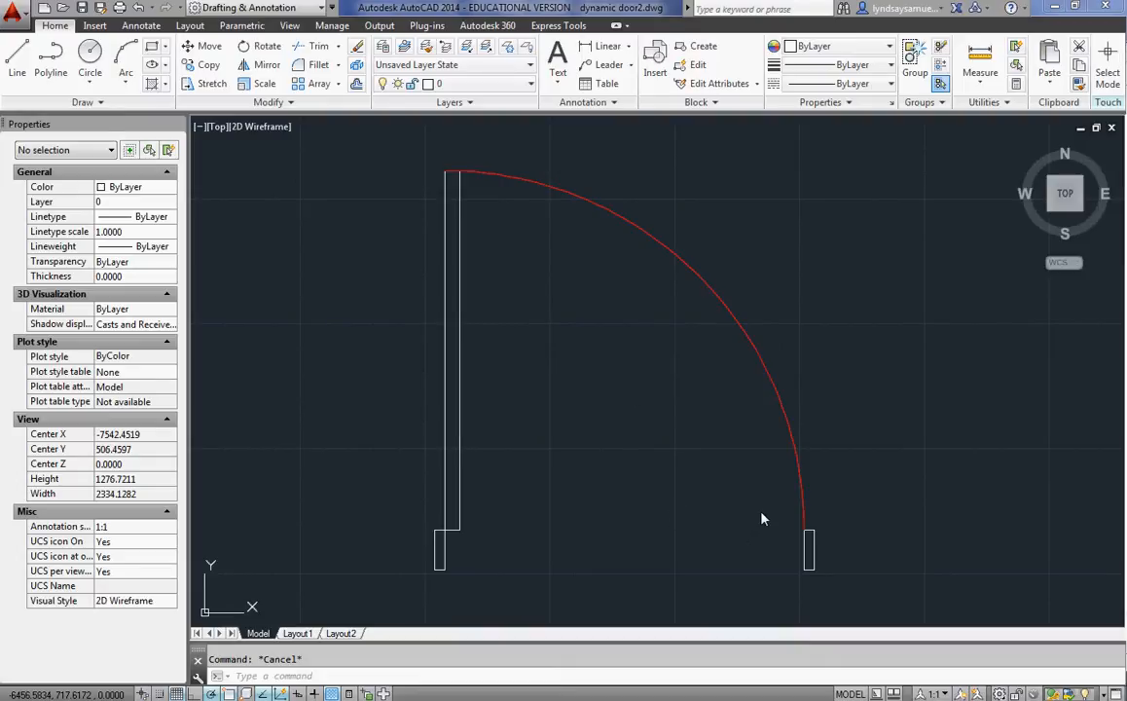
mouse_move(675, 392)
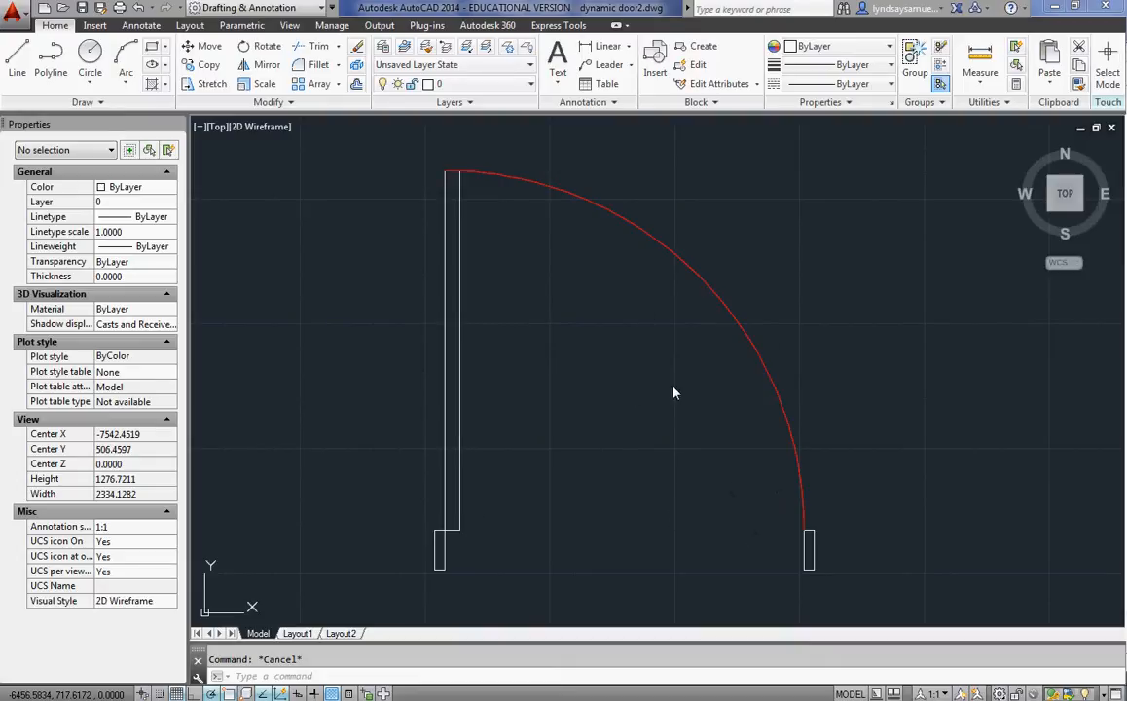
mouse_move(613, 396)
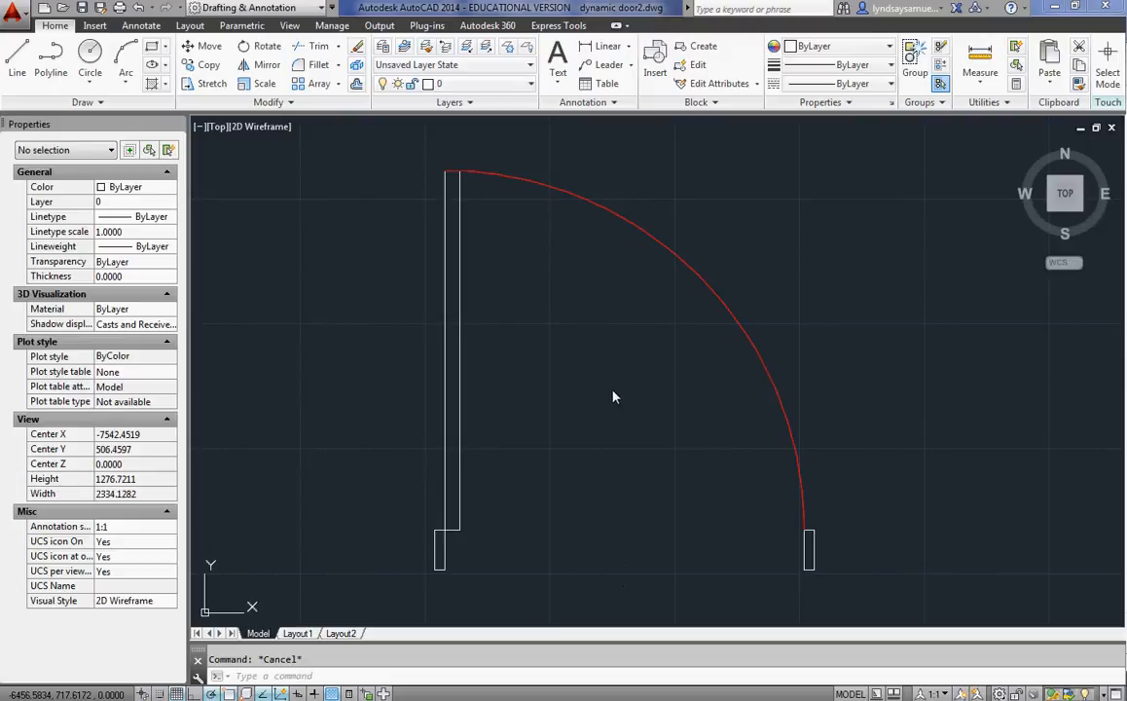
mouse_move(702, 416)
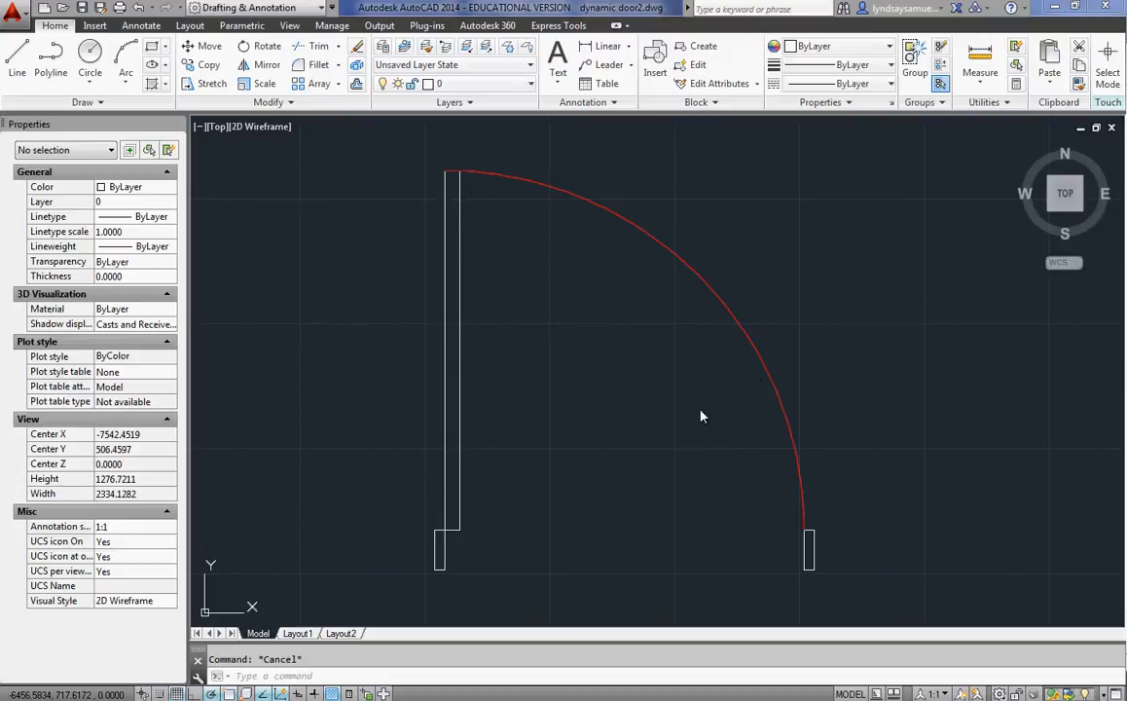
mouse_move(460, 268)
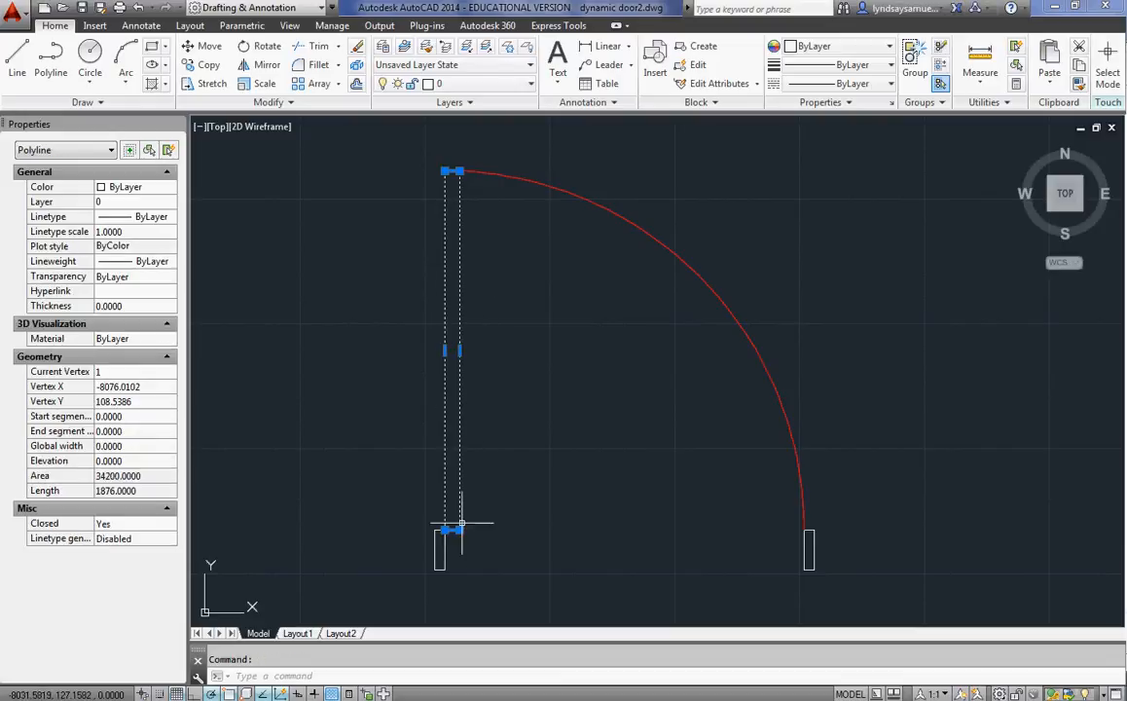
mouse_move(501, 238)
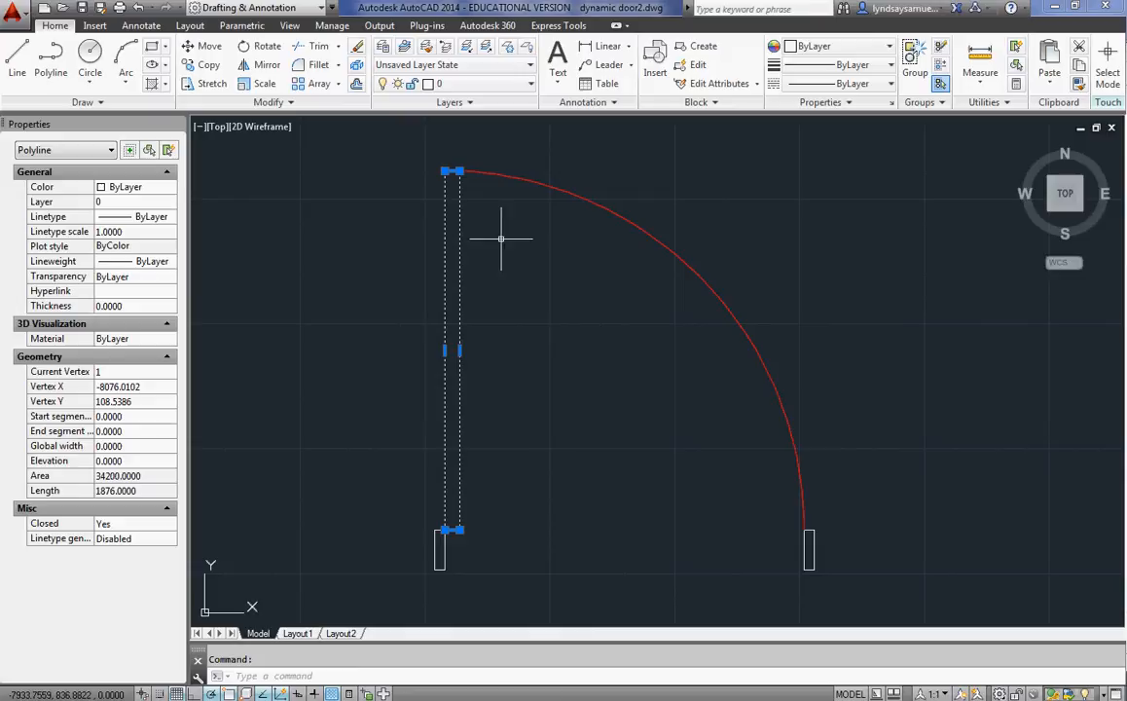
Step: Clear the current selection and start a new block definition named door
key(Escape)
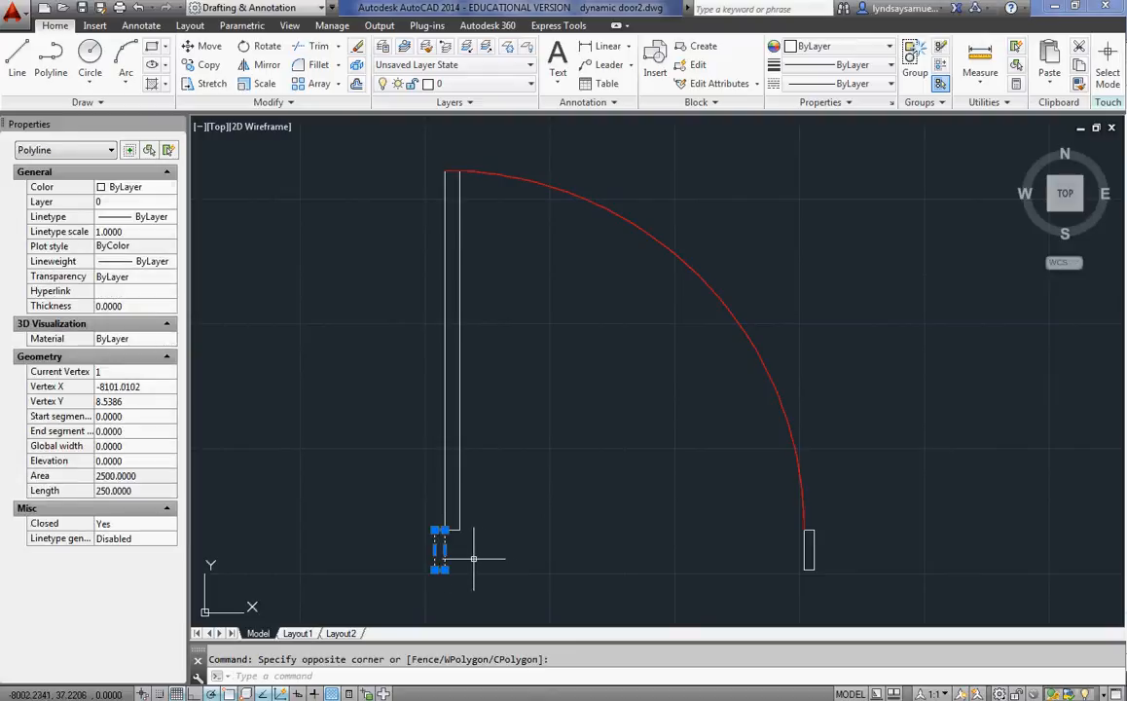
mouse_move(506, 535)
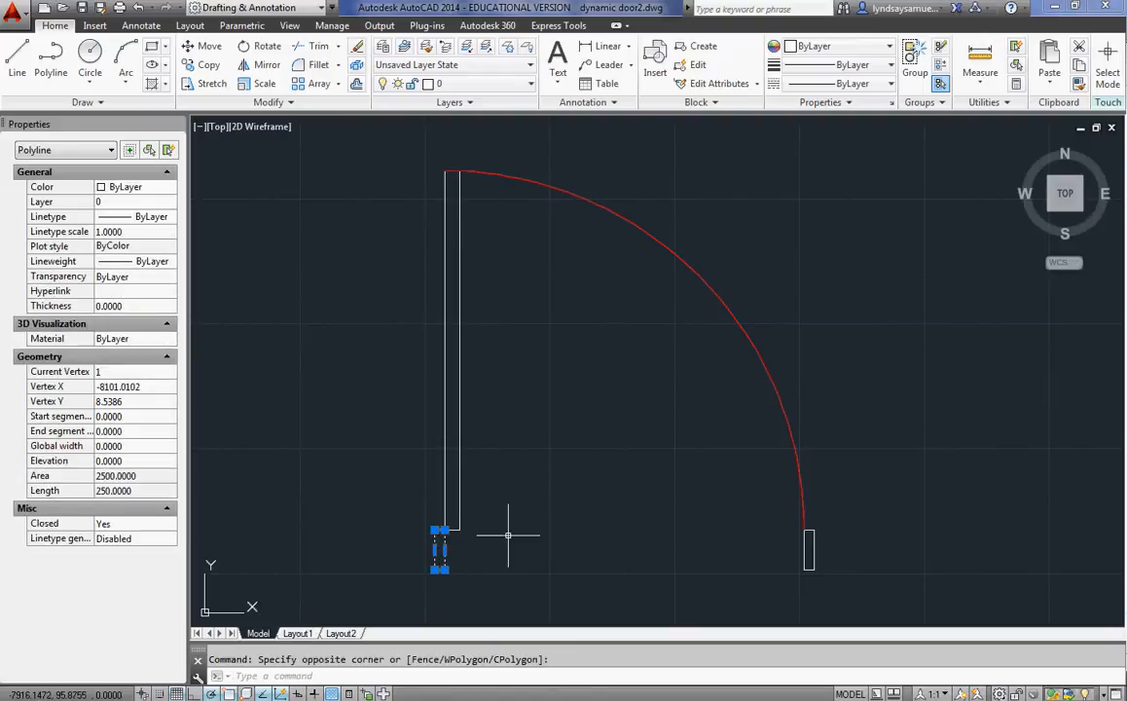
mouse_move(584, 516)
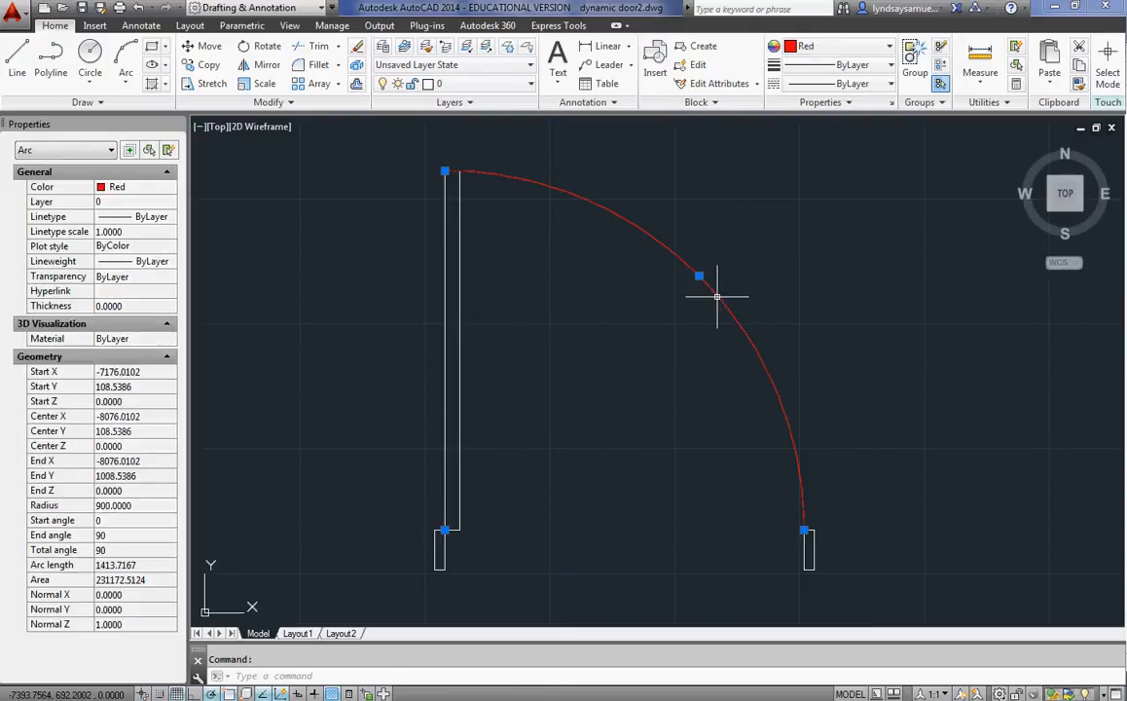
mouse_move(465, 510)
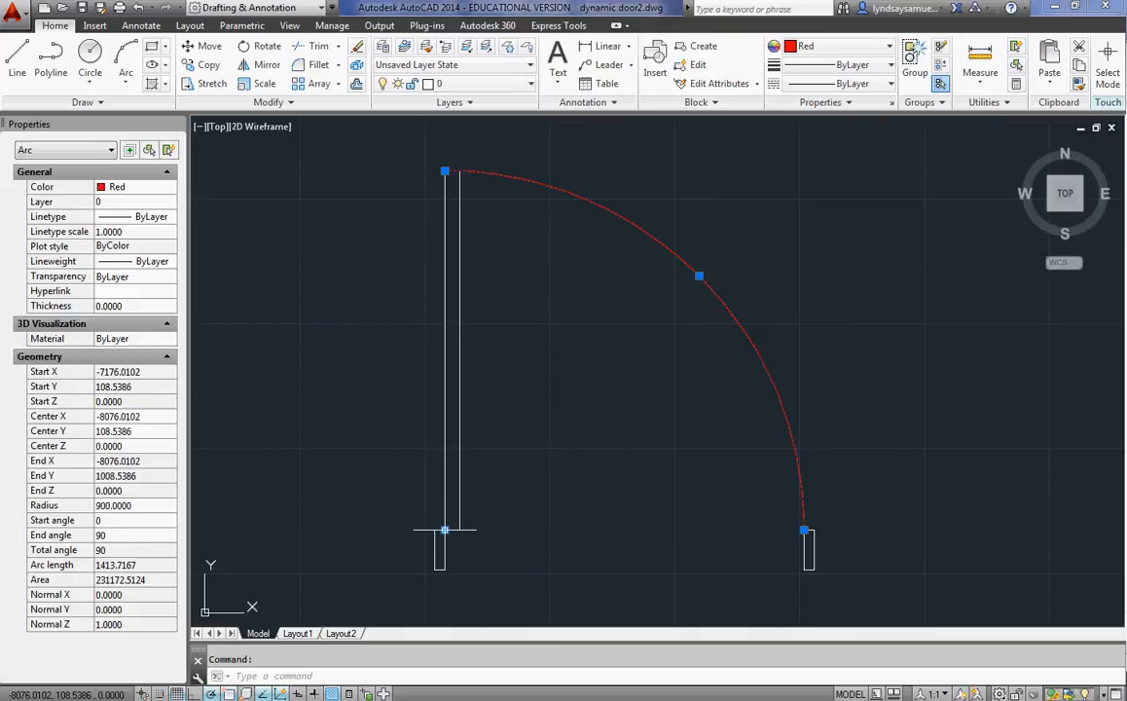
click(803, 531)
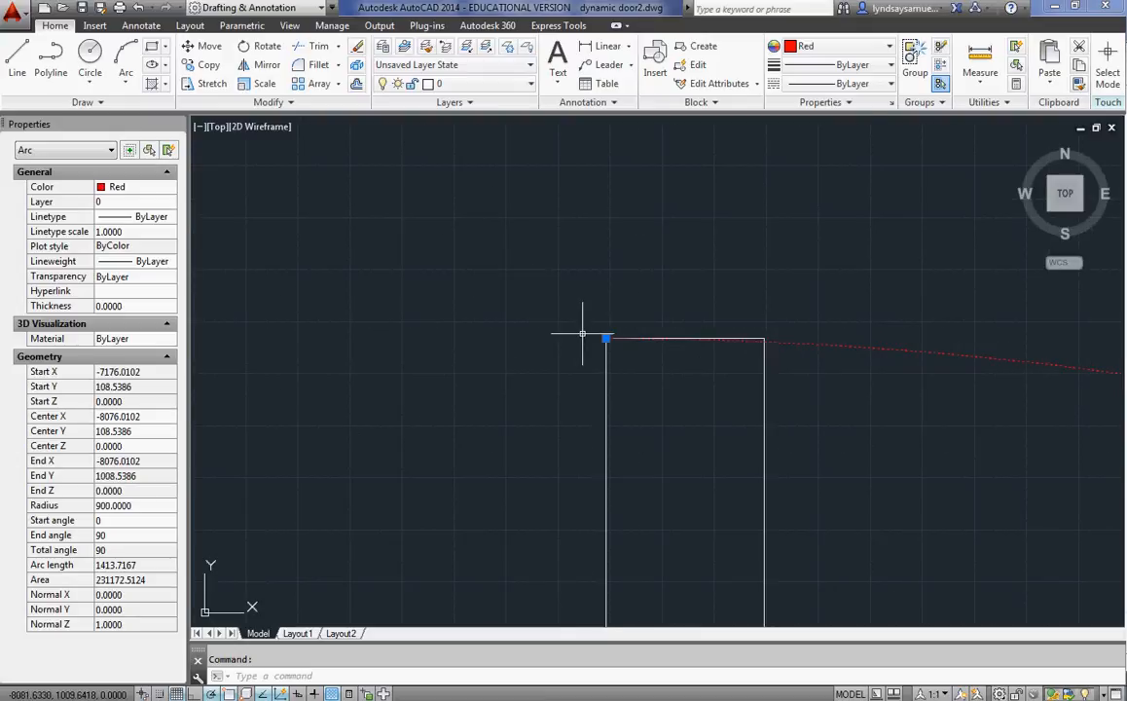
mouse_move(751, 341)
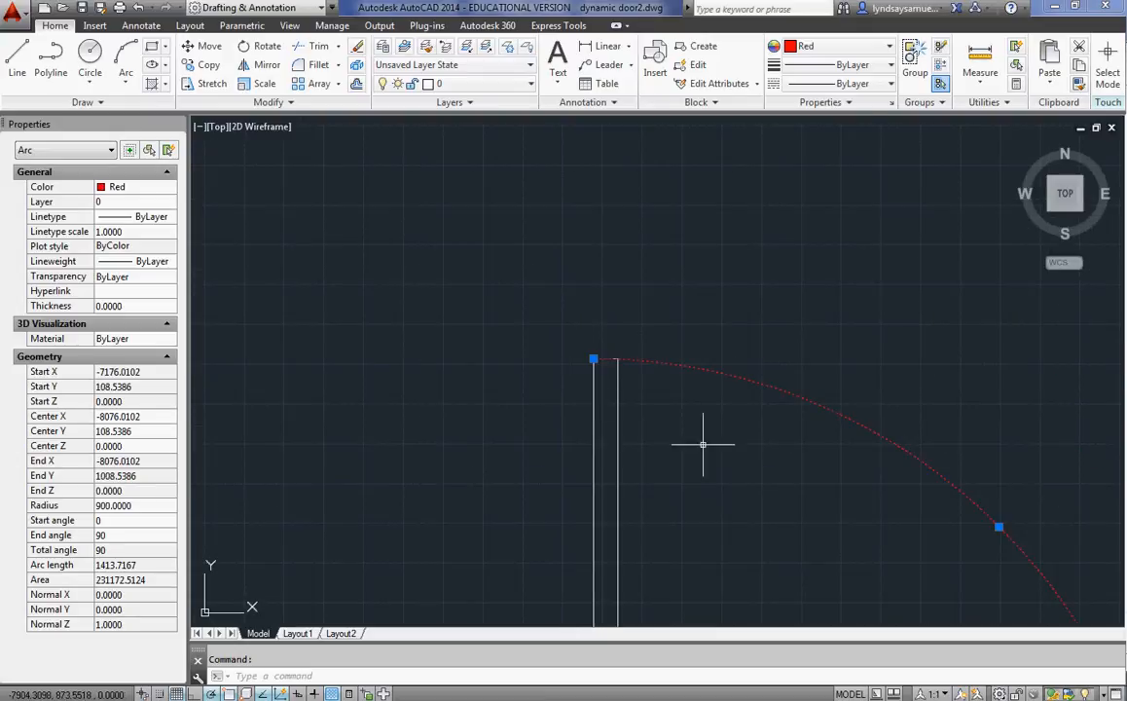
key(Escape)
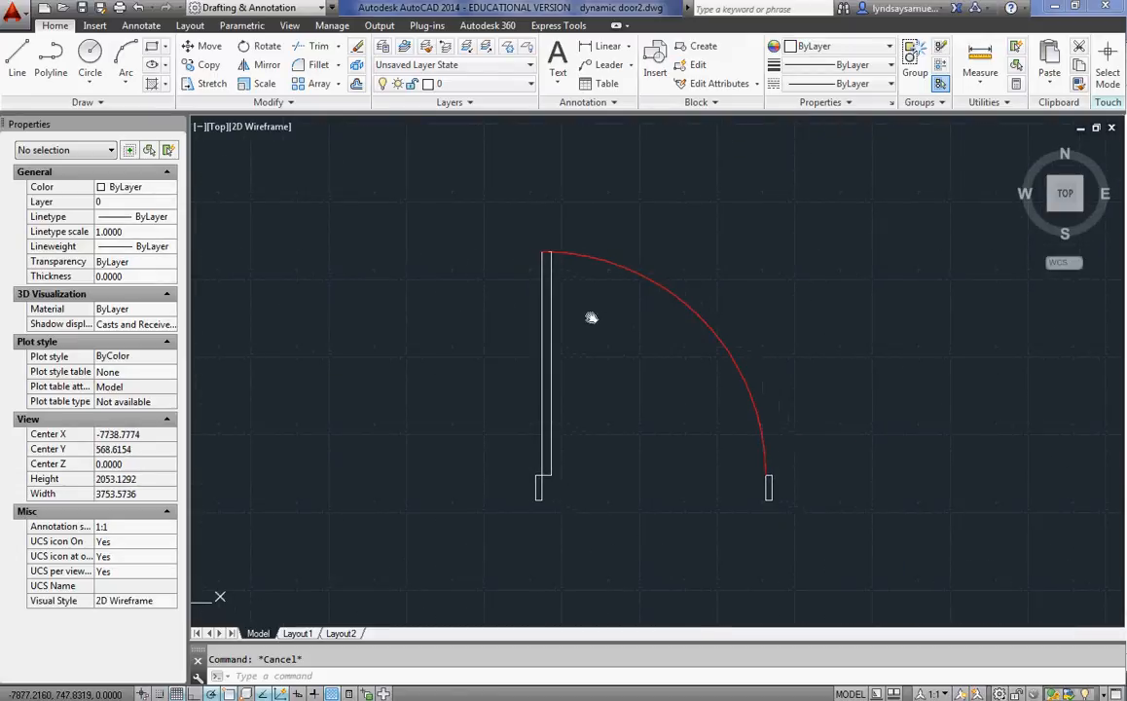
click(94, 25)
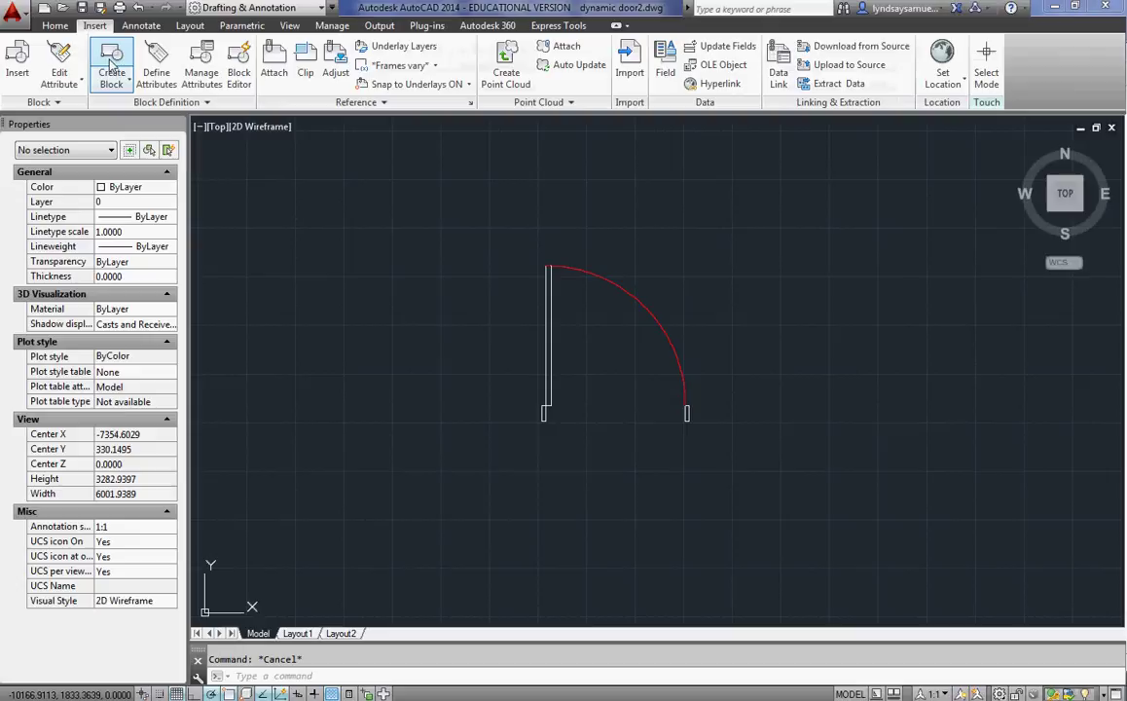
click(111, 65)
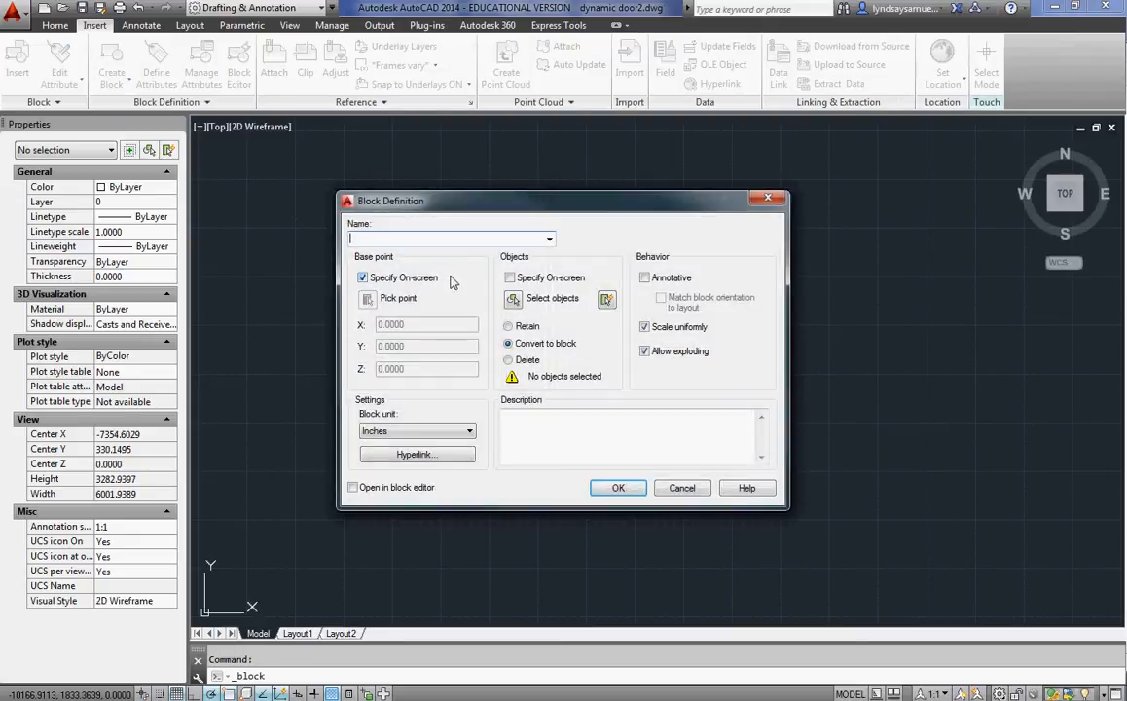
text(door)
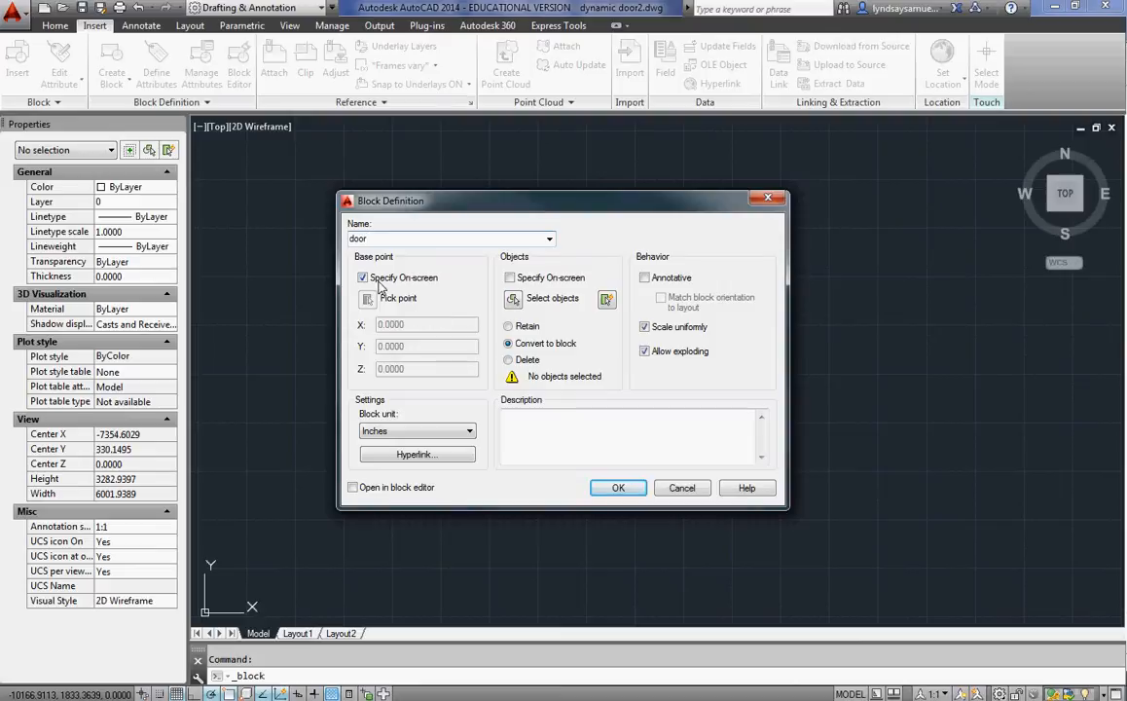
mouse_move(380, 298)
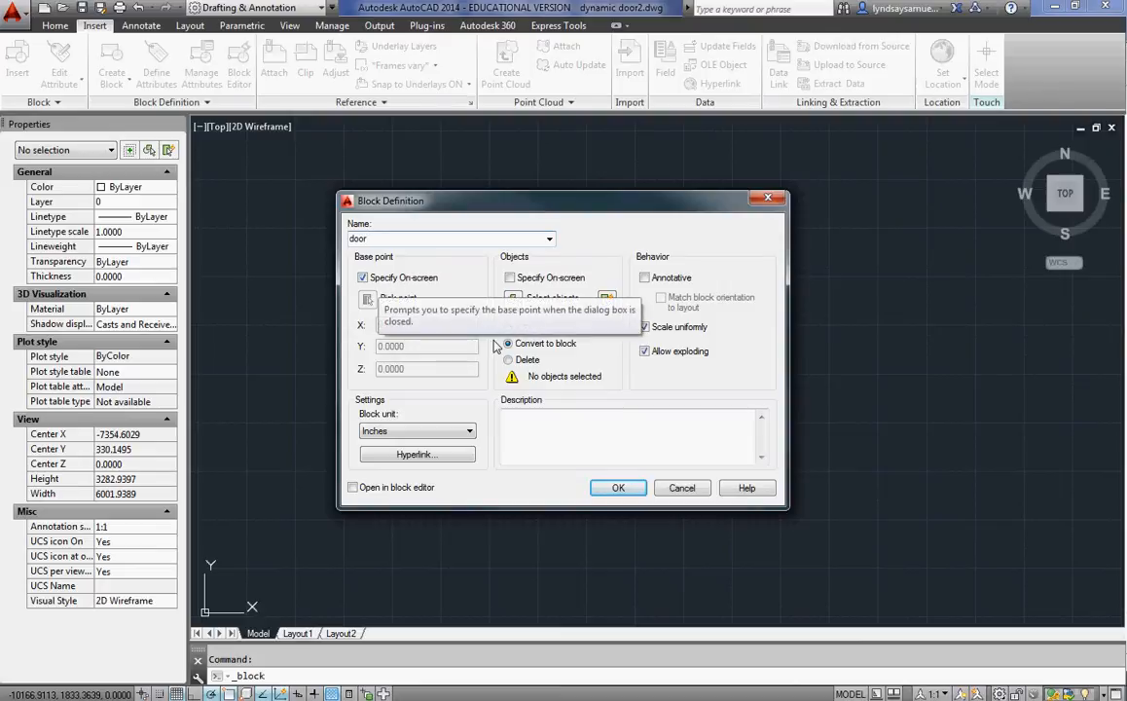
mouse_move(536, 358)
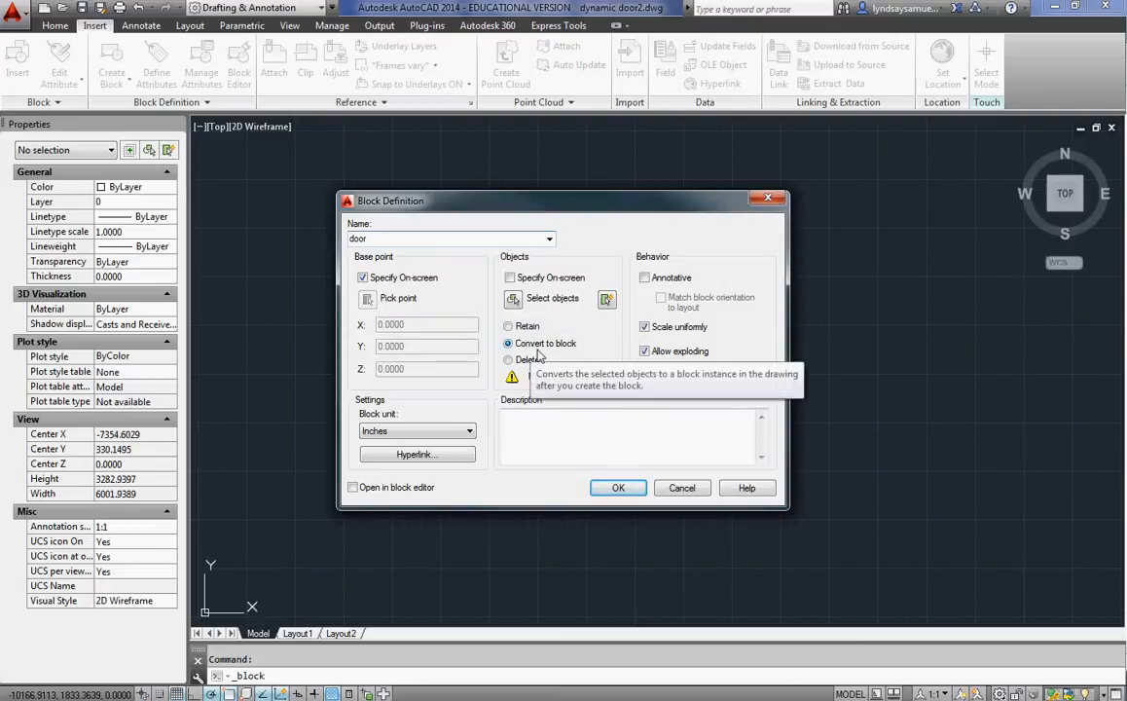
mouse_move(663, 357)
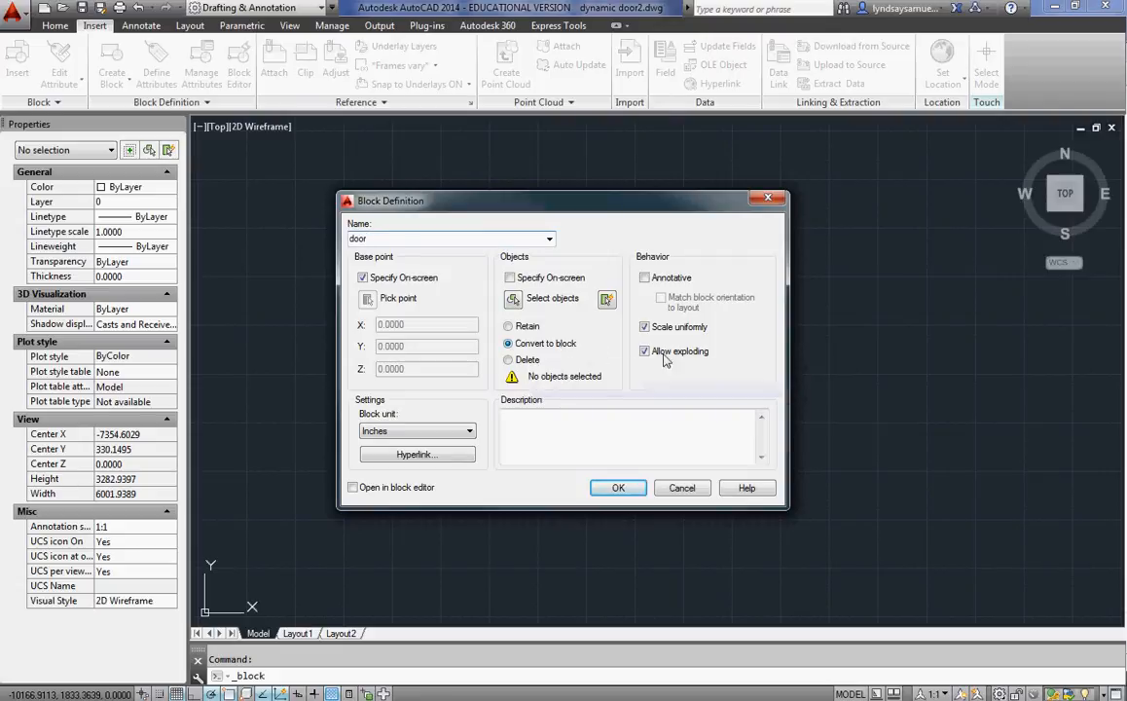
Step: Set block units to millimetres and create the door block from the four door objects
click(468, 431)
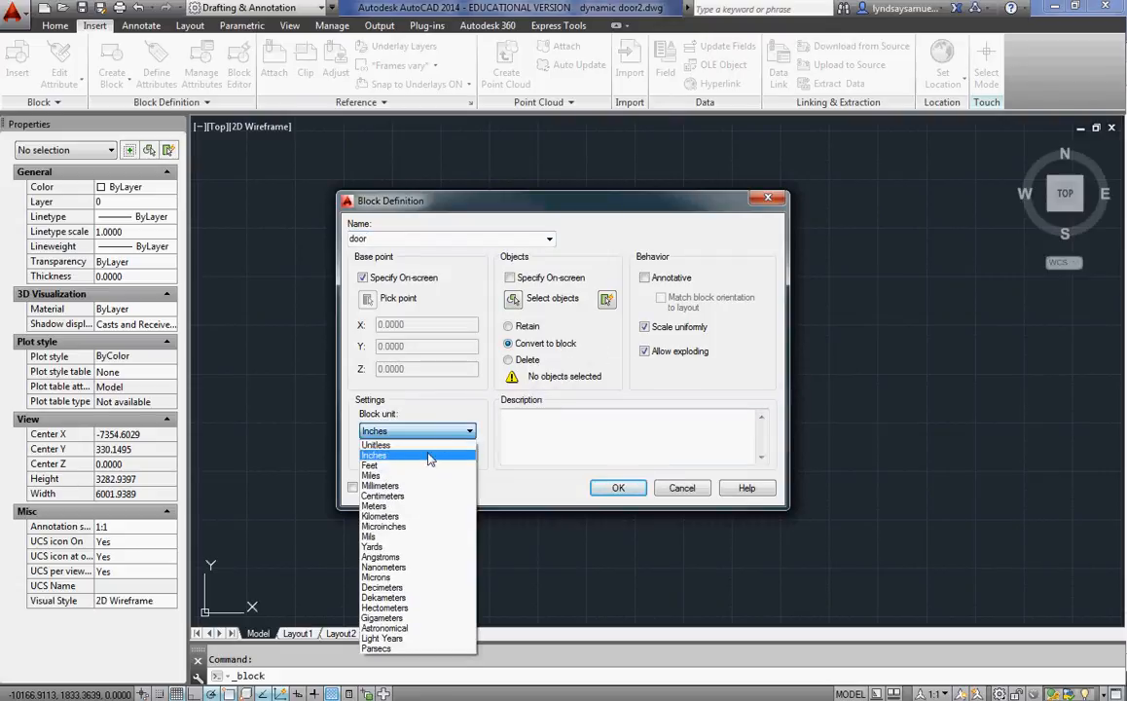
click(380, 485)
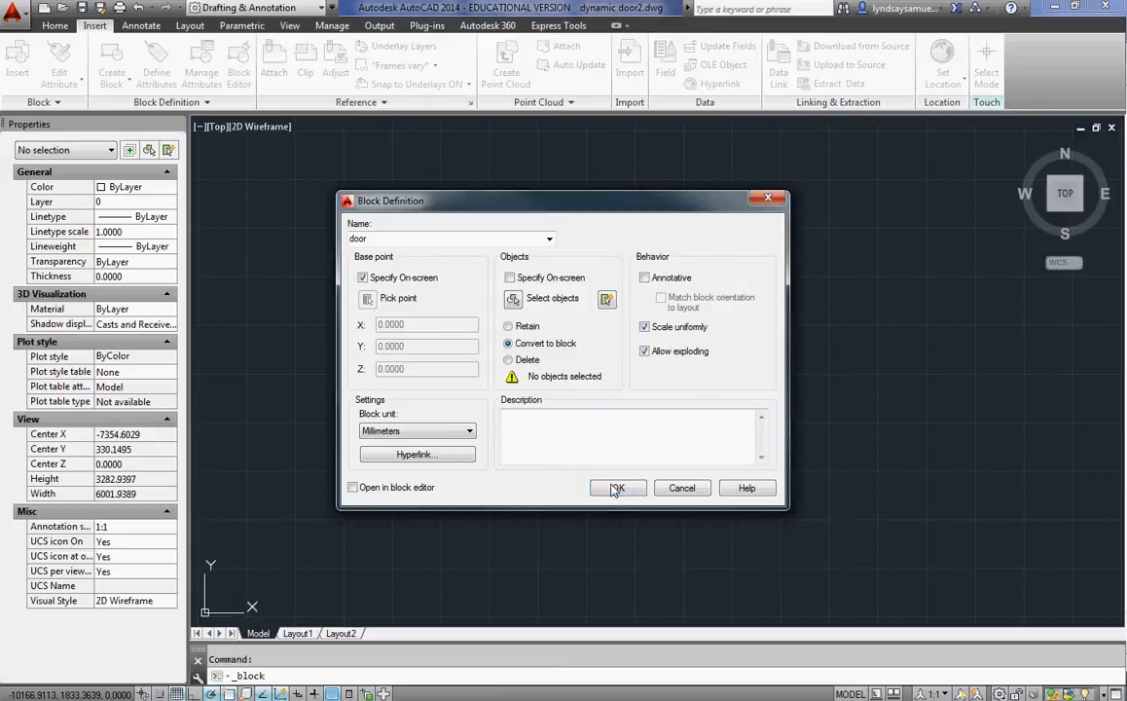
click(618, 488)
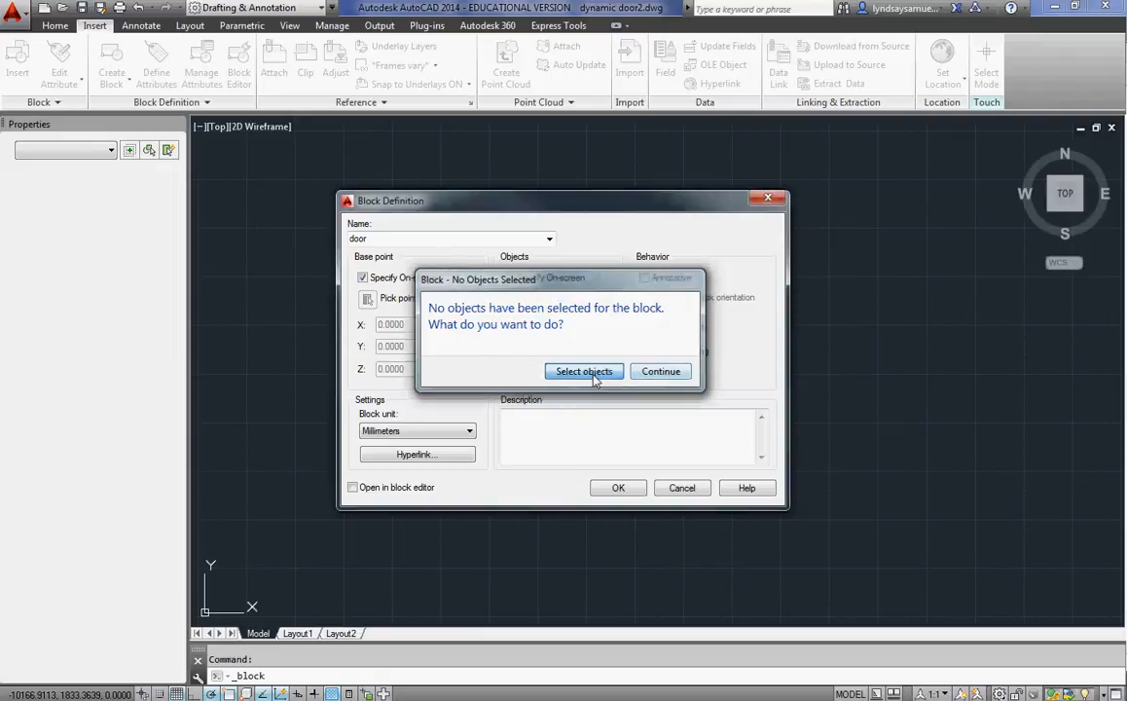
click(583, 371)
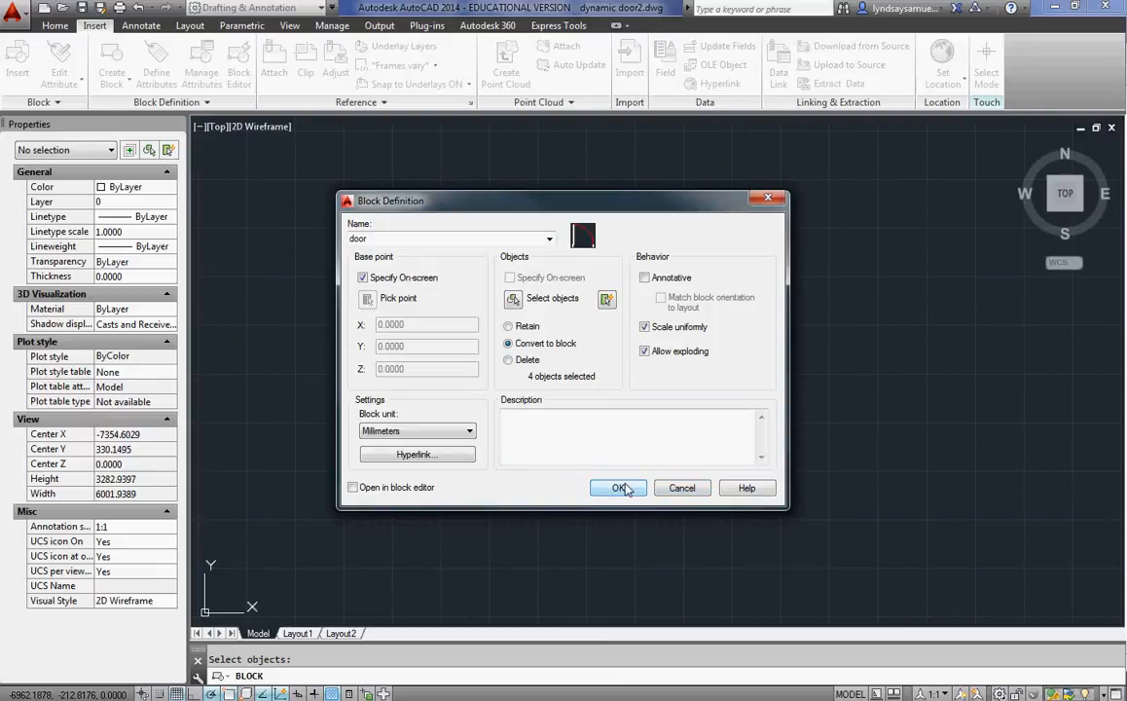
click(620, 488)
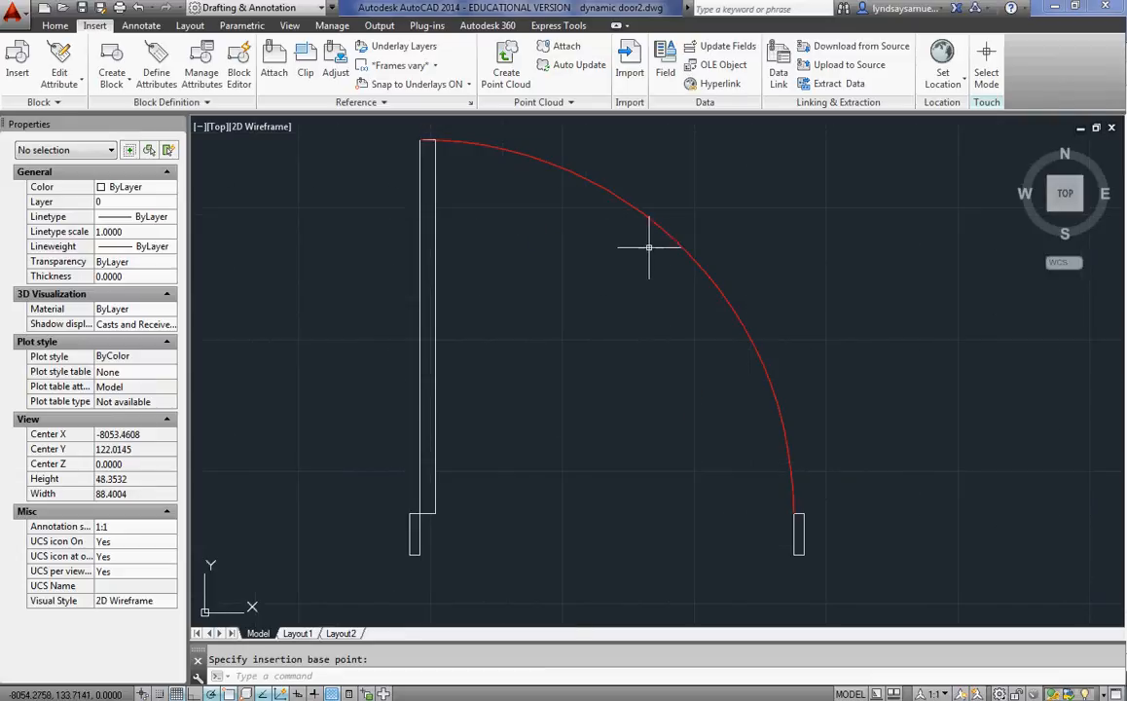
Step: Select the door block and open its definition in the Block Editor
click(418, 513)
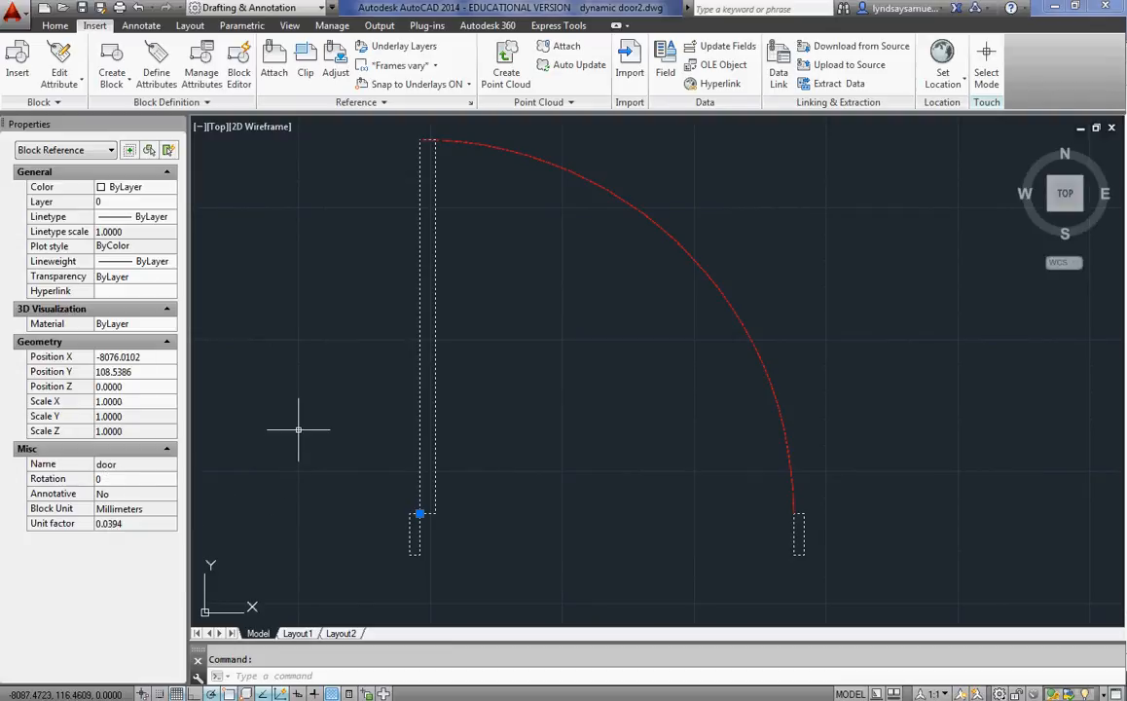
key(Escape)
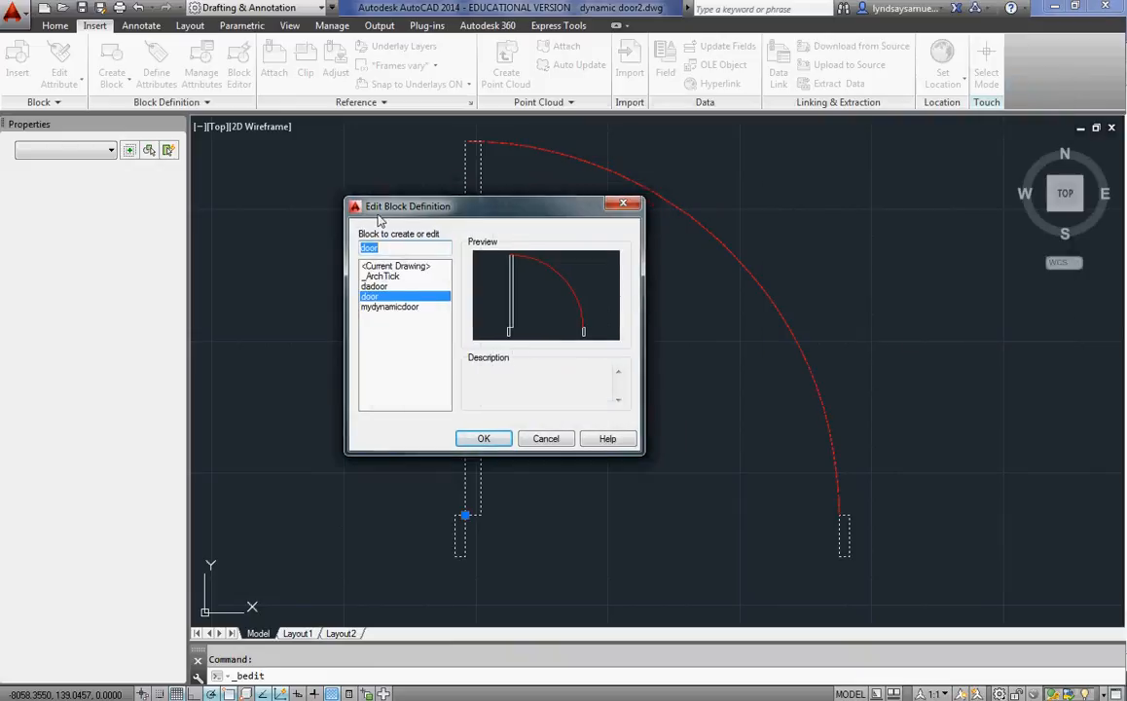
mouse_move(390, 296)
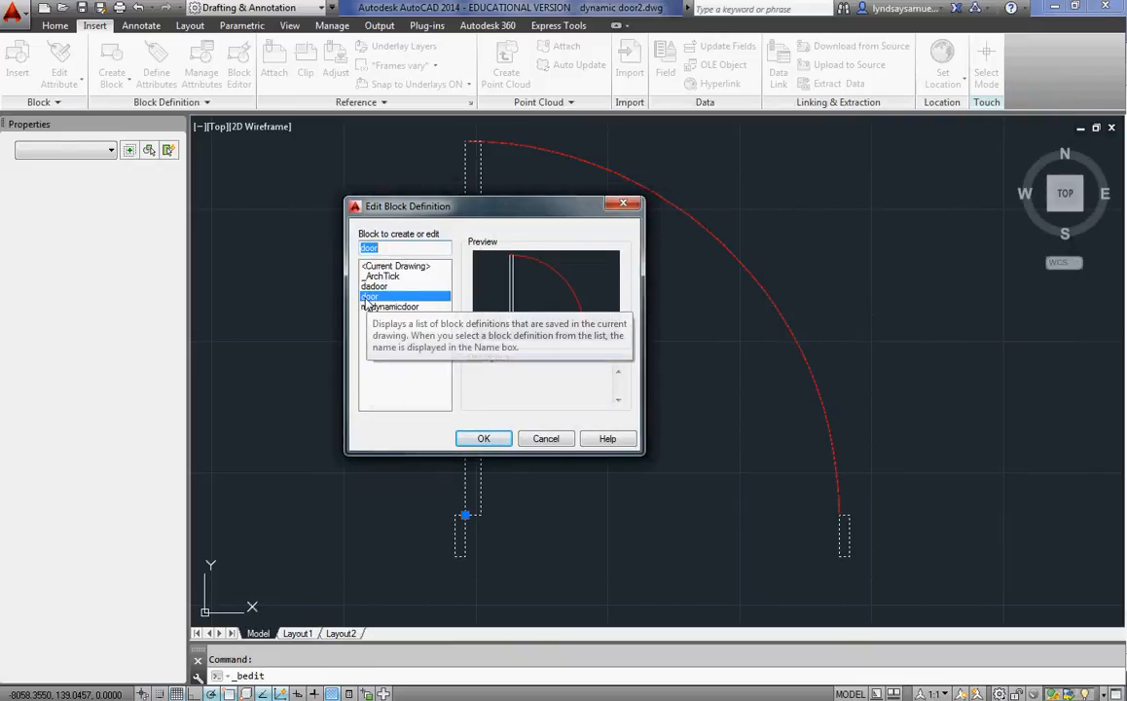
click(483, 438)
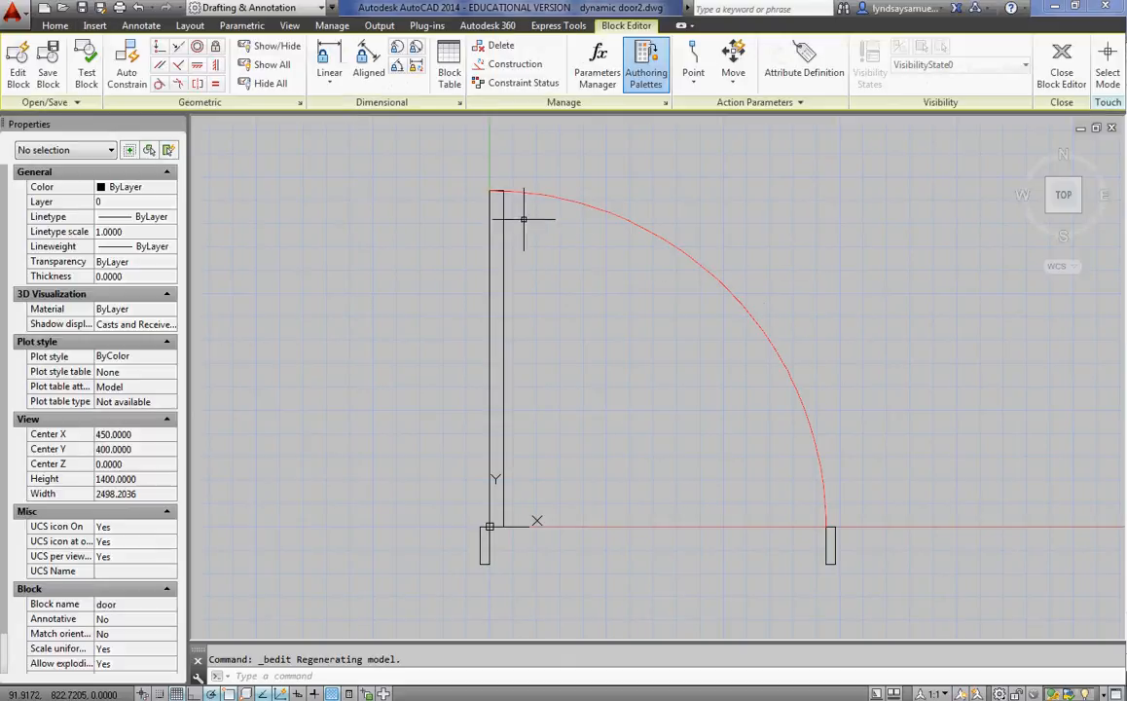
mouse_move(846, 288)
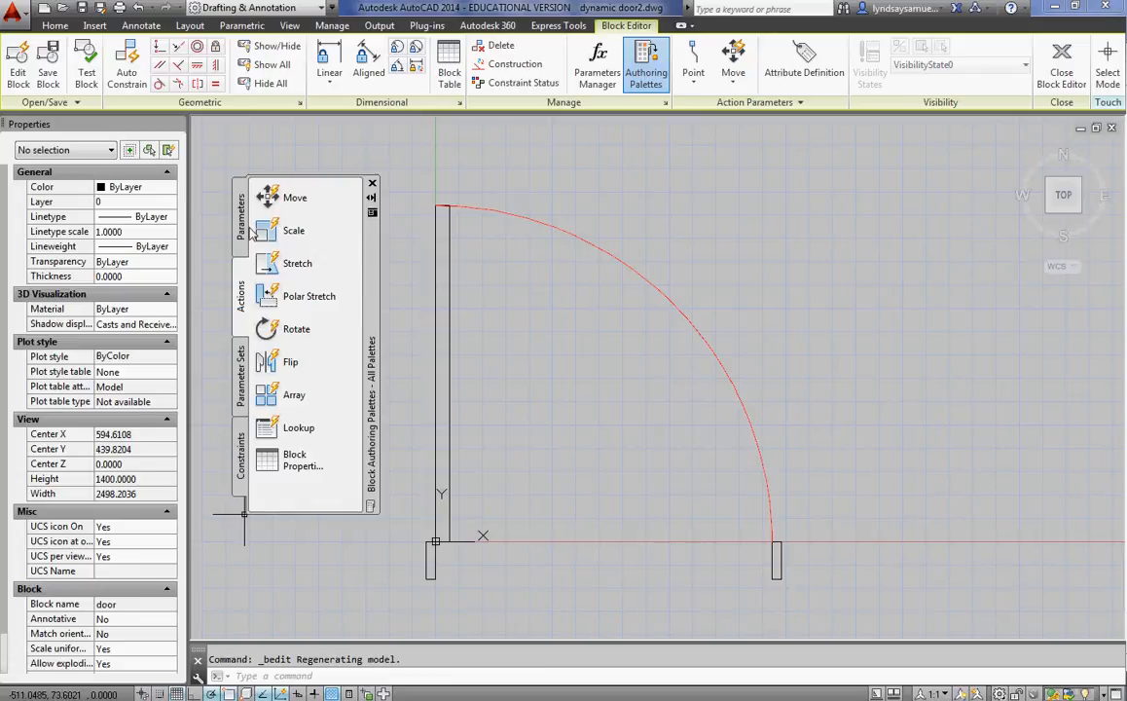
mouse_move(241, 232)
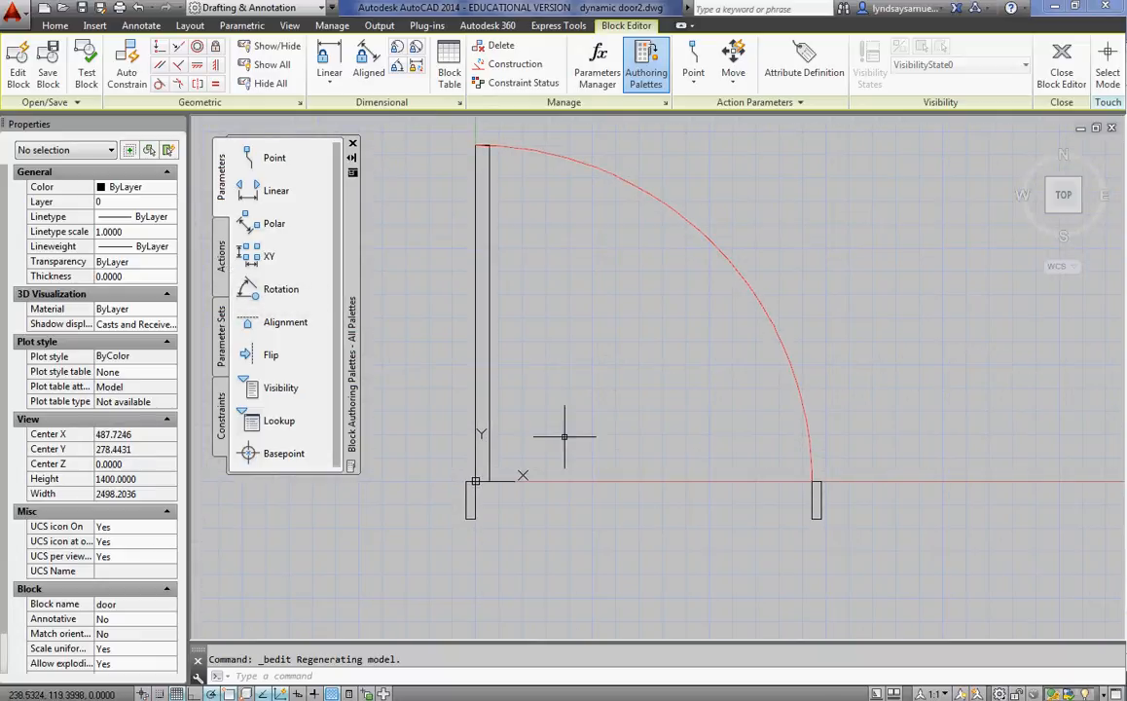
mouse_move(435, 509)
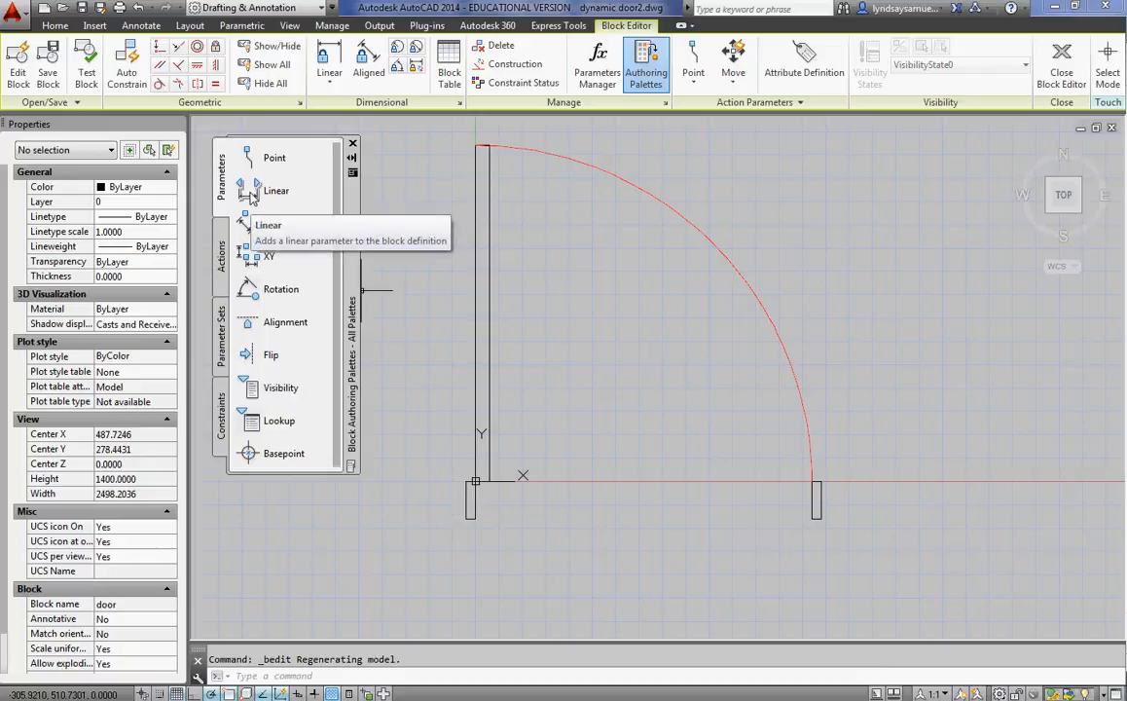
Step: Add linear parameter Distance1 from the hinge corner to the far jamb
click(276, 190)
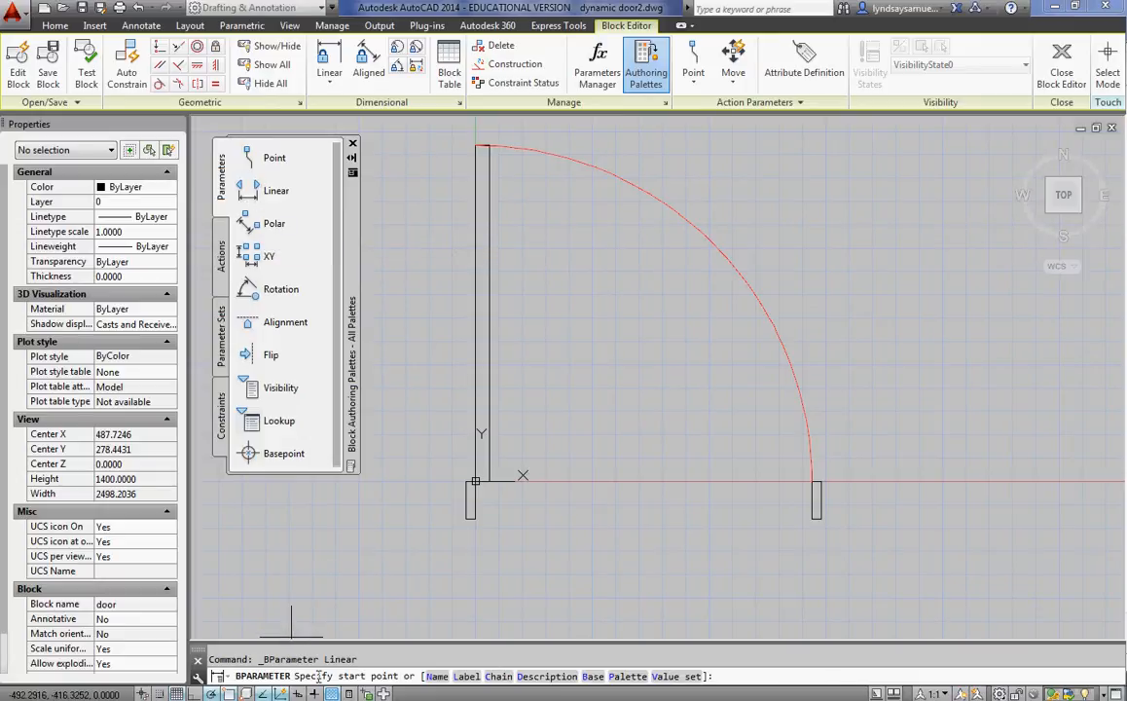
mouse_move(426, 593)
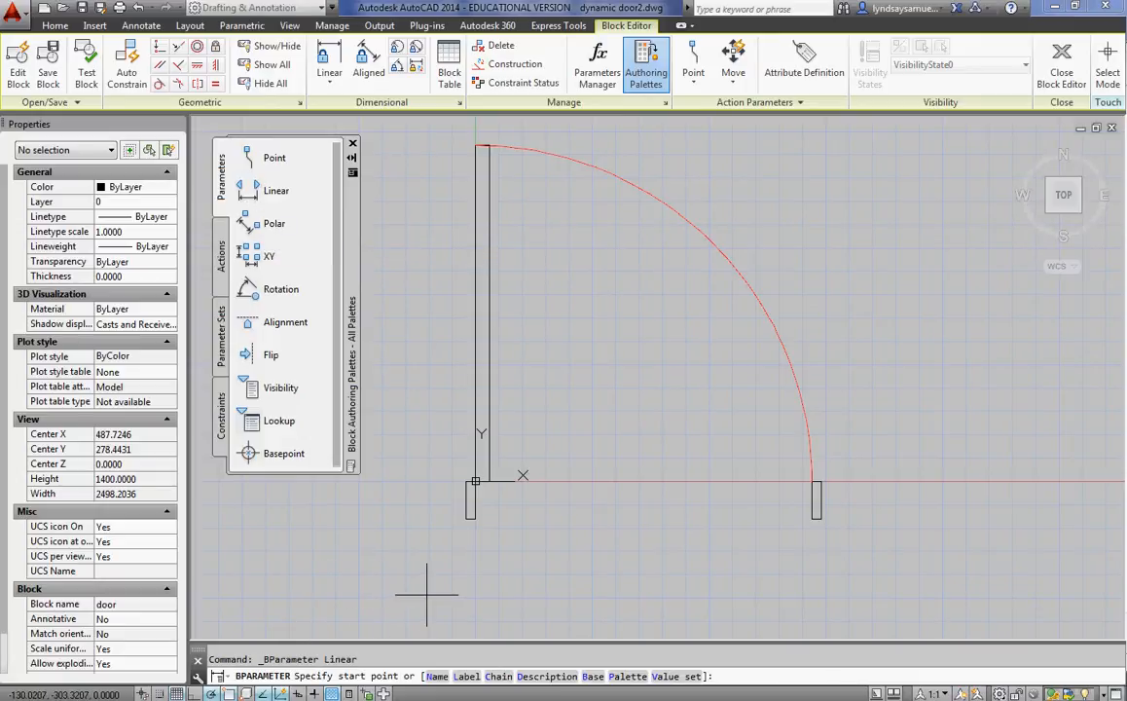
mouse_move(412, 564)
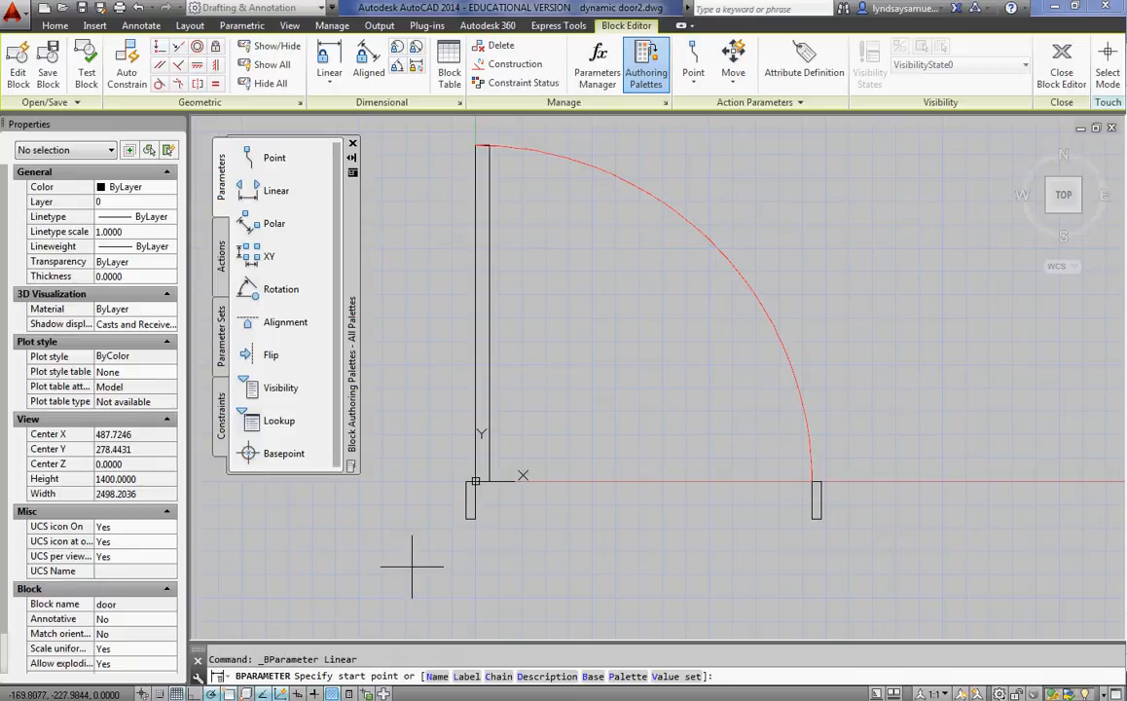
mouse_move(472, 482)
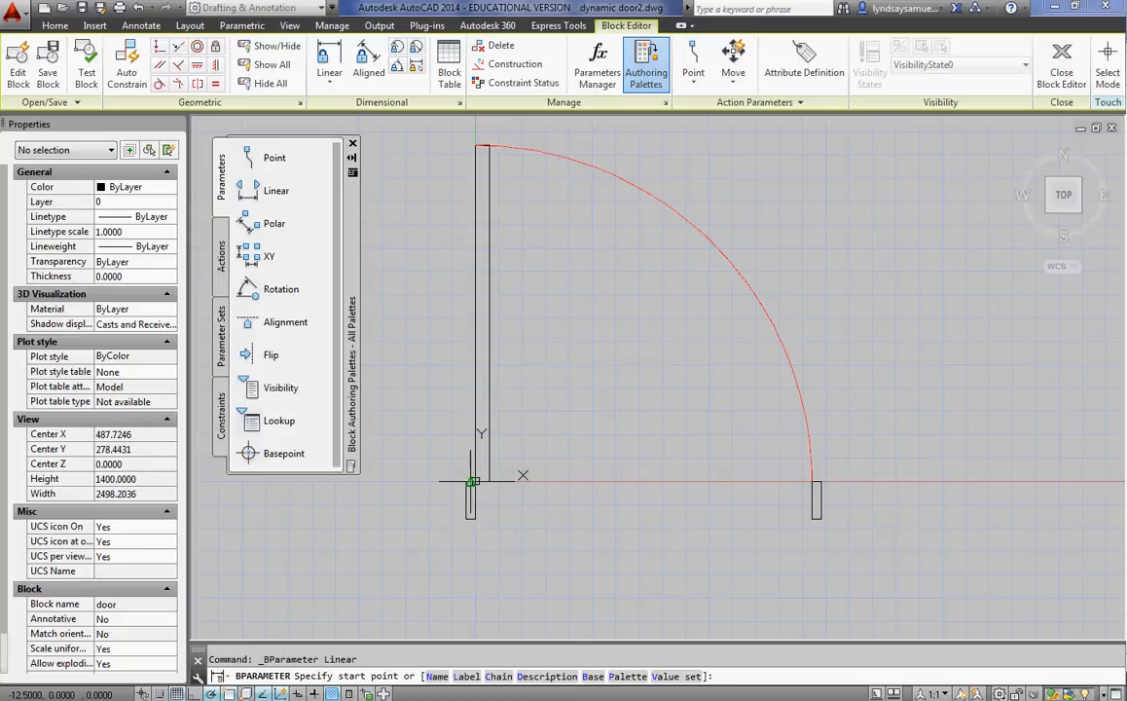
click(472, 481)
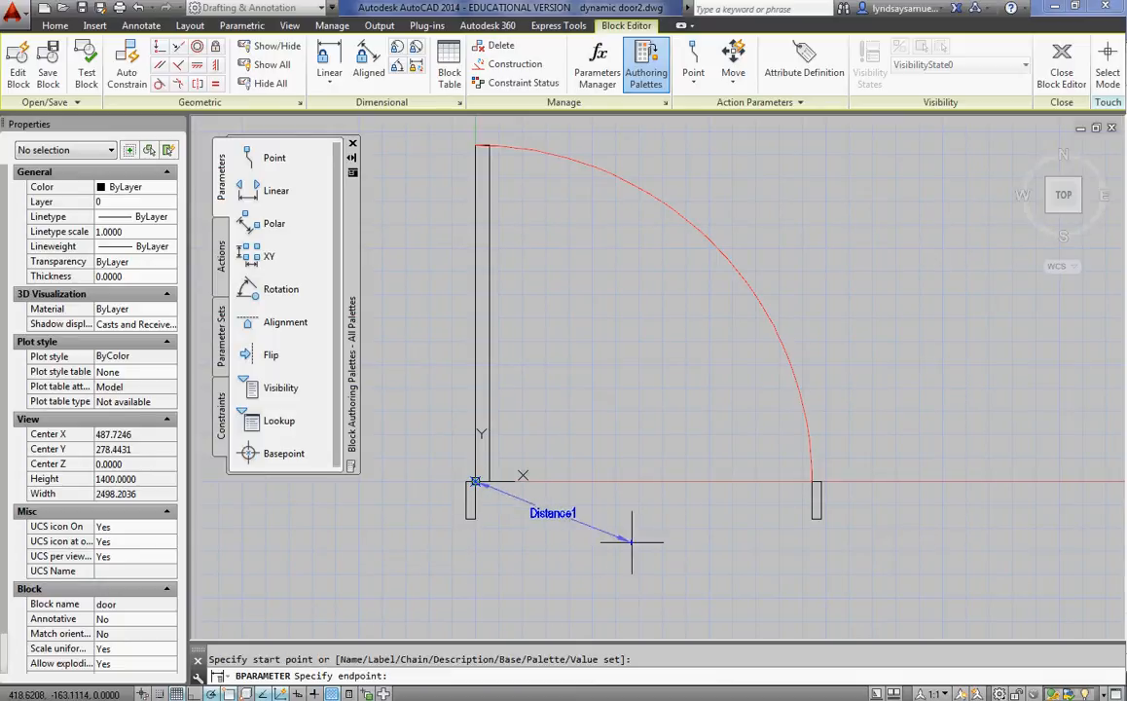
click(812, 481)
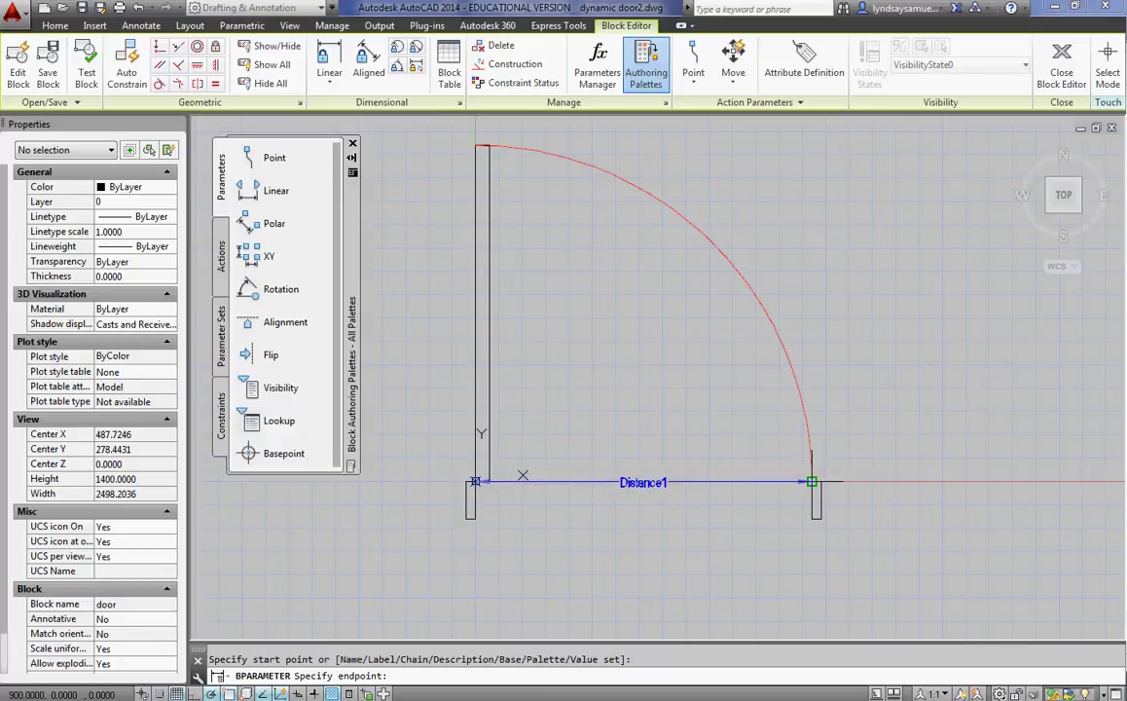
click(812, 481)
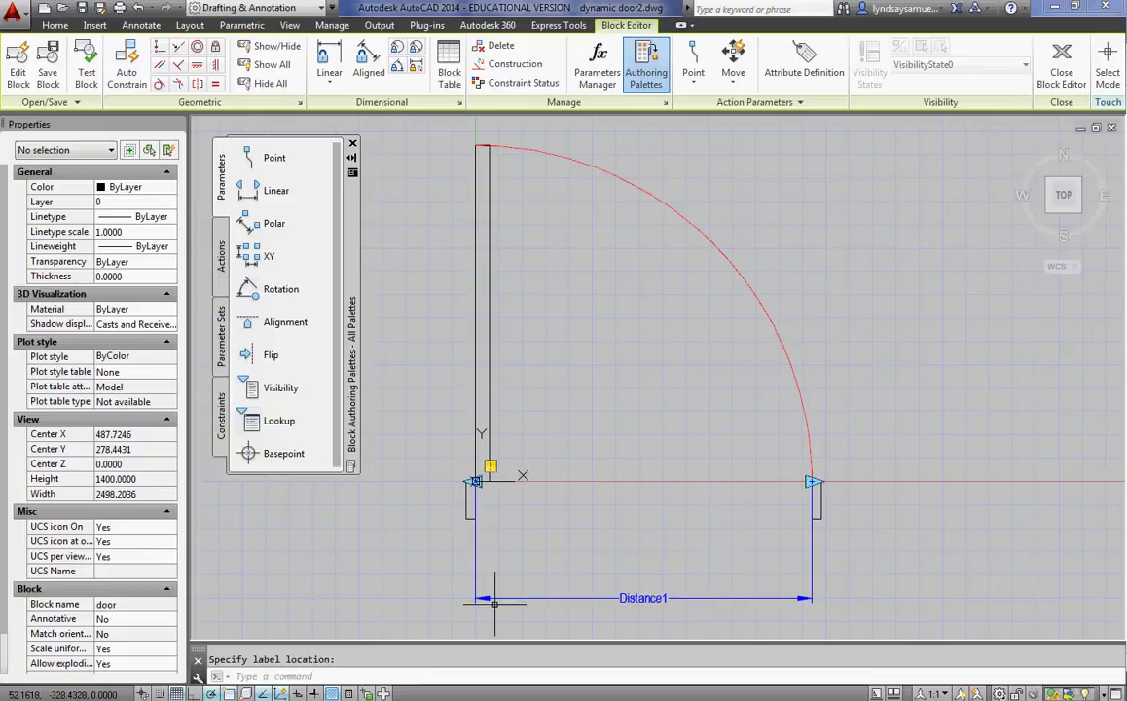
mouse_move(491, 465)
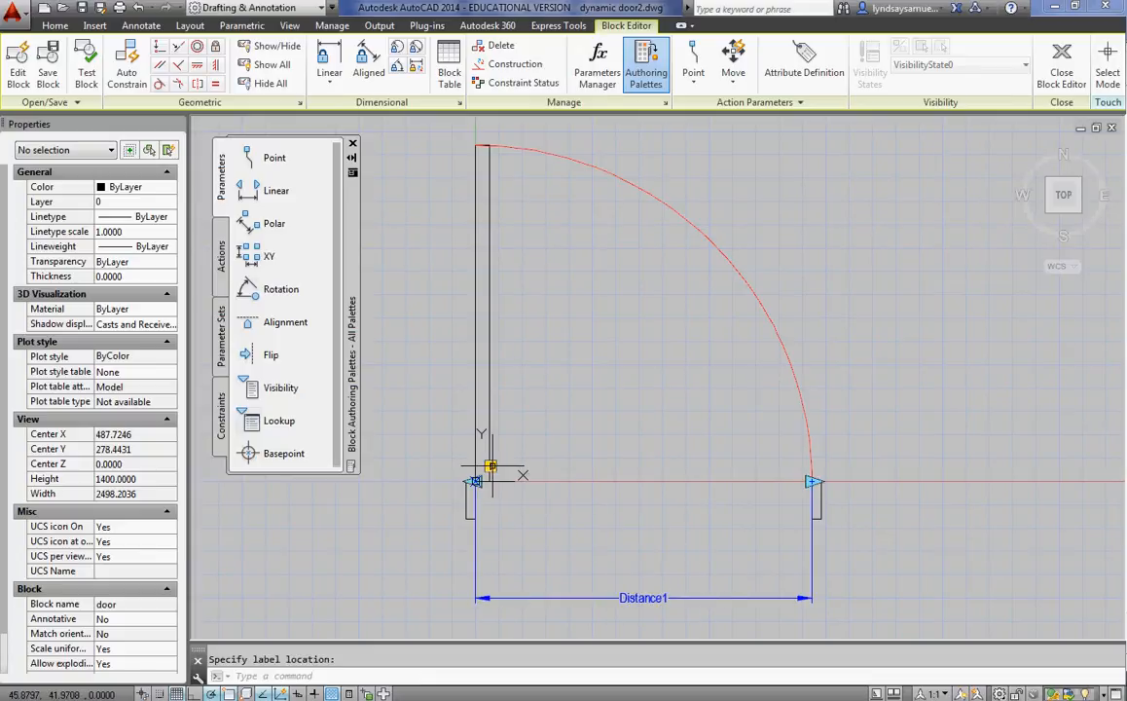
mouse_move(494, 623)
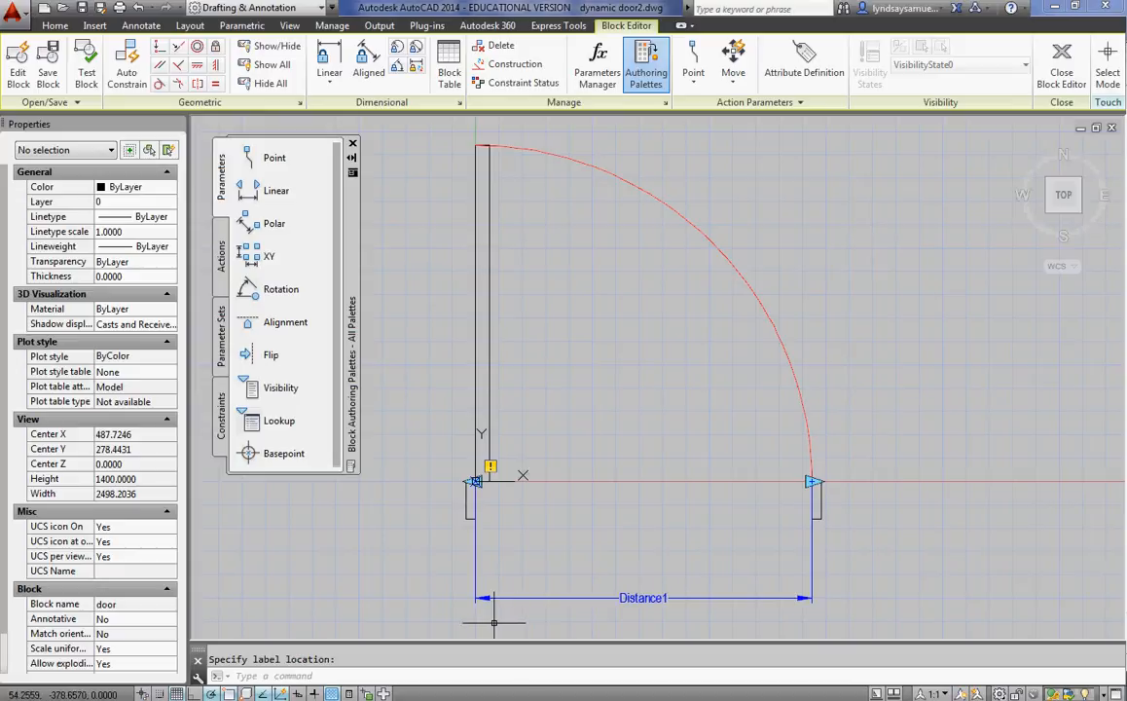
mouse_move(621, 574)
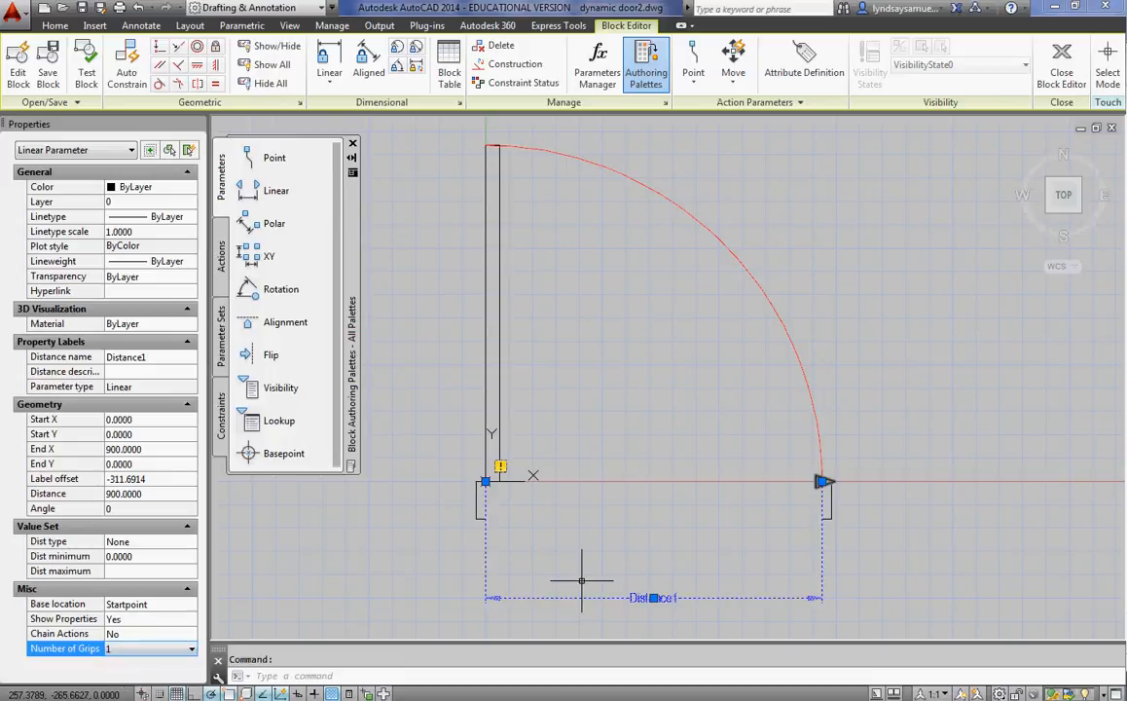
mouse_move(562, 501)
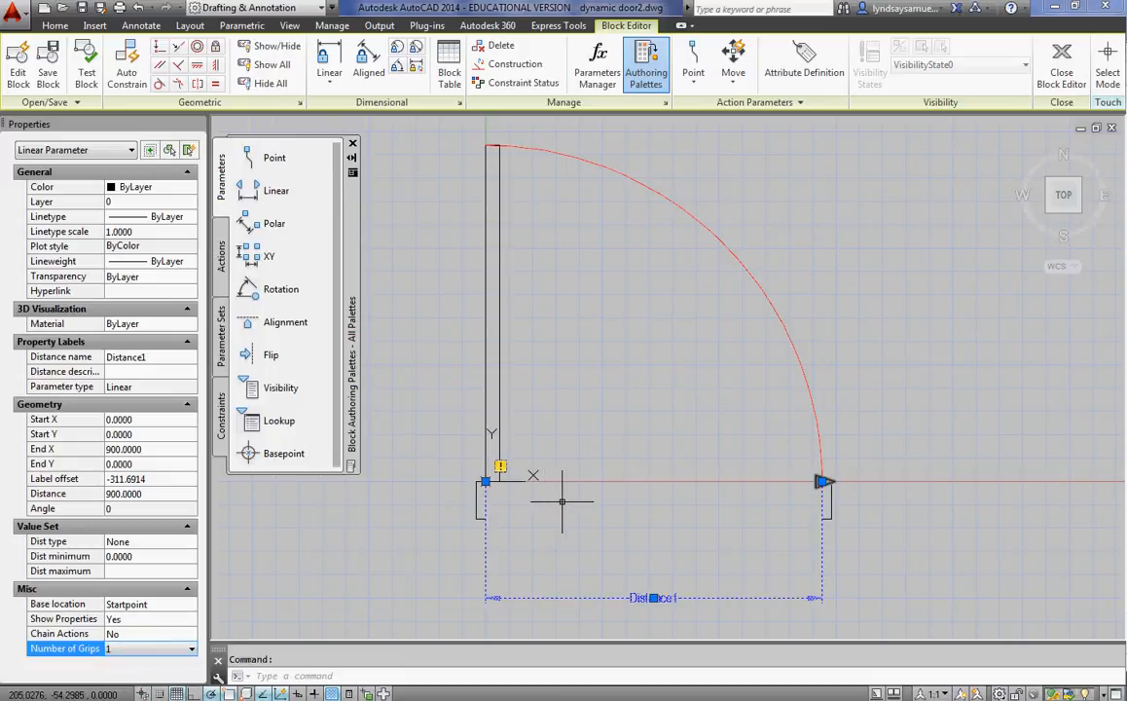
Step: Deselect Distance1 after setting its Number of Grips to 1
key(Escape)
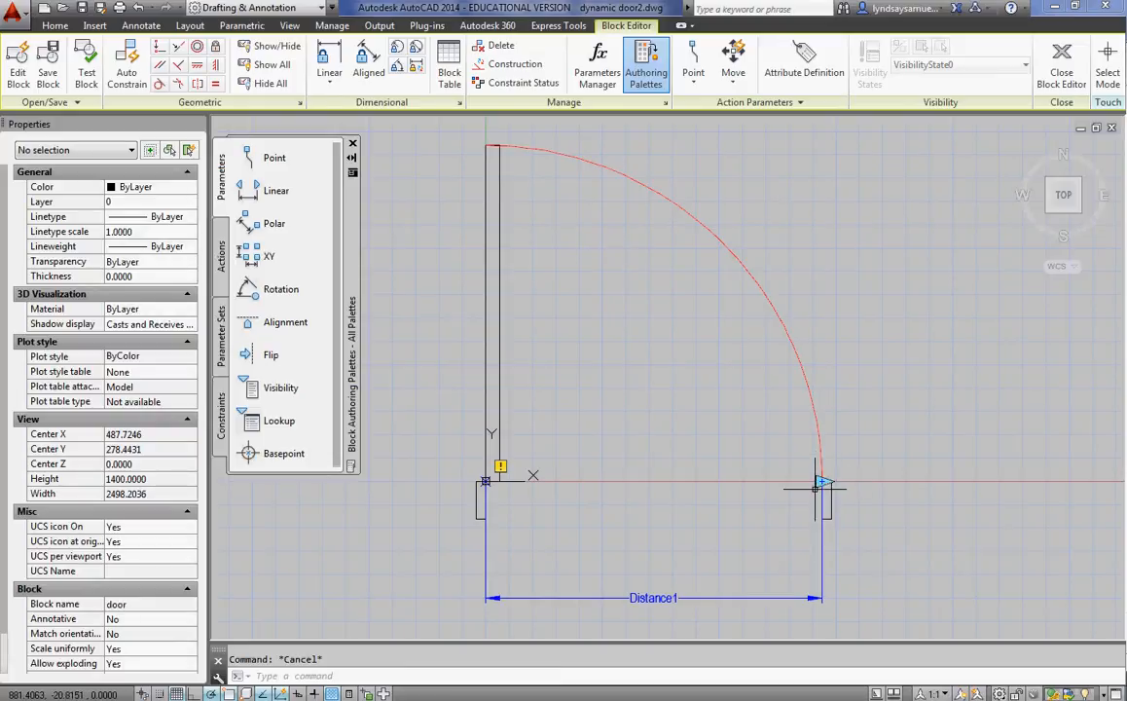
mouse_move(822, 484)
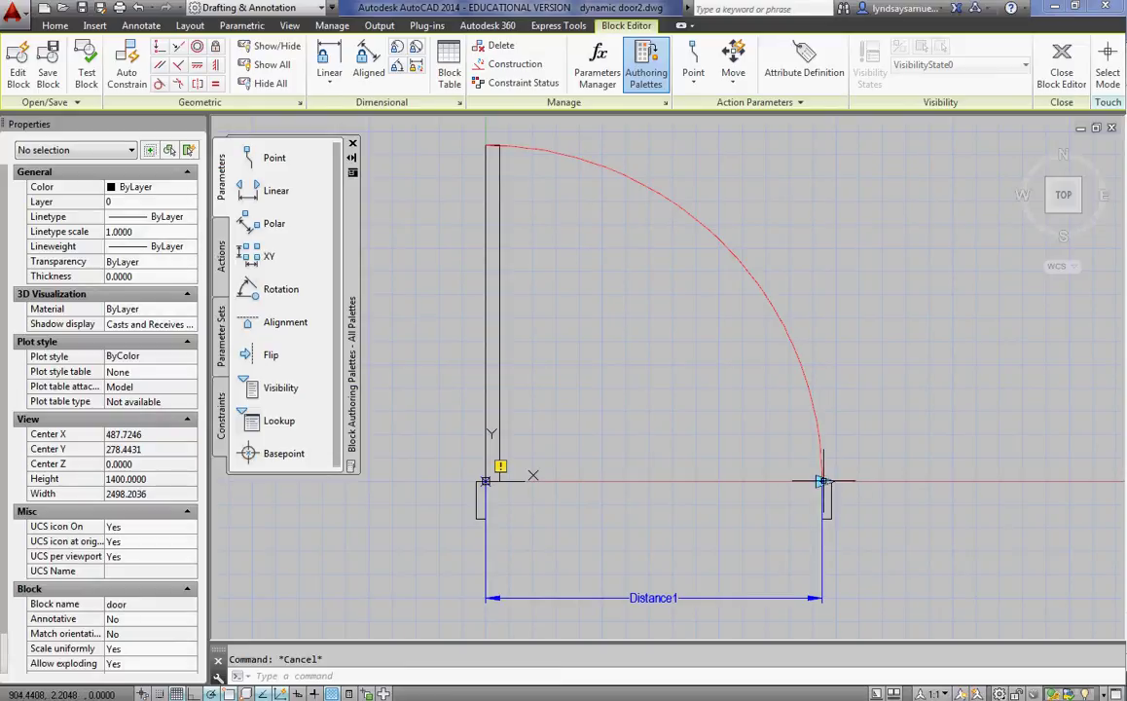
mouse_move(567, 538)
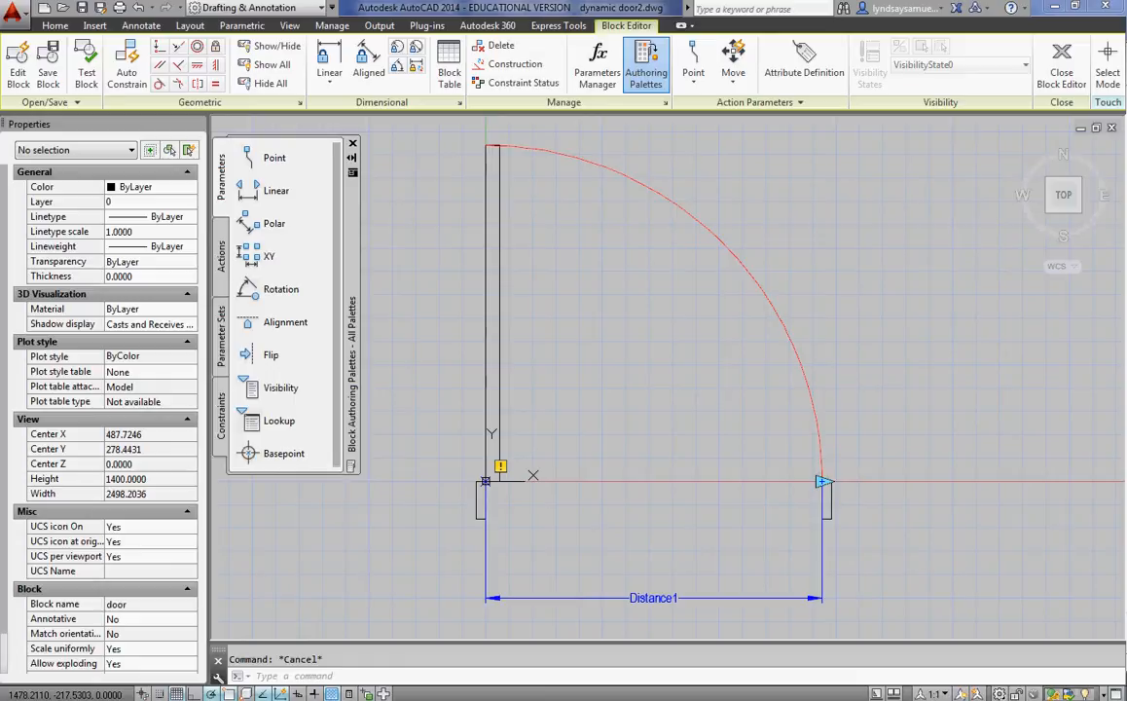
mouse_move(814, 409)
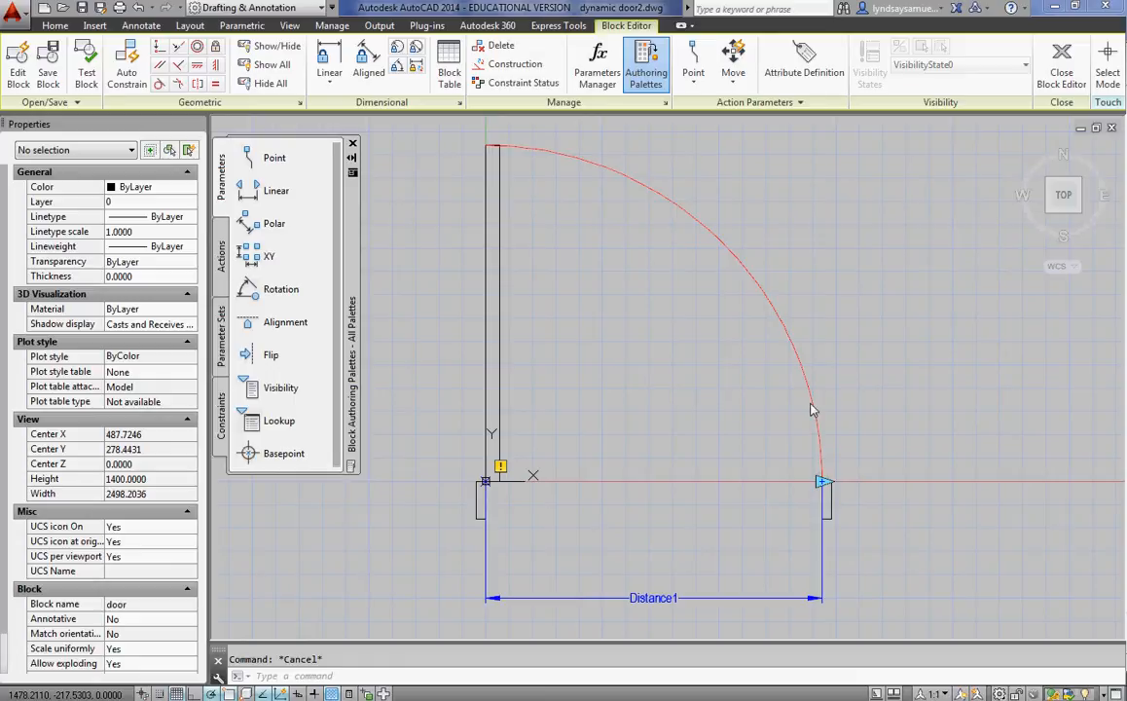
mouse_move(314, 425)
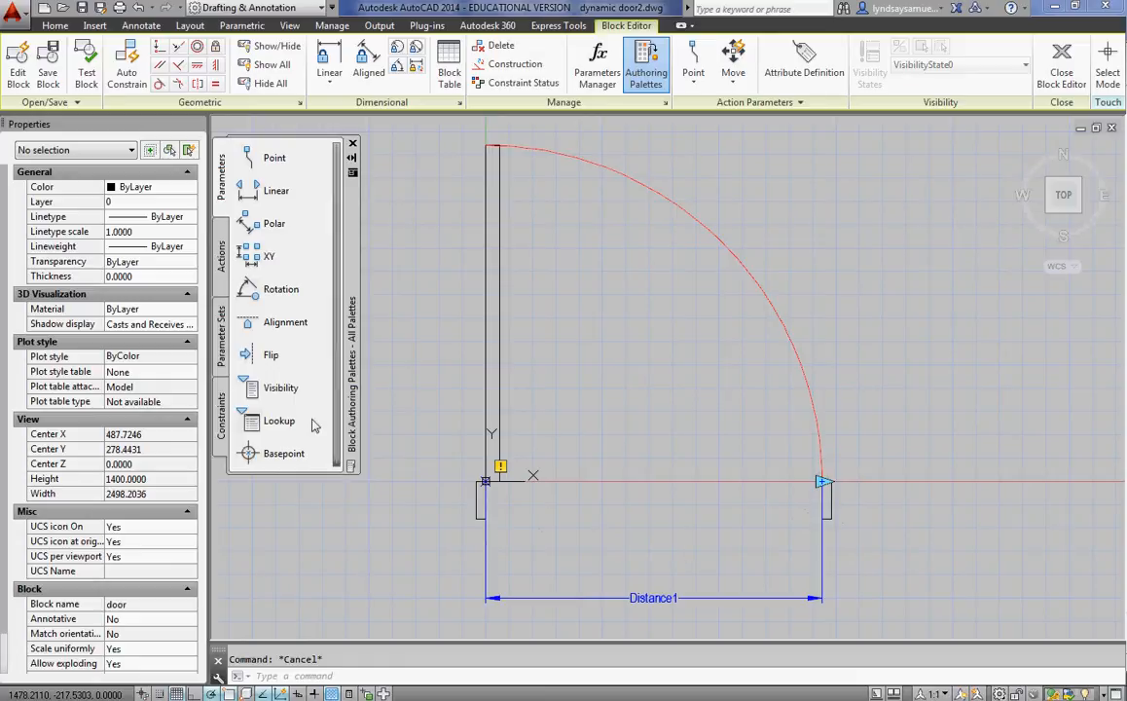
Step: Attach a Stretch action to Distance1 at its far-jamb end point
click(221, 255)
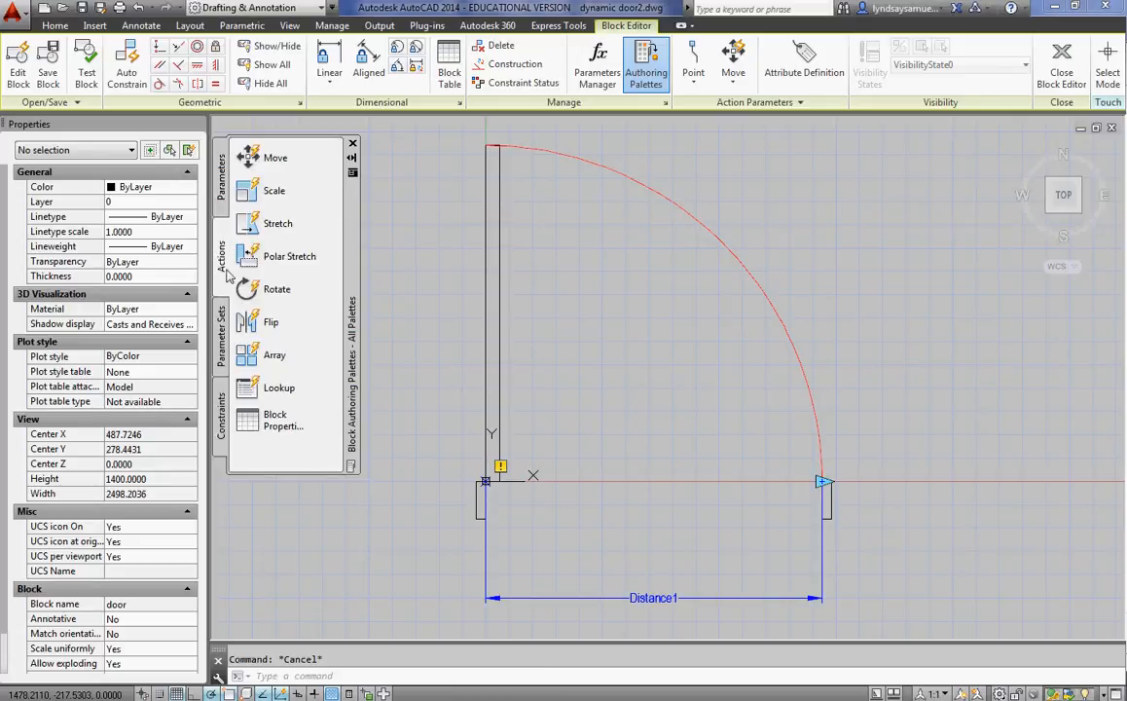
click(279, 223)
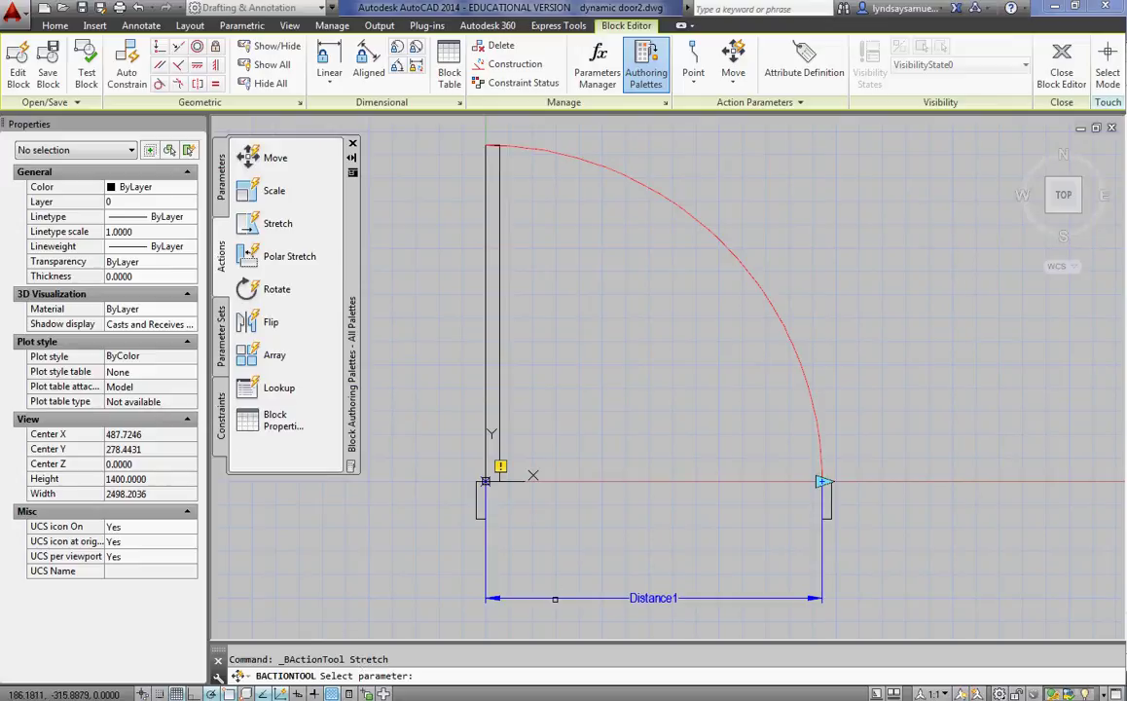
click(487, 480)
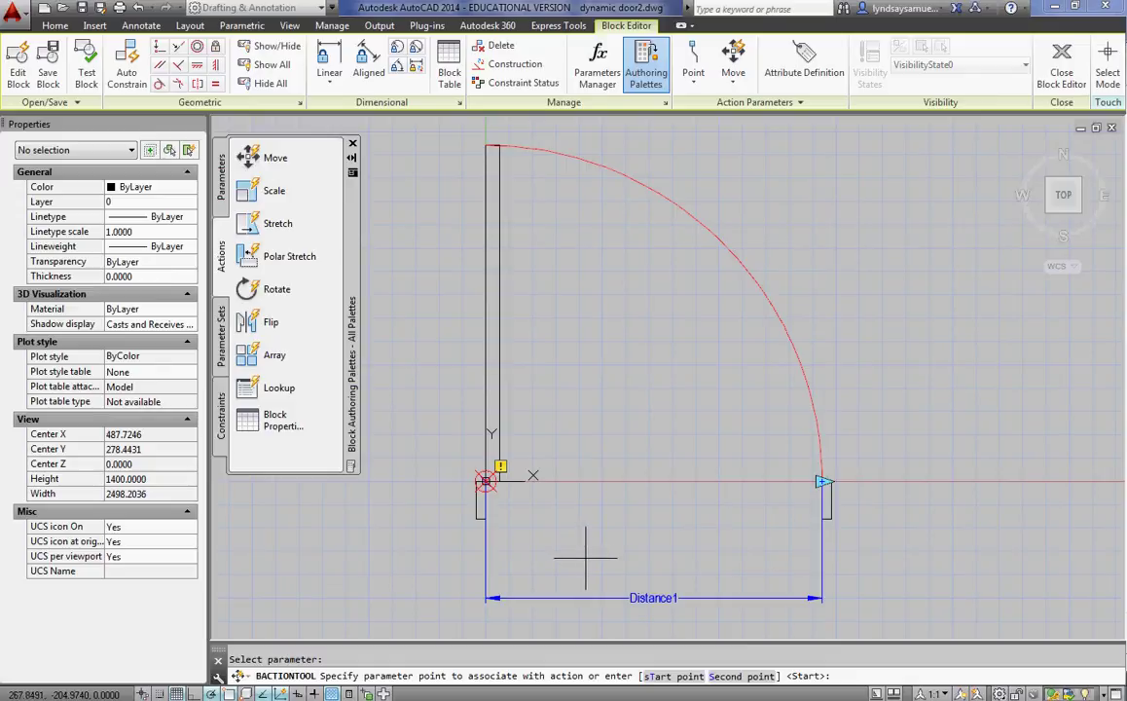
mouse_move(610, 557)
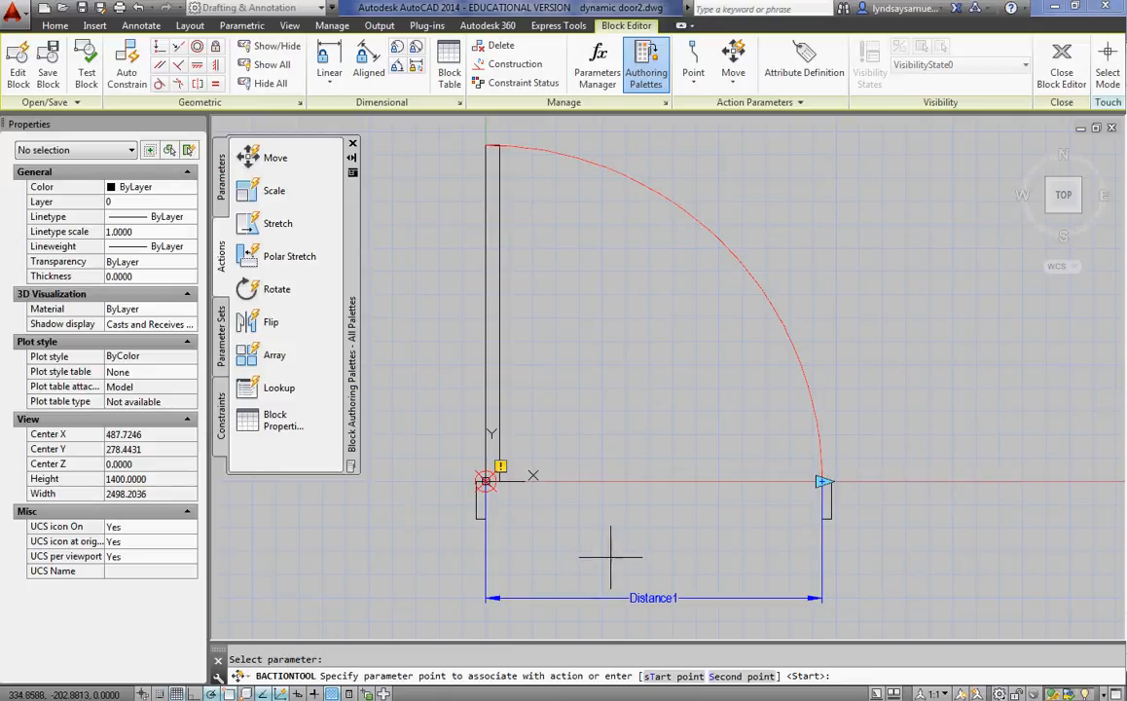
mouse_move(822, 480)
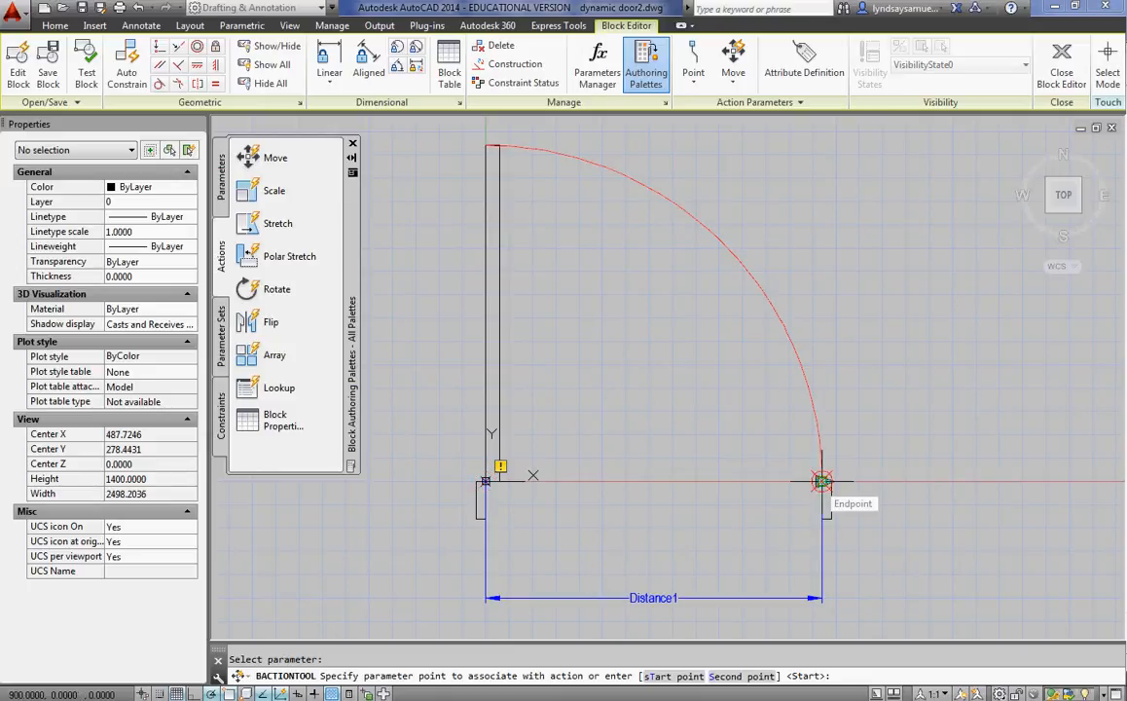
click(822, 482)
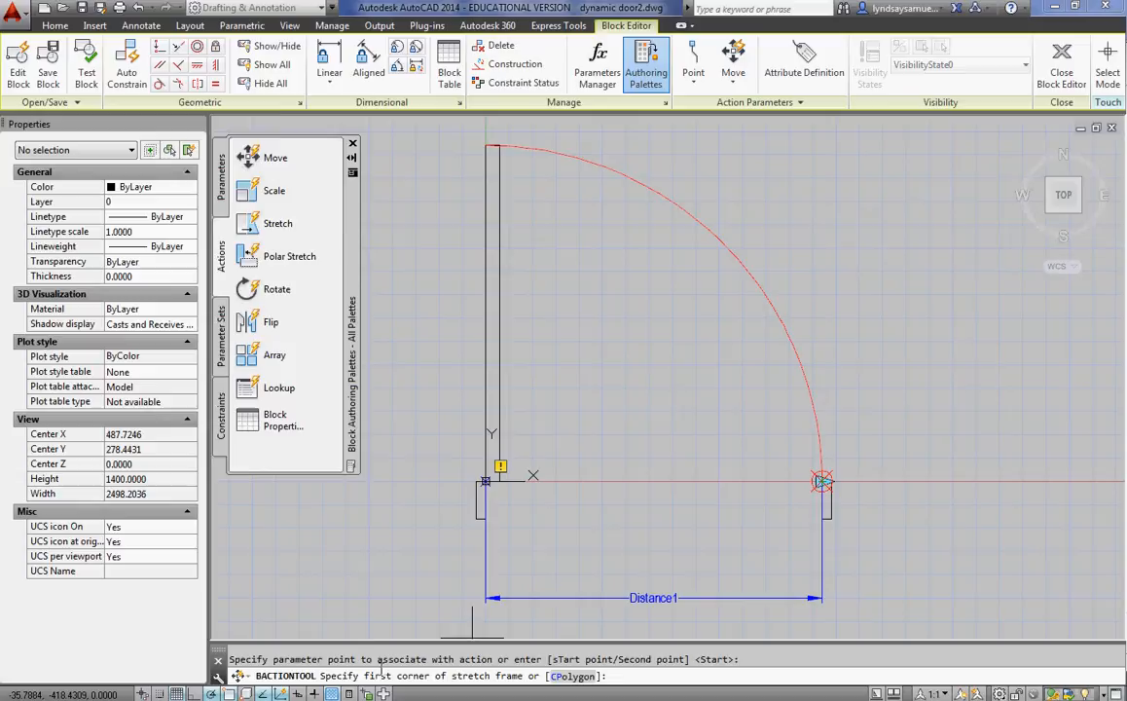
mouse_move(326, 545)
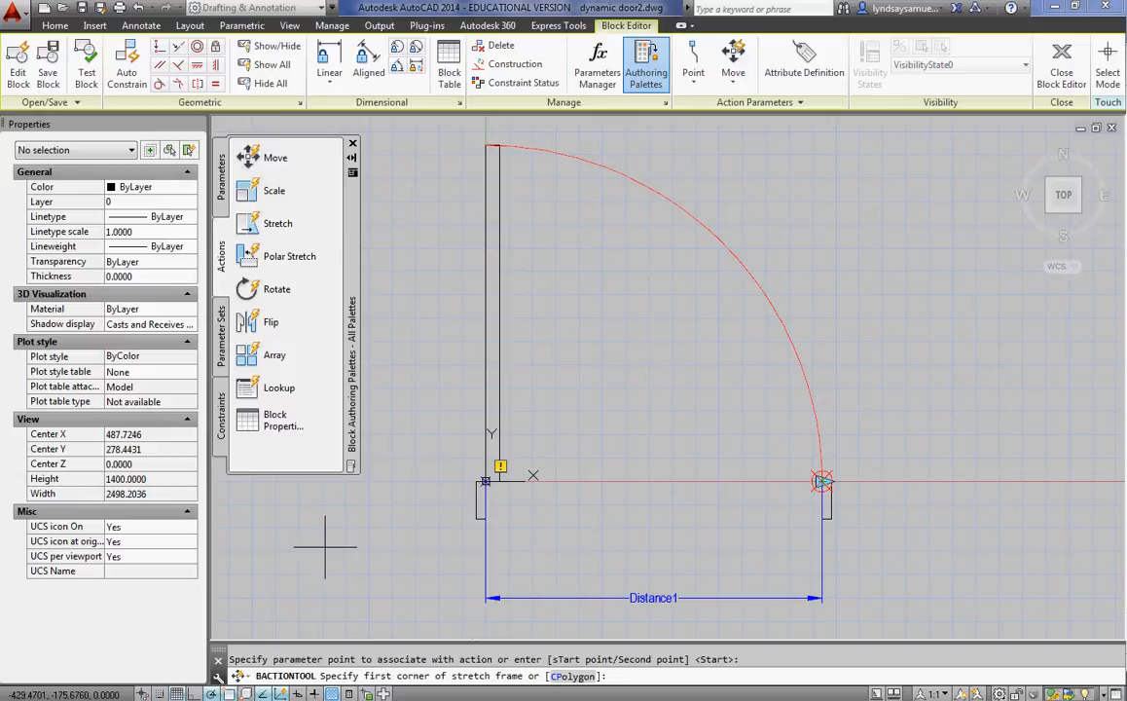
mouse_move(555, 129)
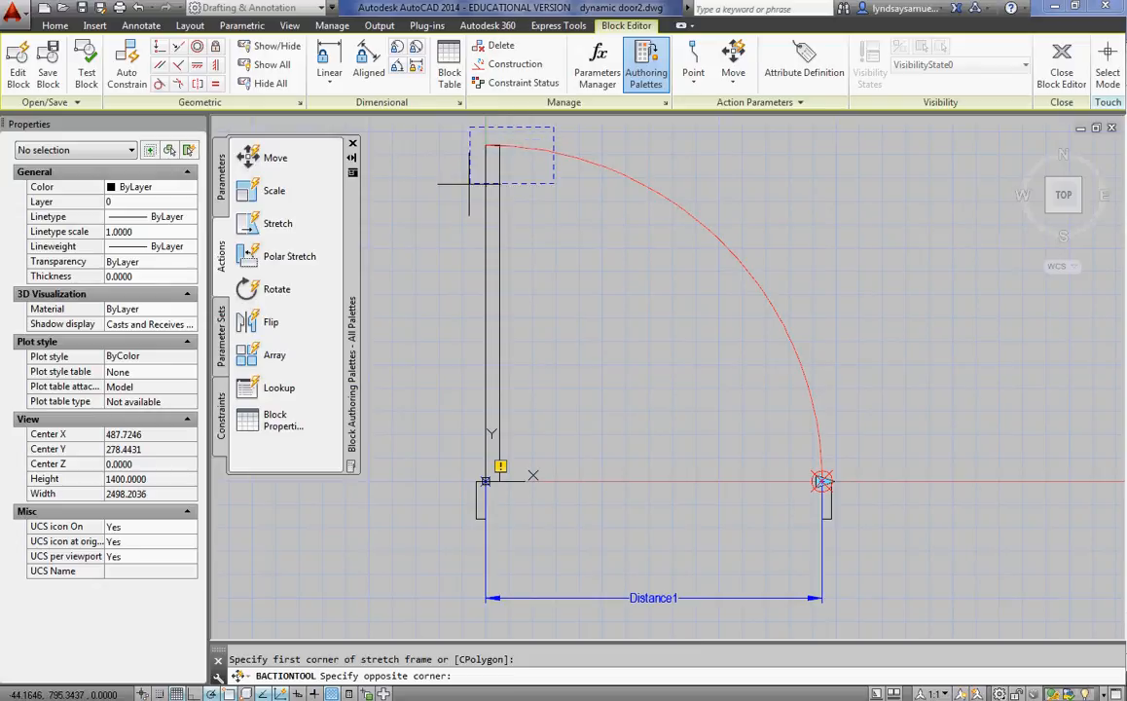
mouse_move(438, 234)
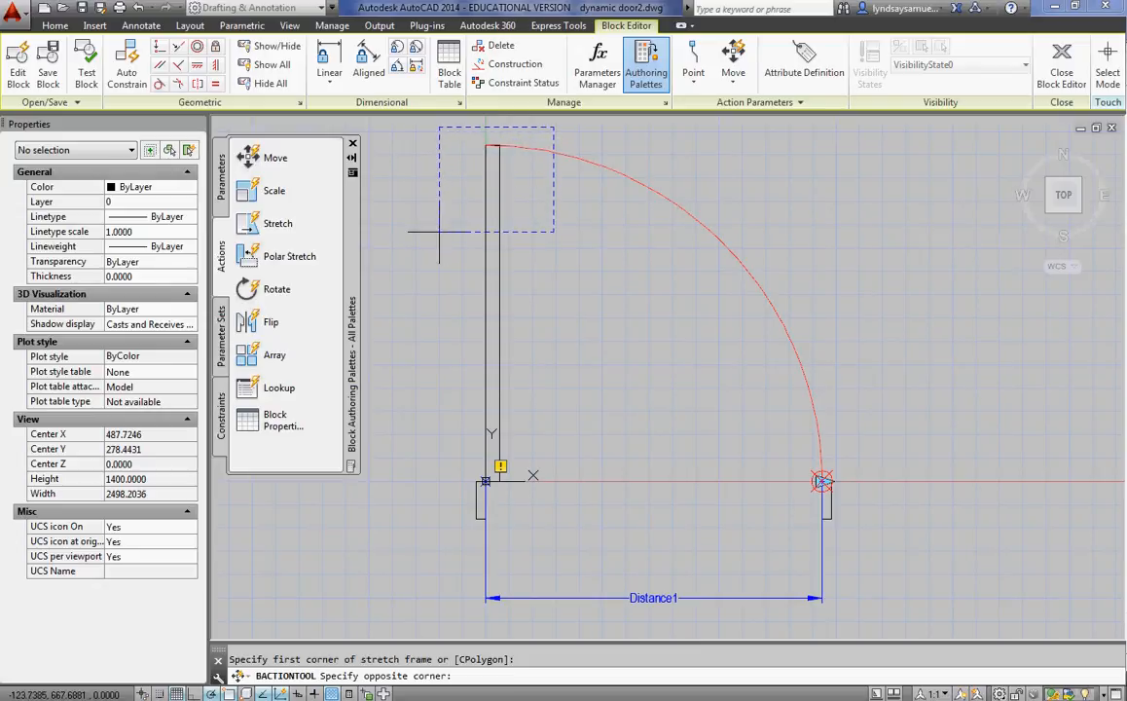
mouse_move(514, 224)
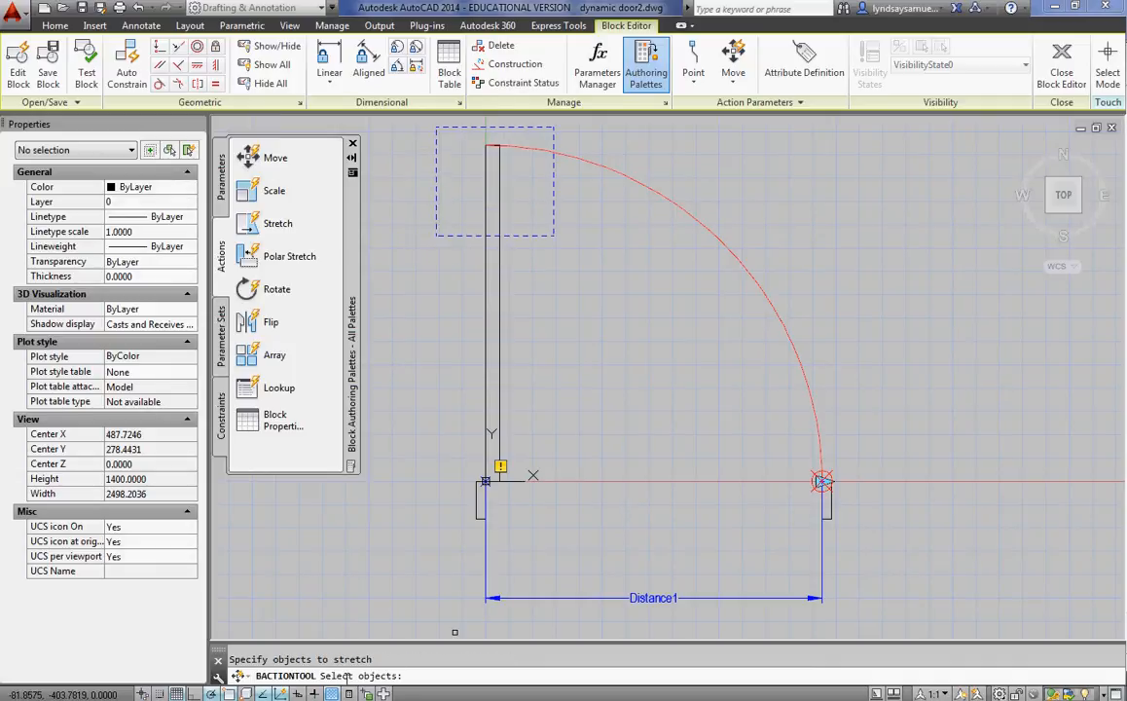
mouse_move(410, 500)
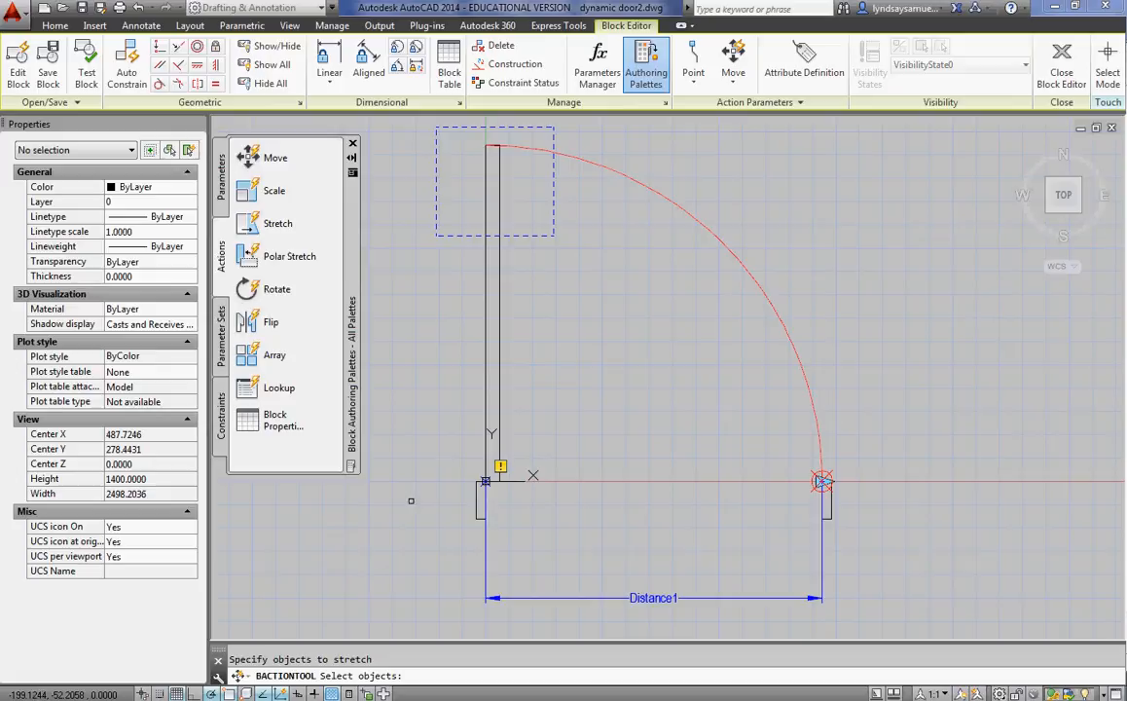
mouse_move(499, 186)
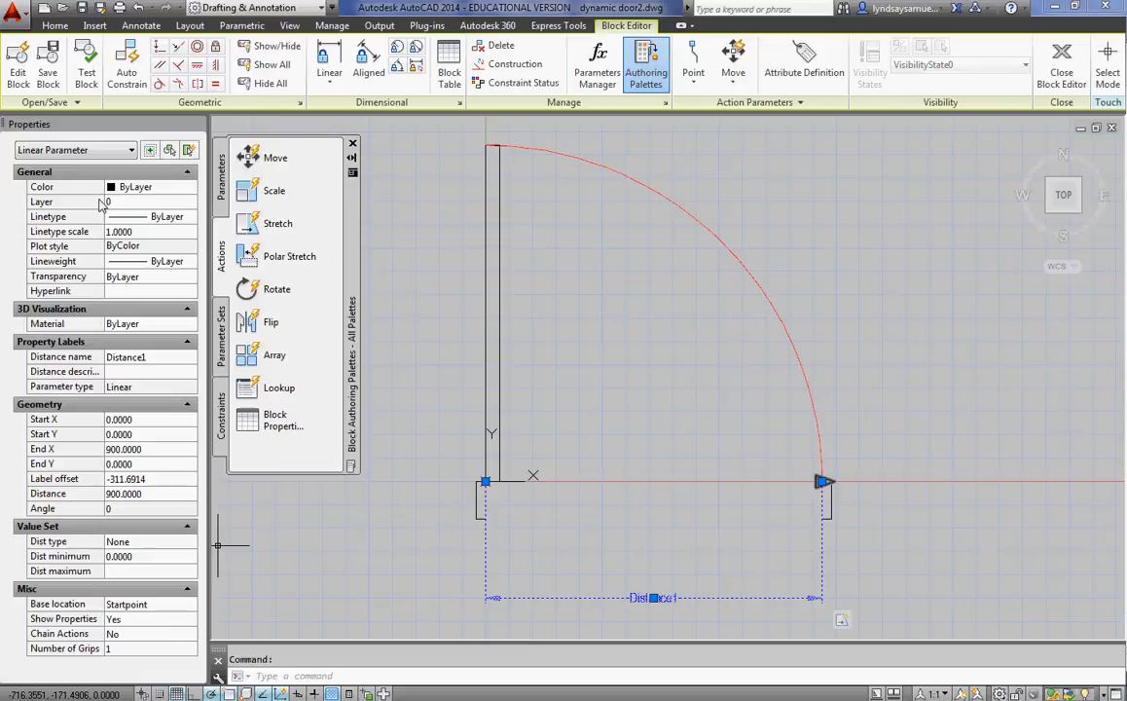
Step: Change the Distance name property to doorwidth and deselect the parameter
double_click(125, 356)
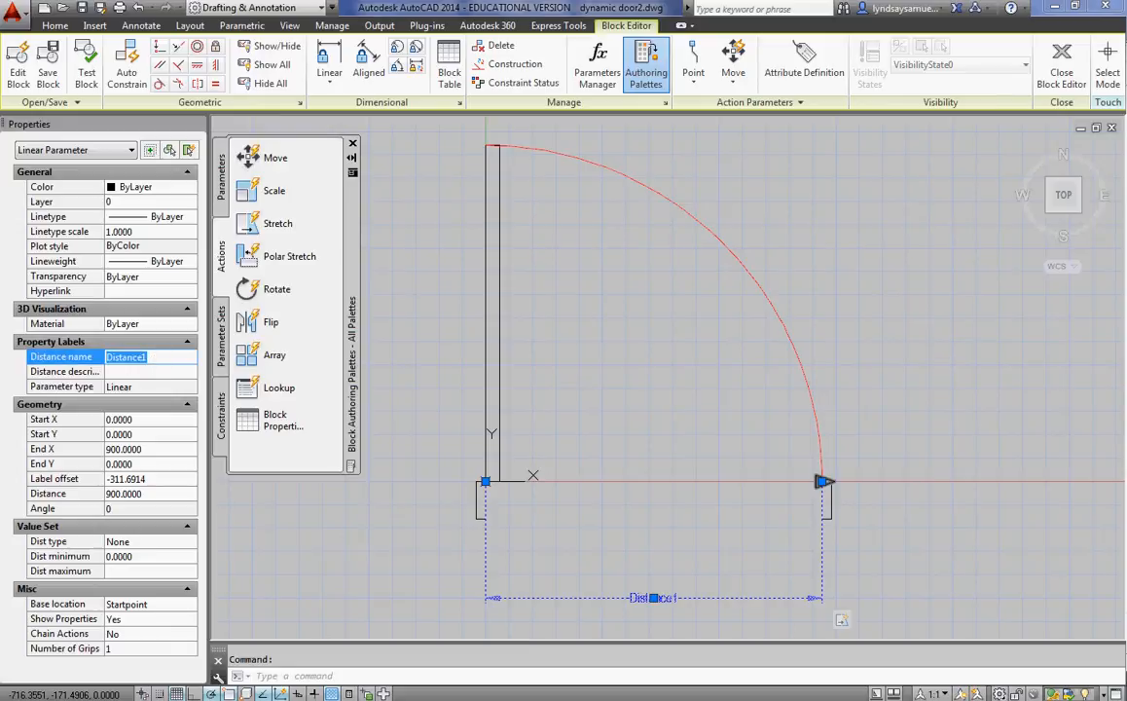
text(doorwidth)
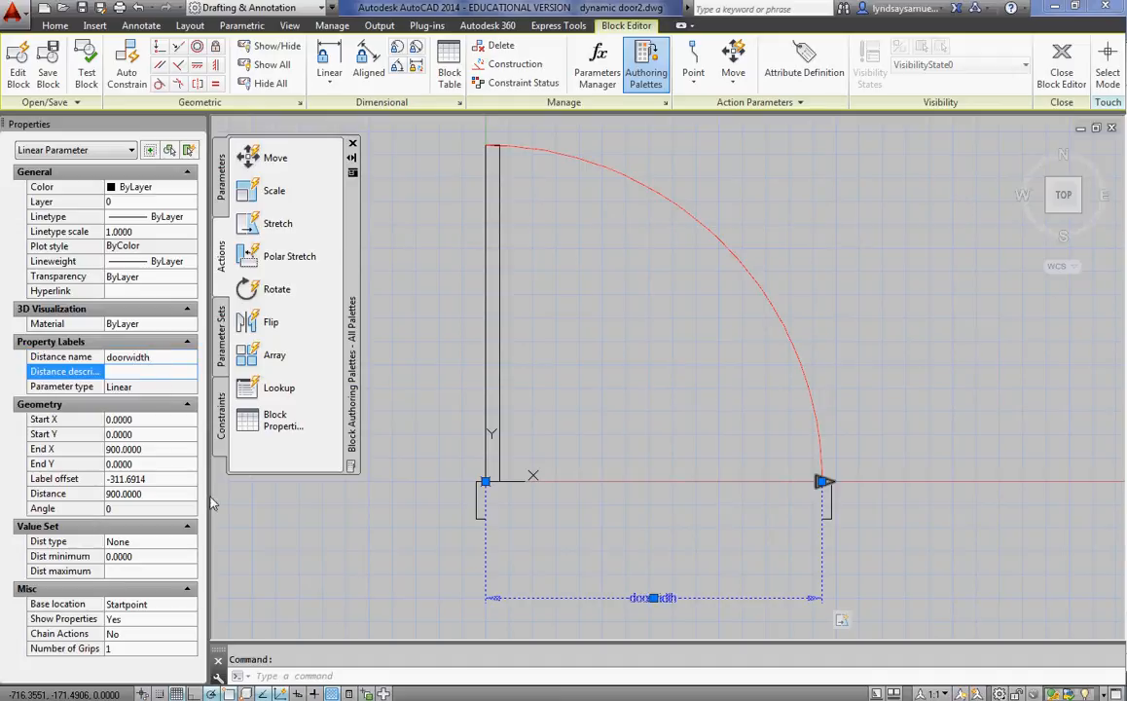
key(Escape)
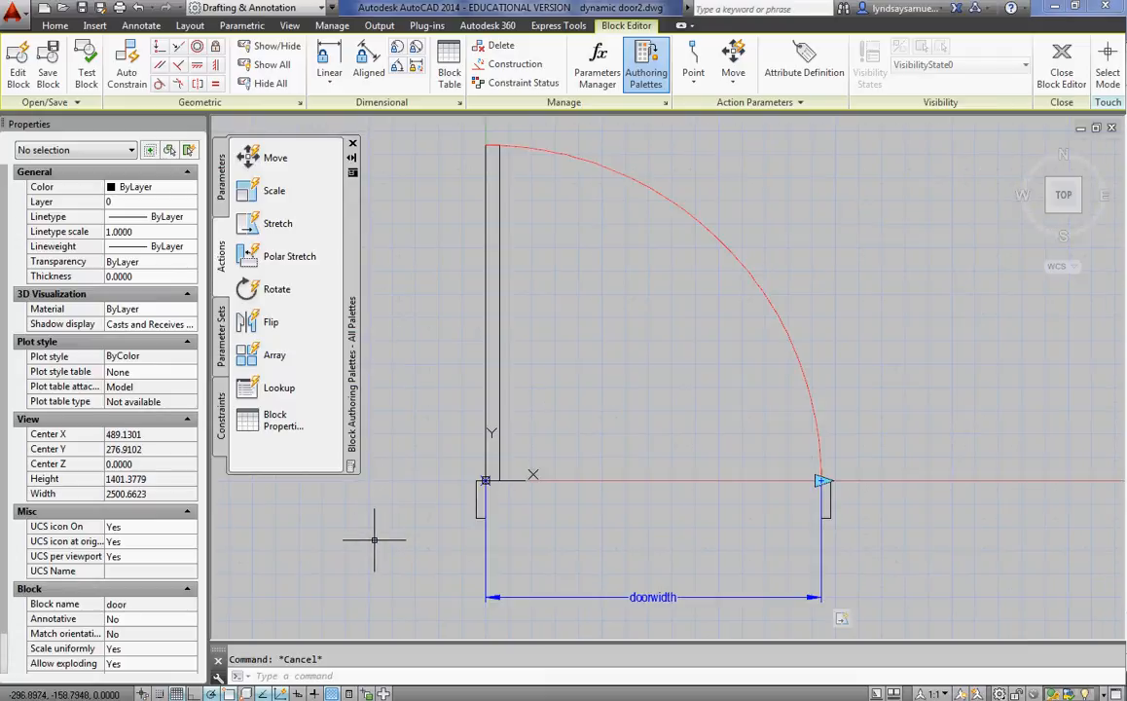
mouse_move(955, 622)
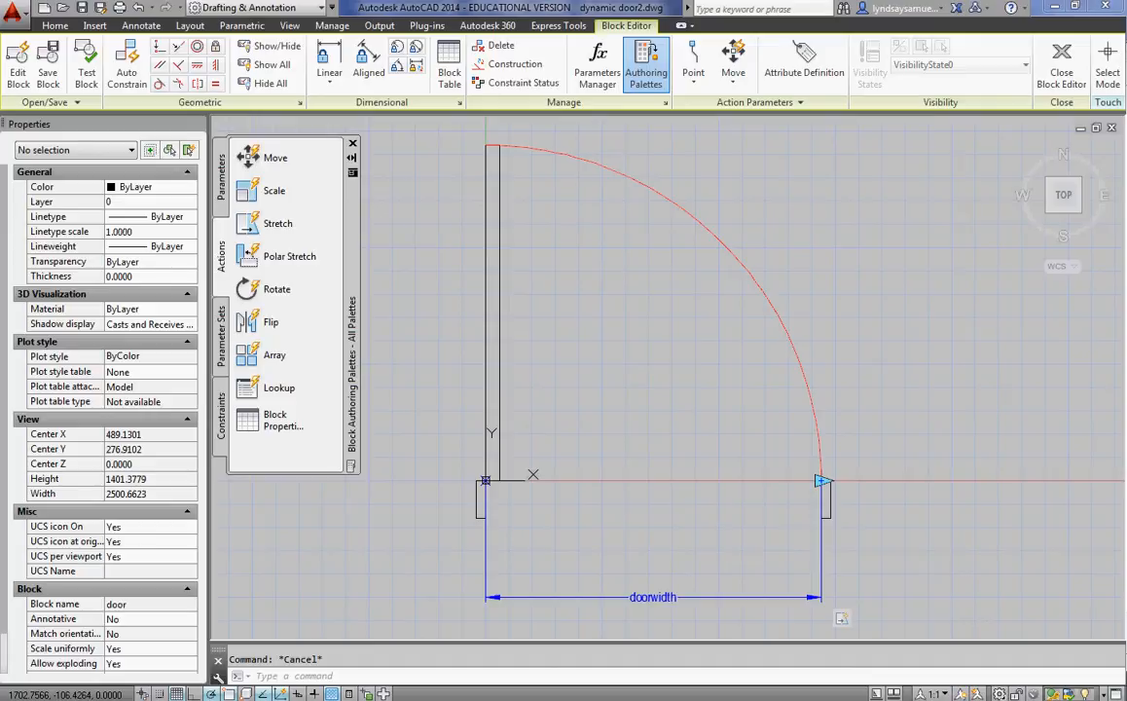
mouse_move(657, 403)
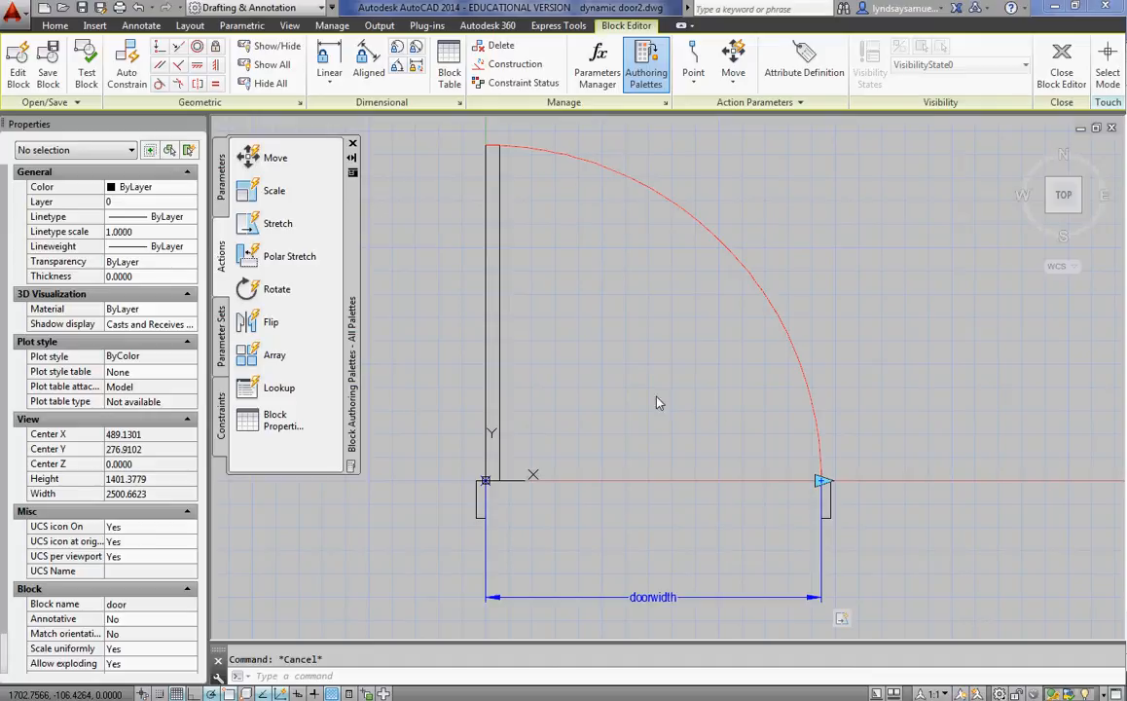
mouse_move(551, 596)
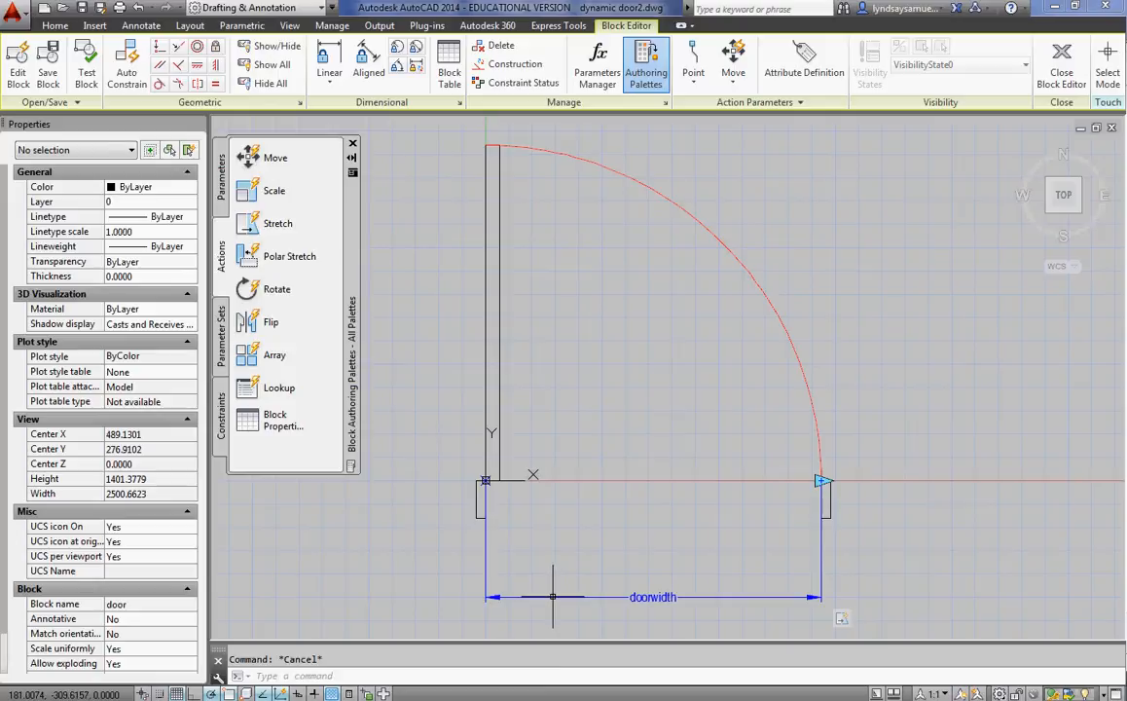
Step: Set doorwidth's Dist type to List with values 800, 850 and 900
click(652, 596)
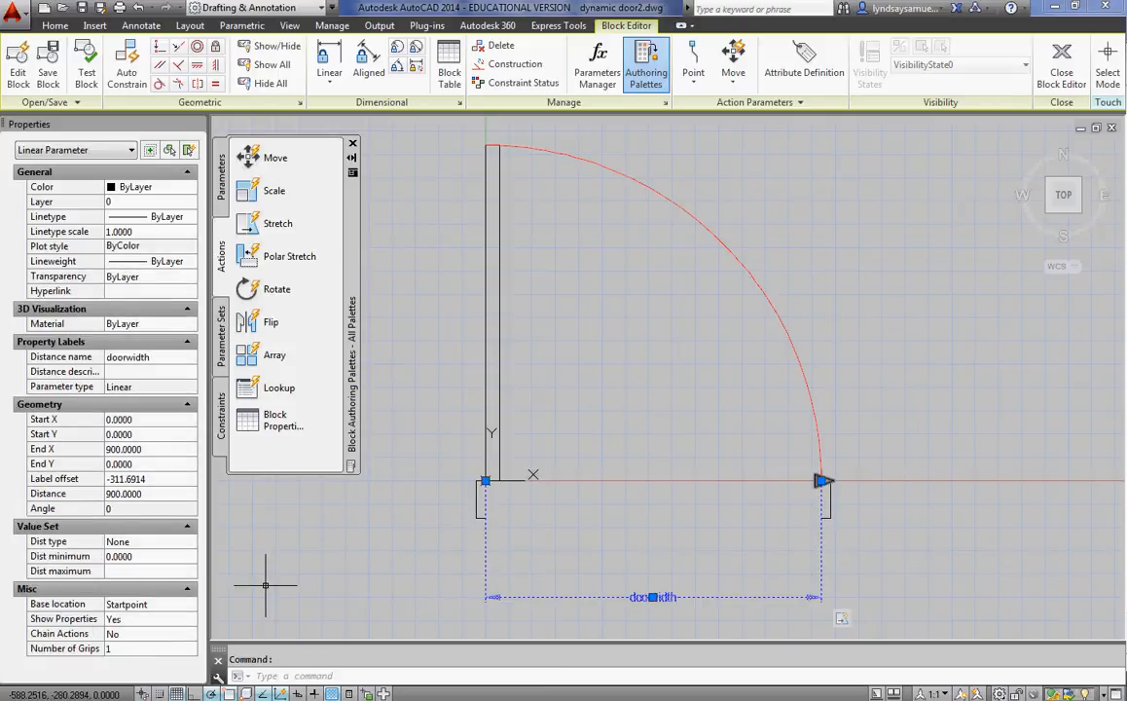
mouse_move(214, 579)
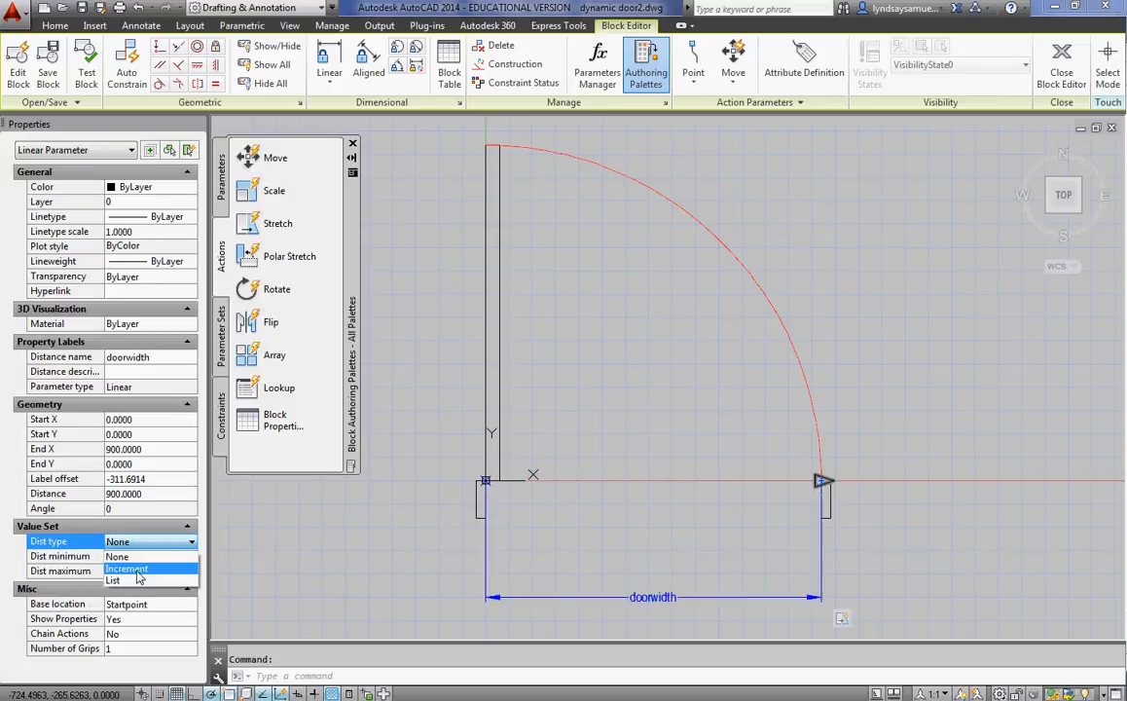
click(113, 579)
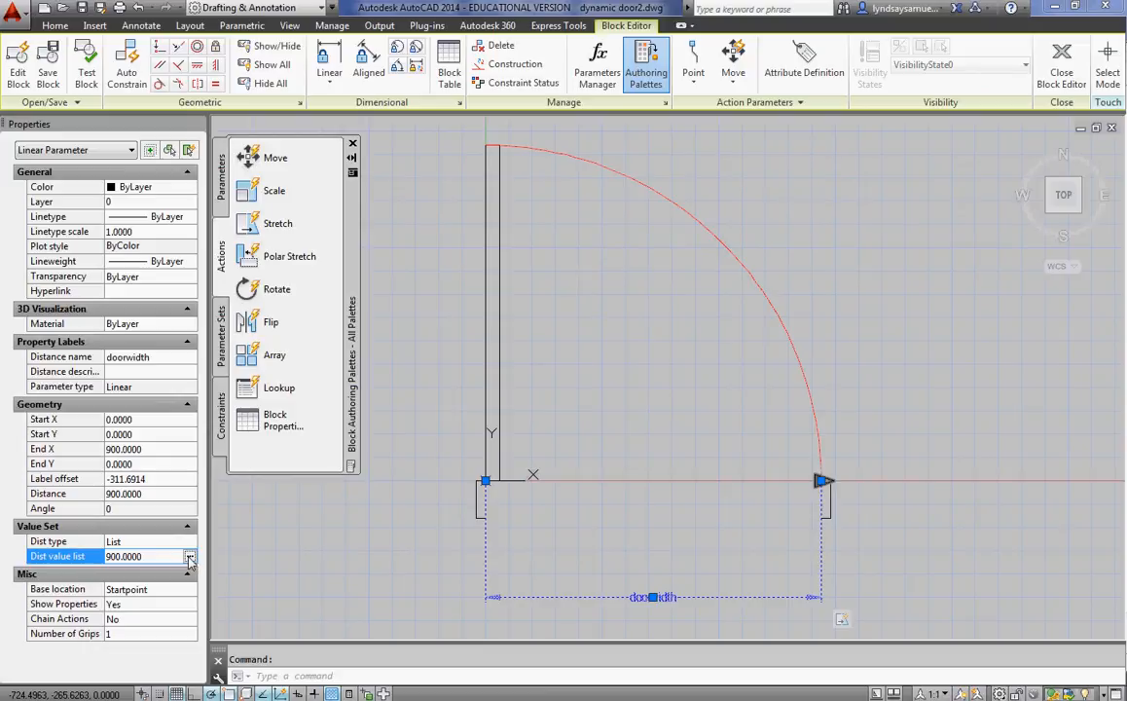
click(191, 555)
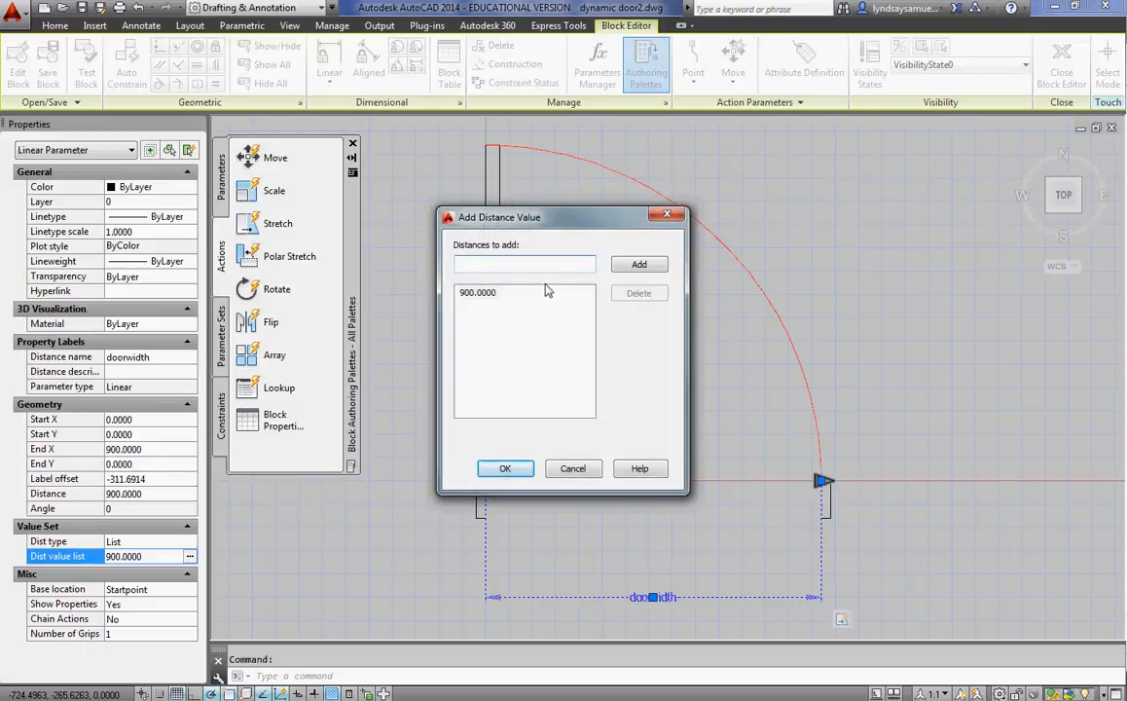
text(800)
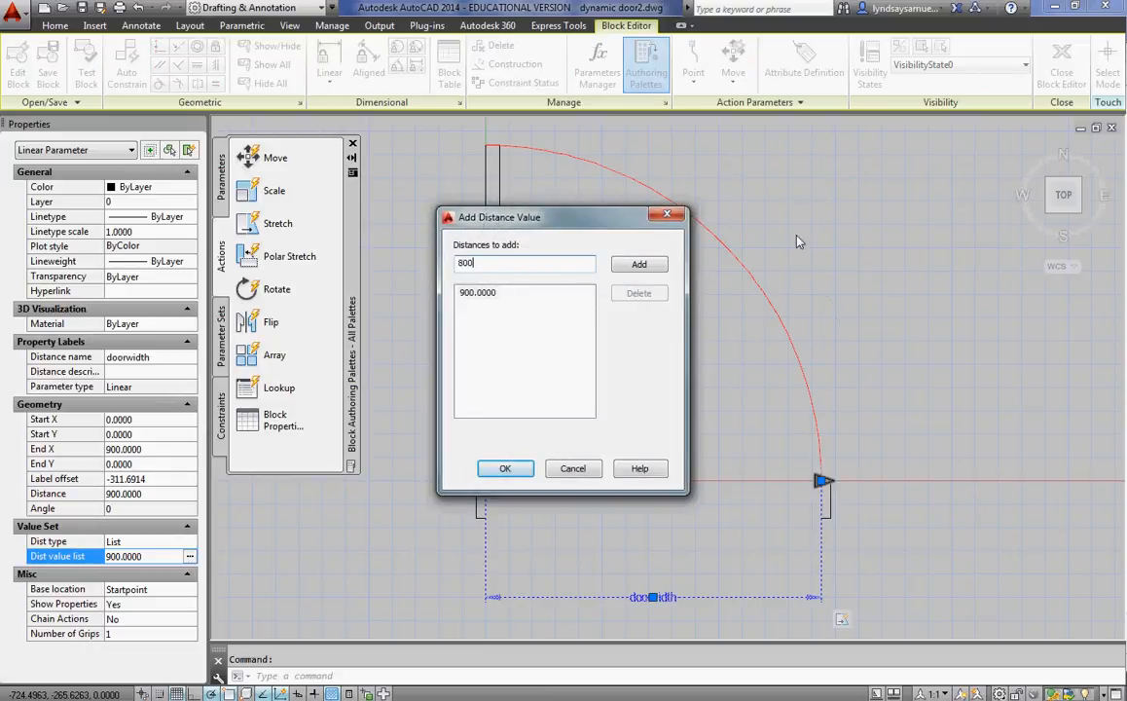
click(639, 264)
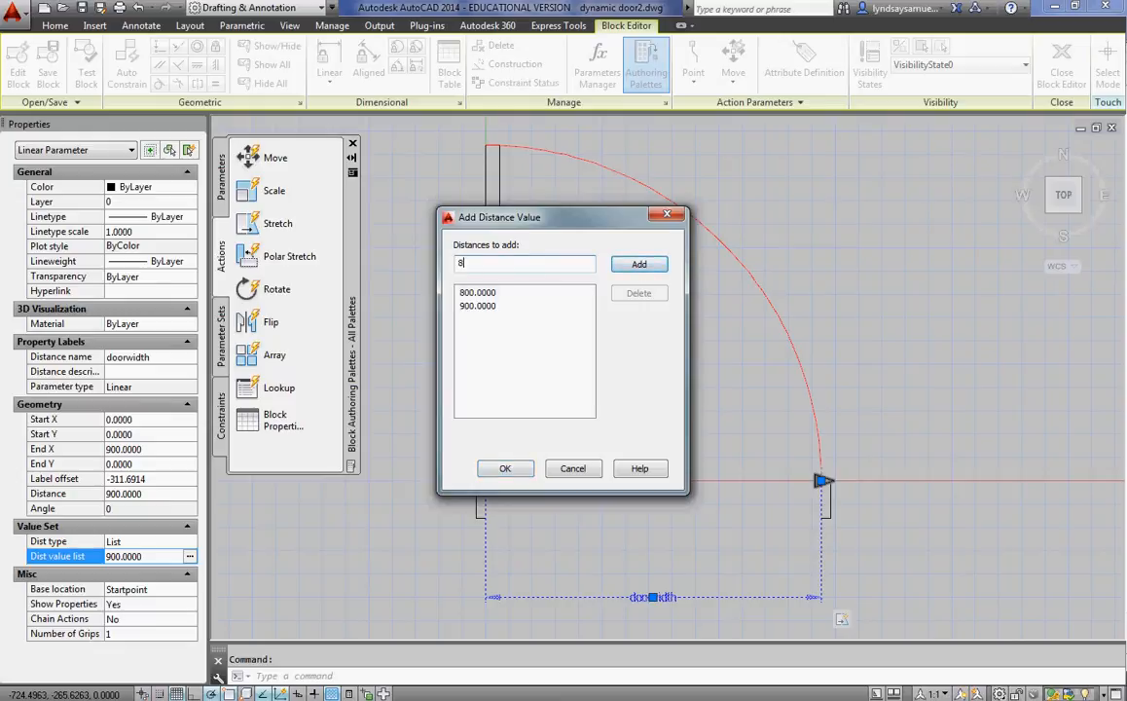
click(638, 264)
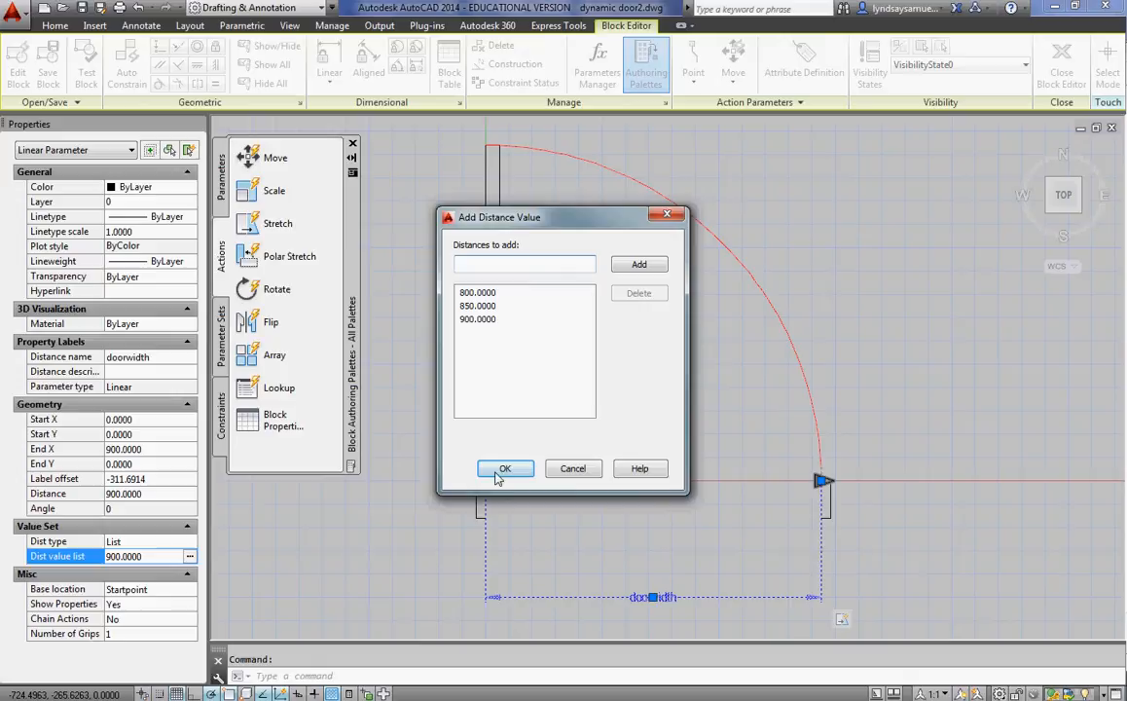
click(505, 468)
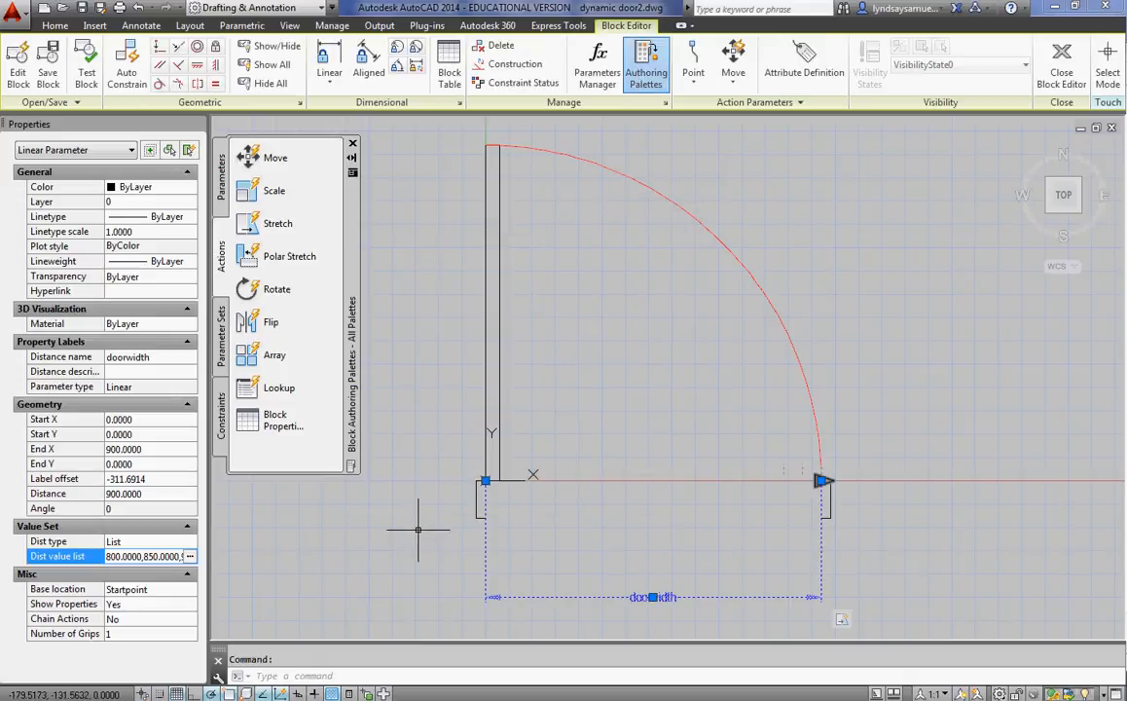
mouse_move(408, 549)
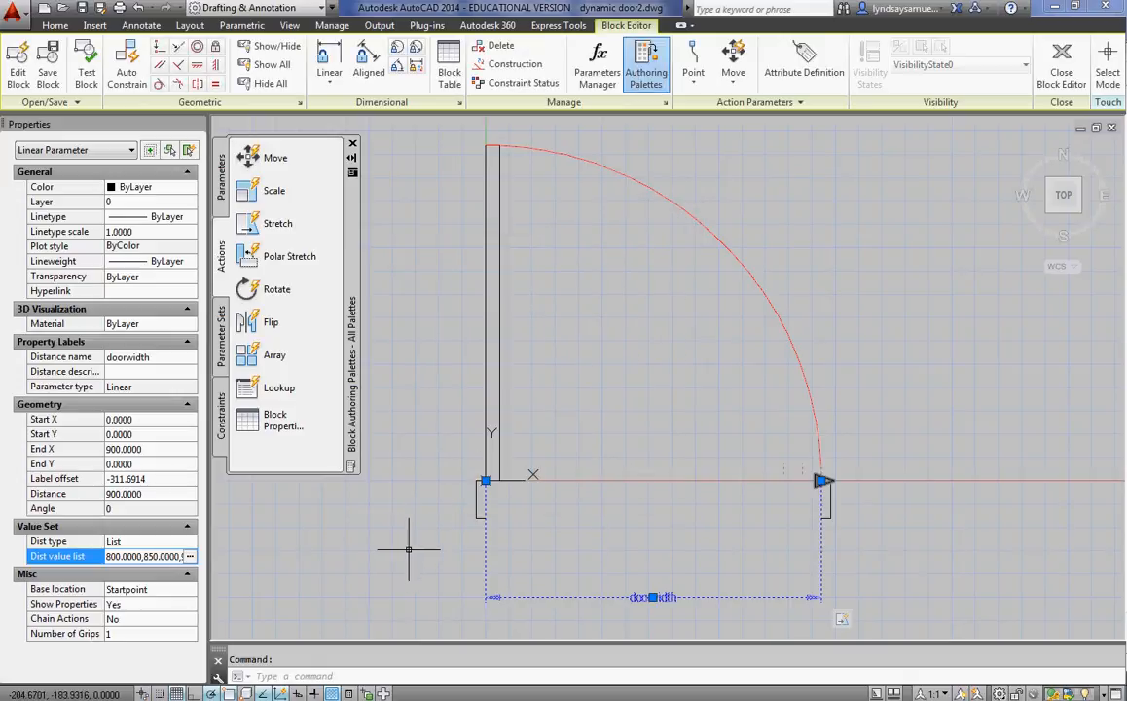
key(Escape)
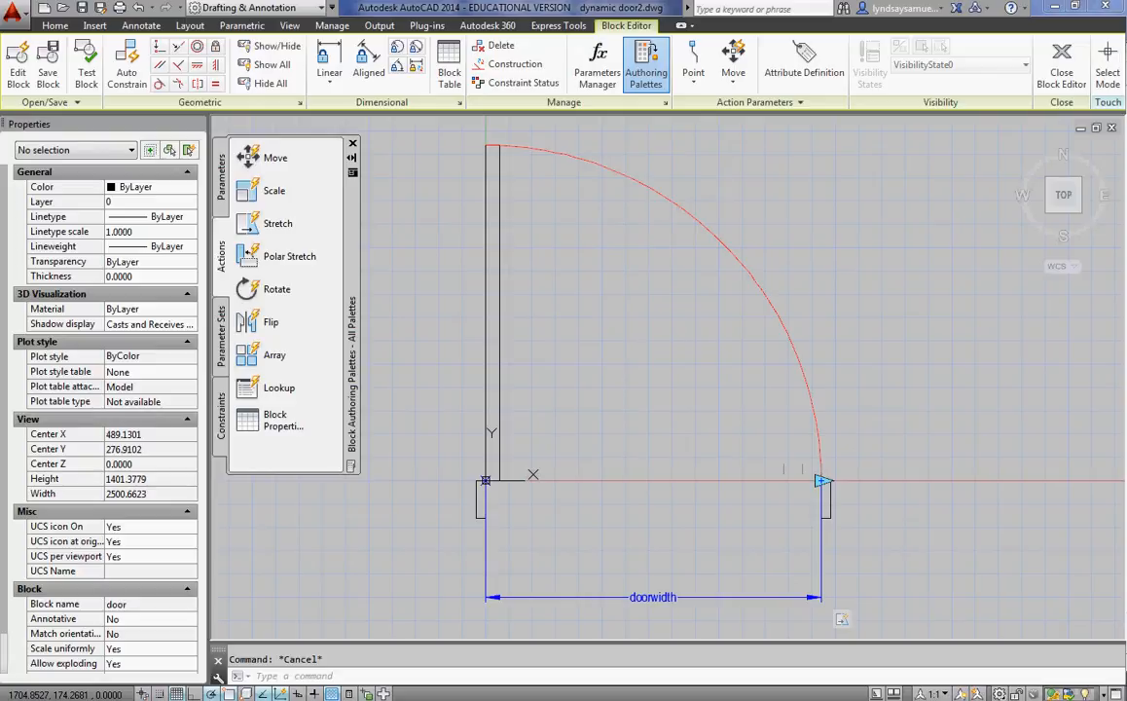
mouse_move(796, 161)
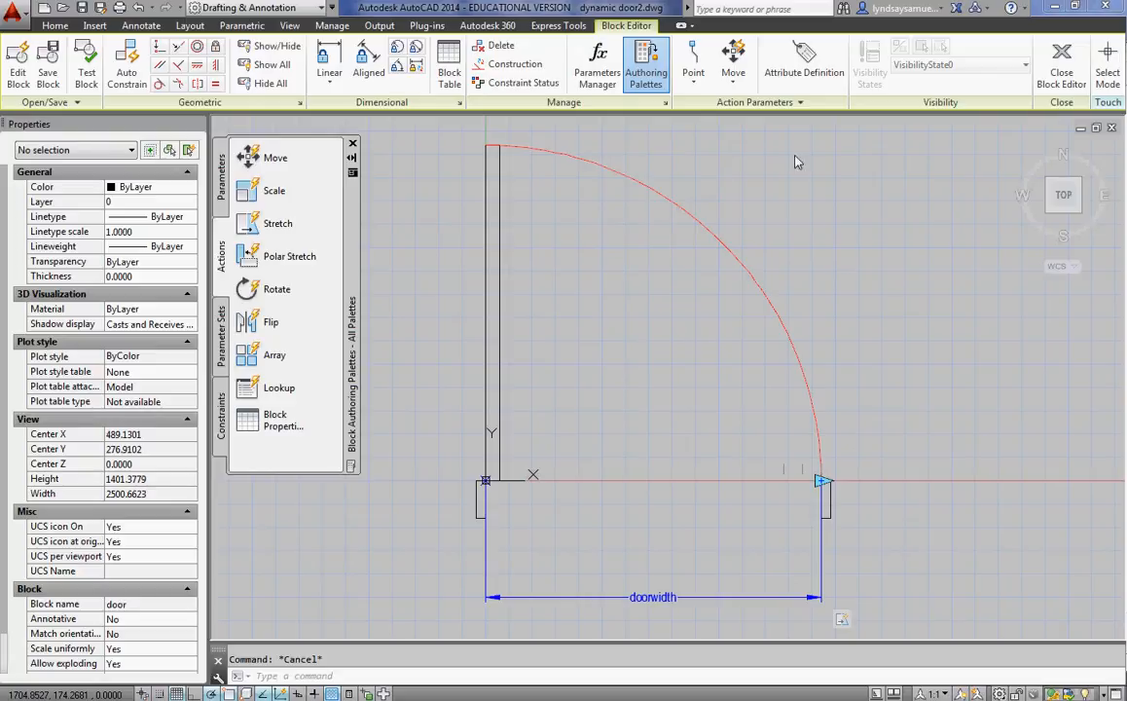
mouse_move(635, 282)
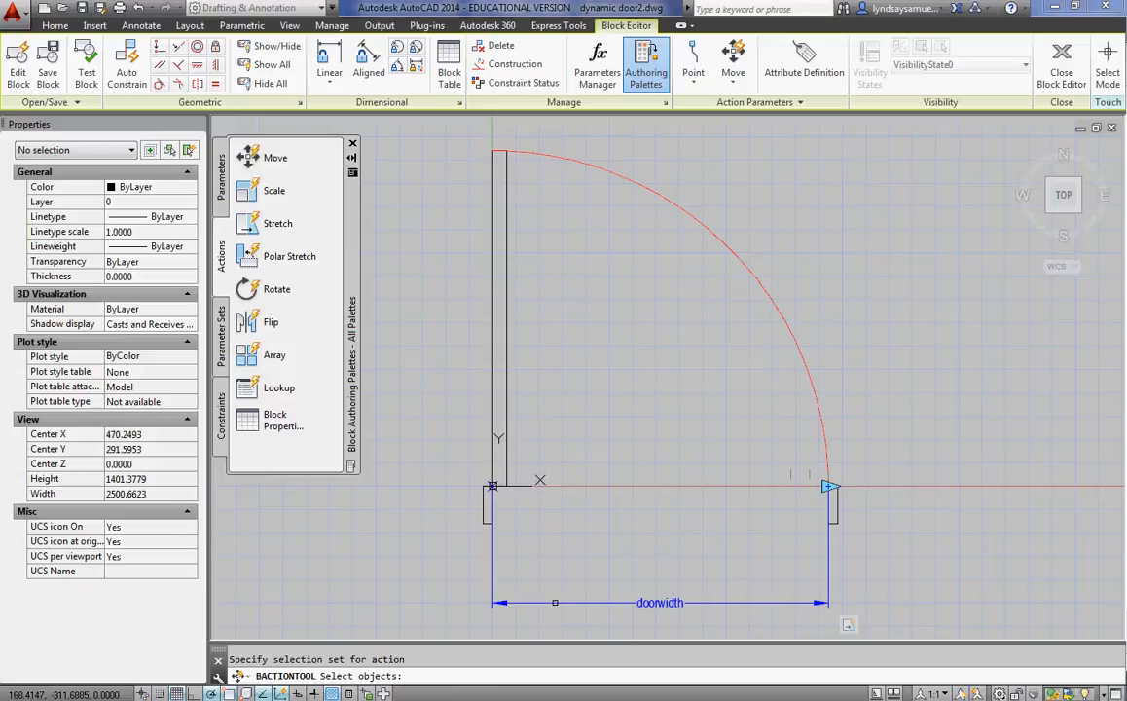
mouse_move(666, 270)
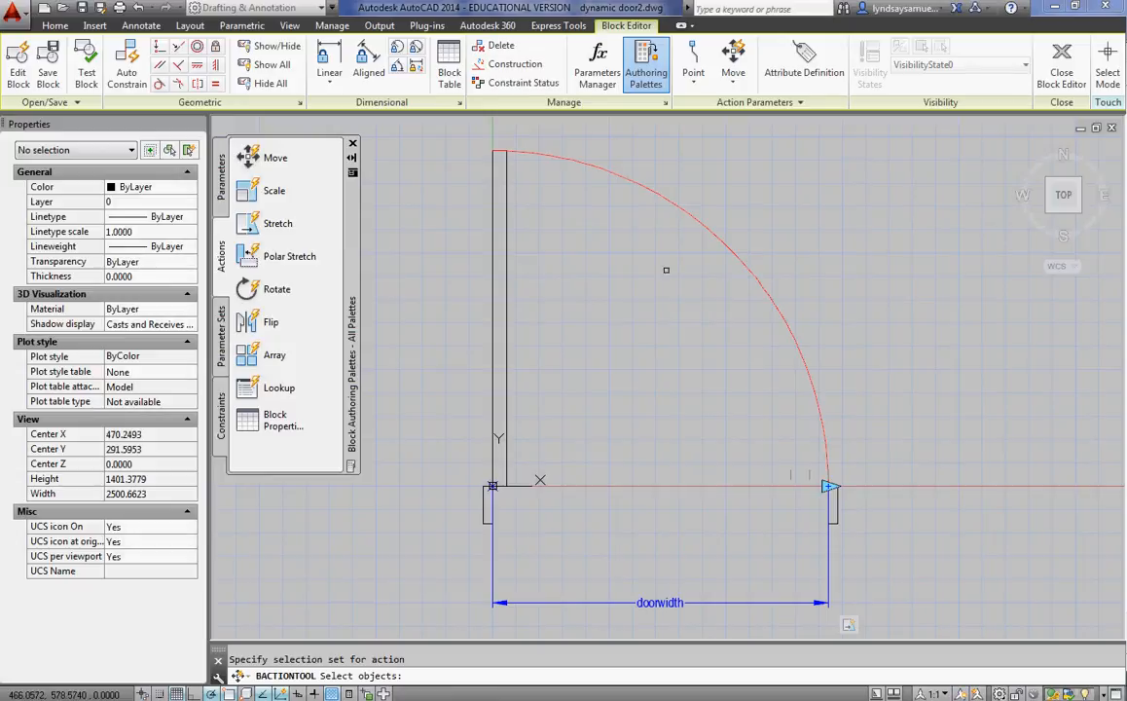
click(645, 200)
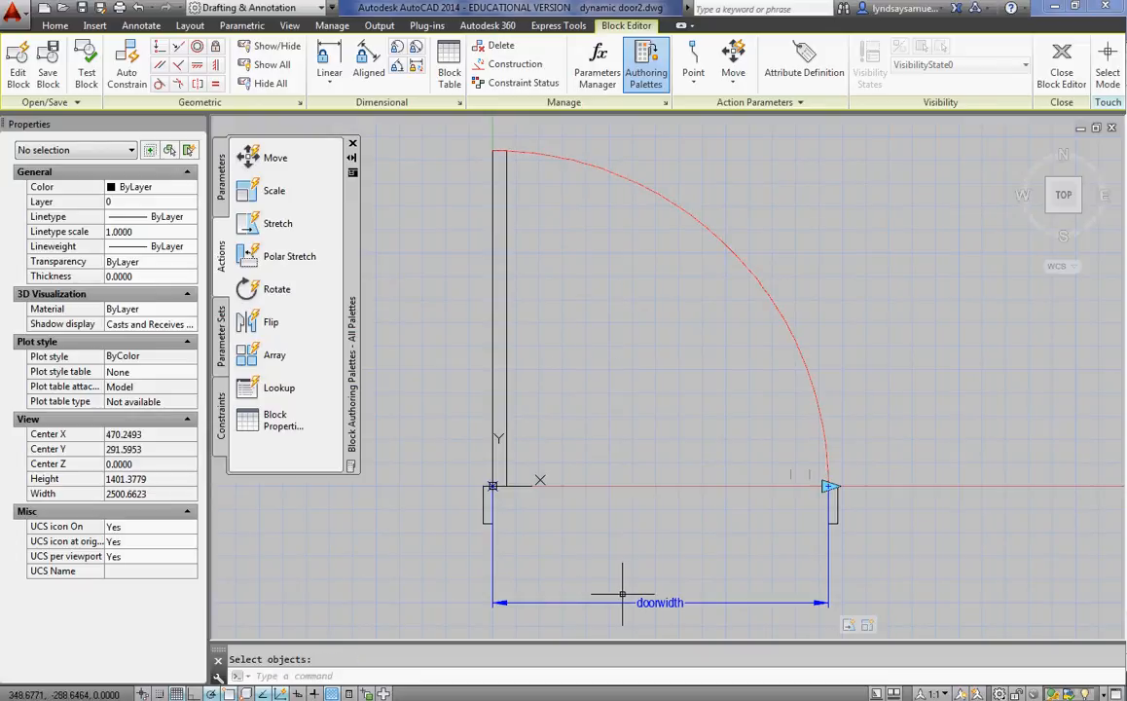
mouse_move(733, 337)
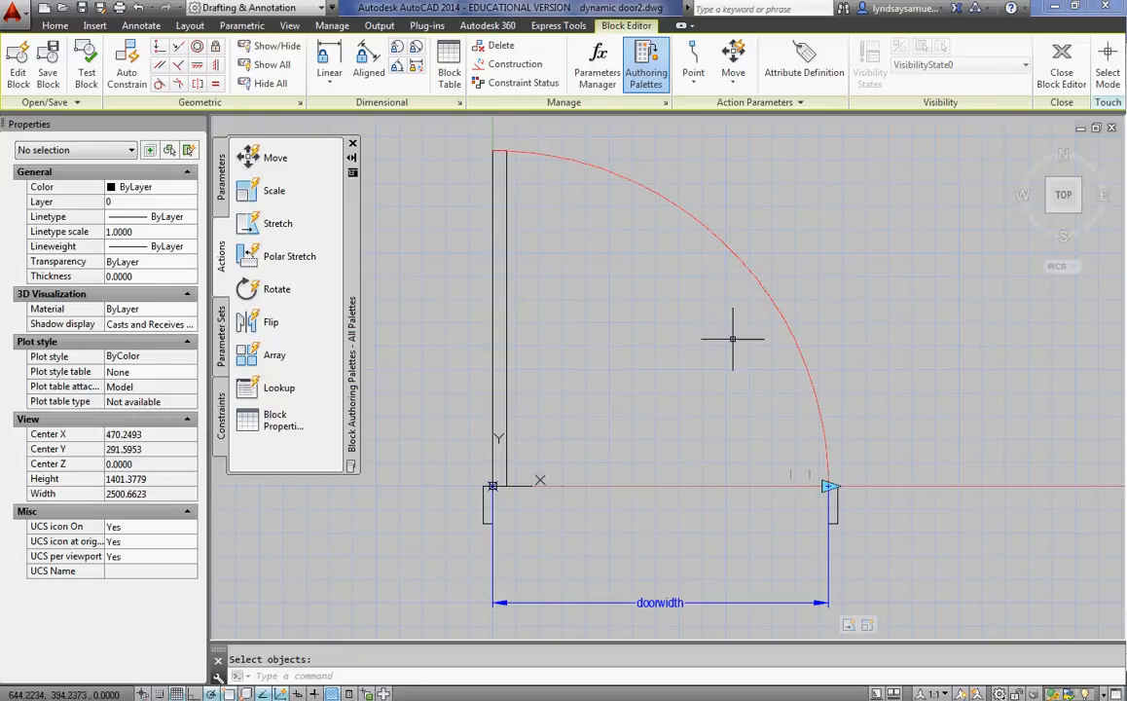
mouse_move(611, 601)
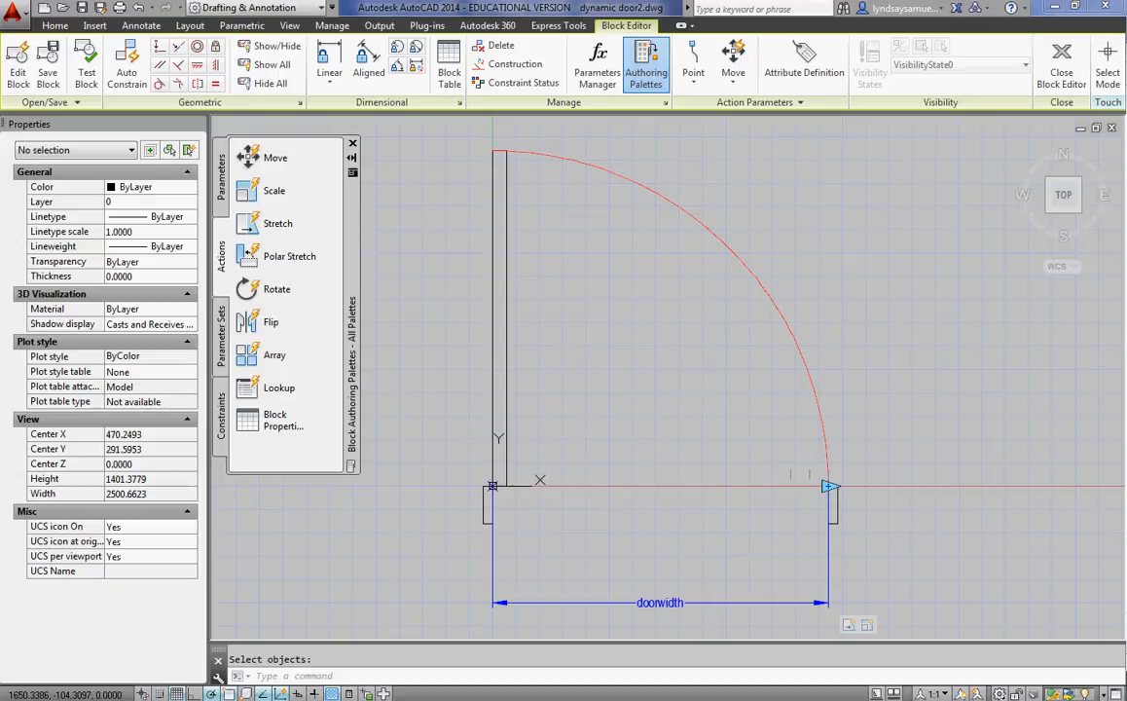
mouse_move(771, 509)
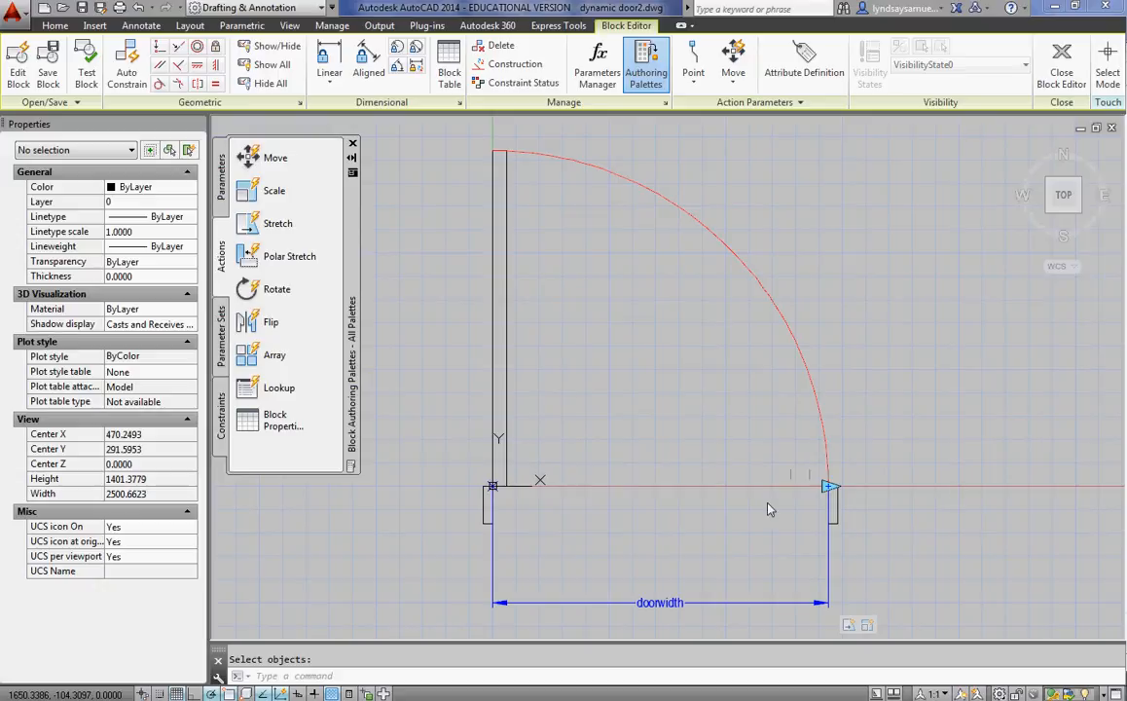
mouse_move(837, 524)
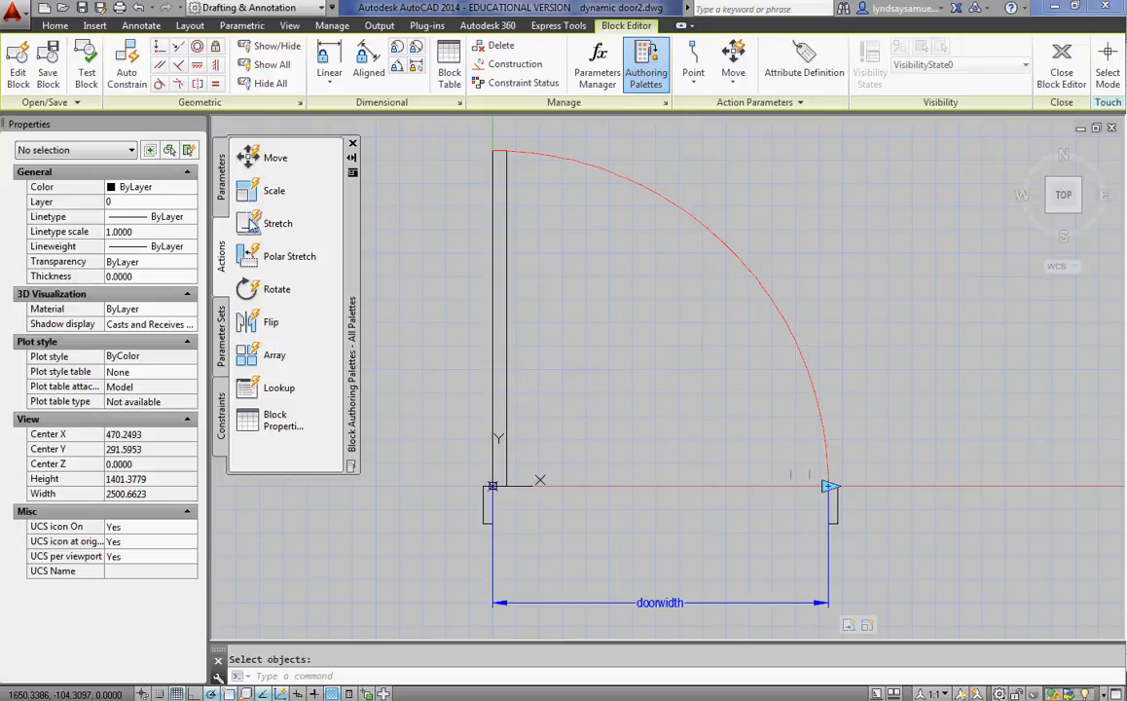
Step: Add a Stretch action on doorwidth's end point with a frame around the right jamb
click(277, 223)
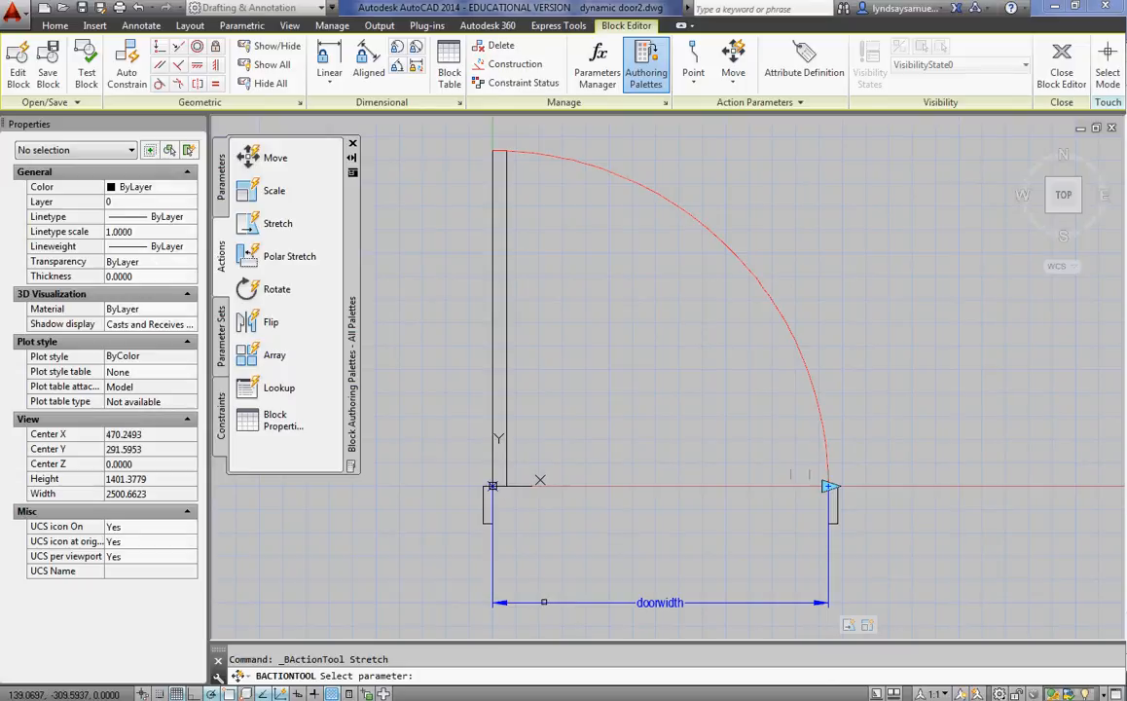
click(827, 487)
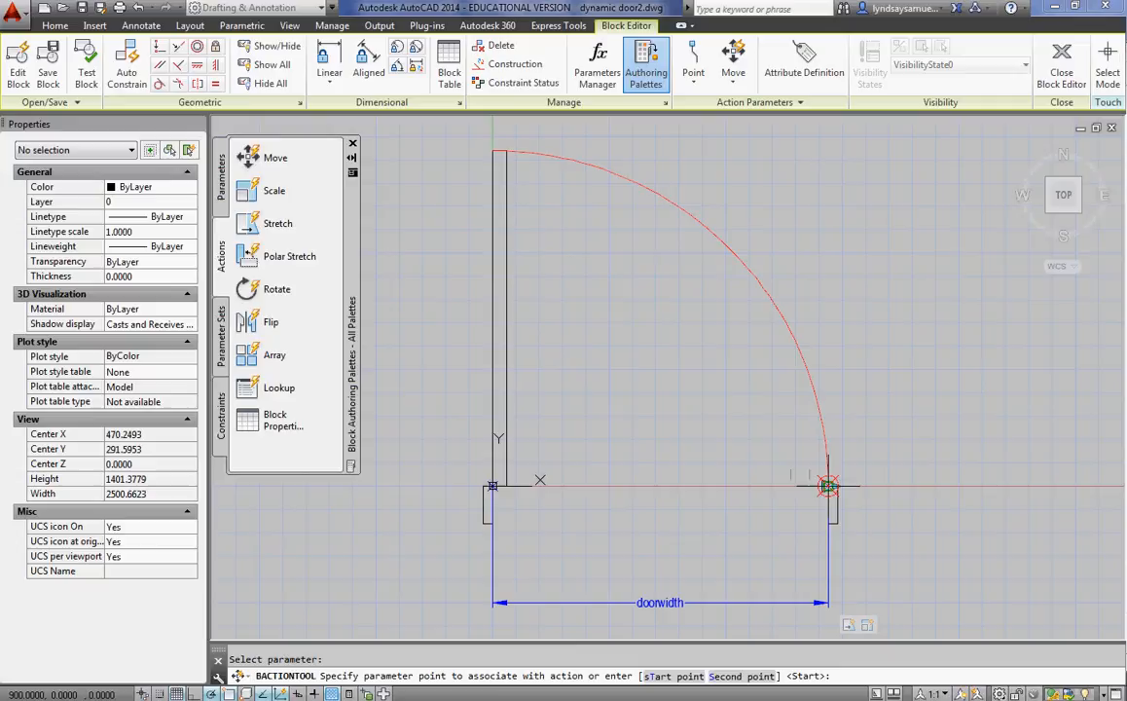
click(827, 486)
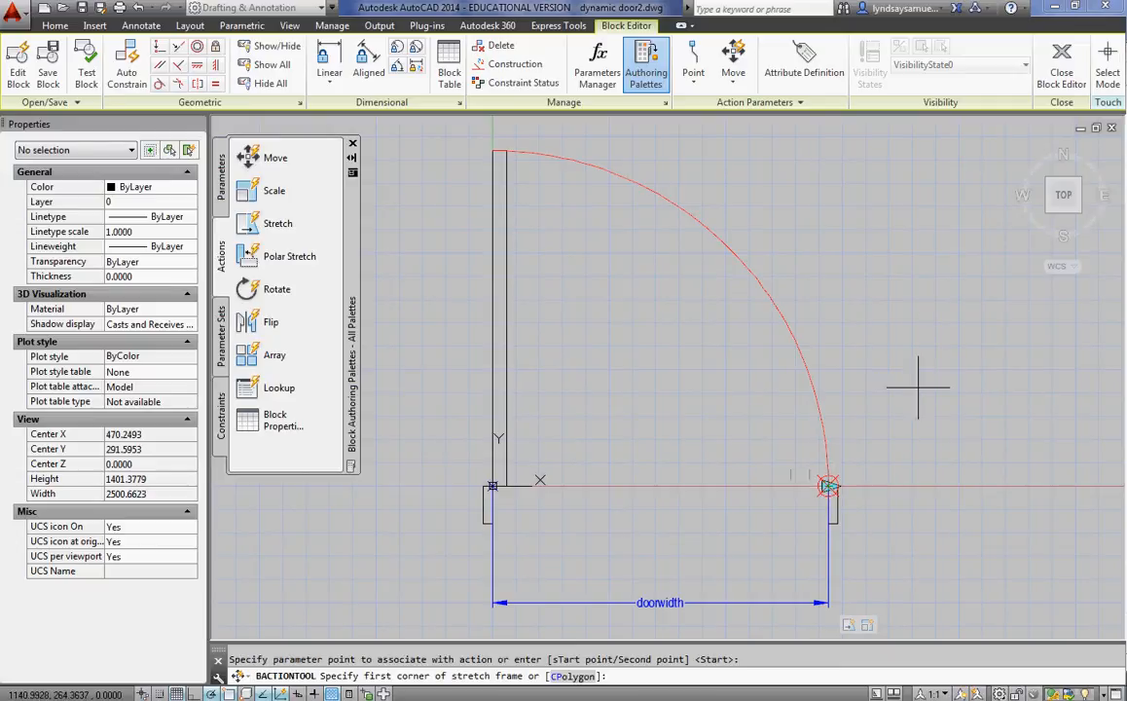
mouse_move(905, 396)
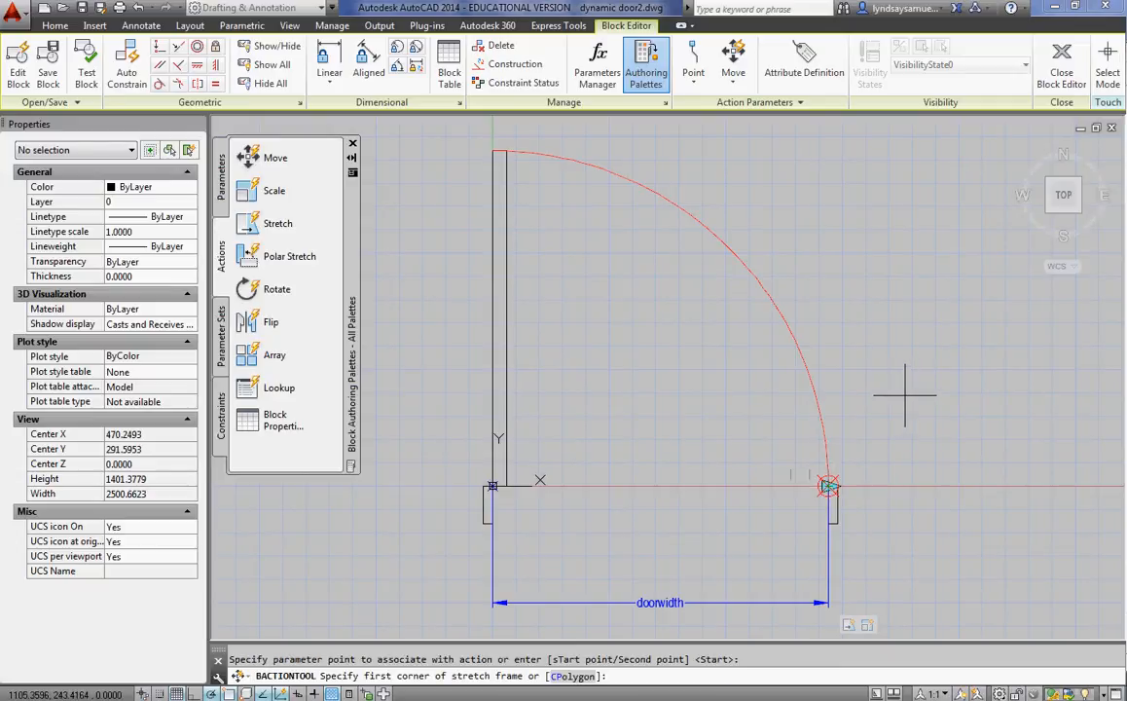
click(762, 397)
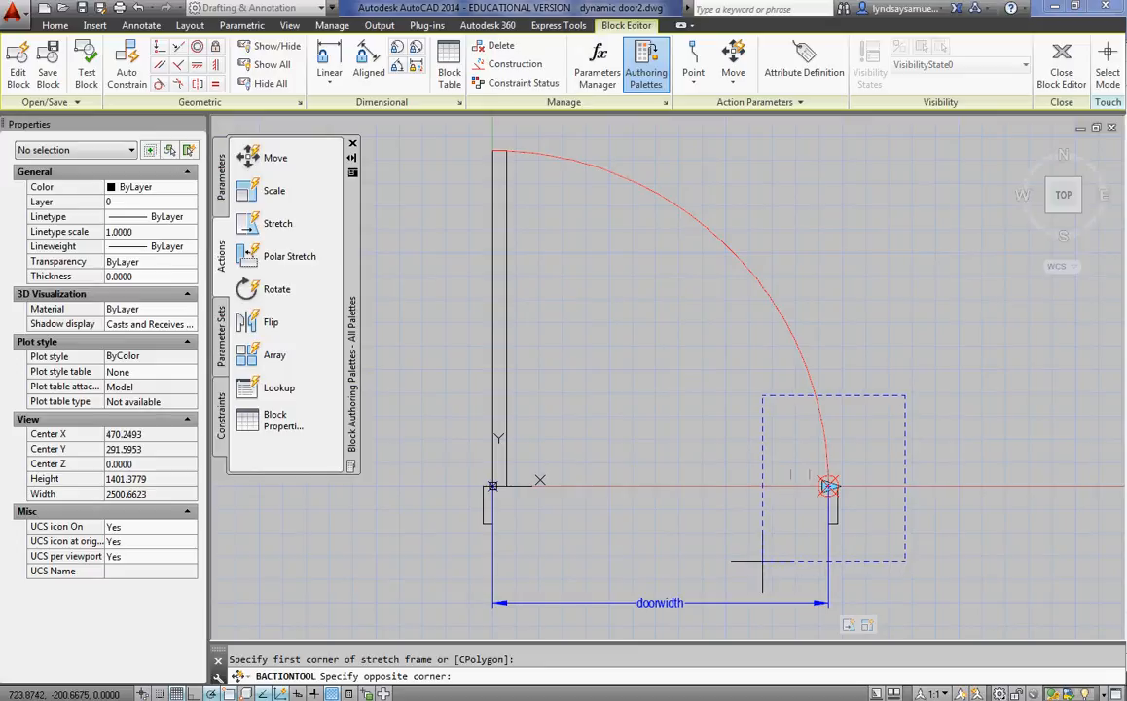
click(762, 561)
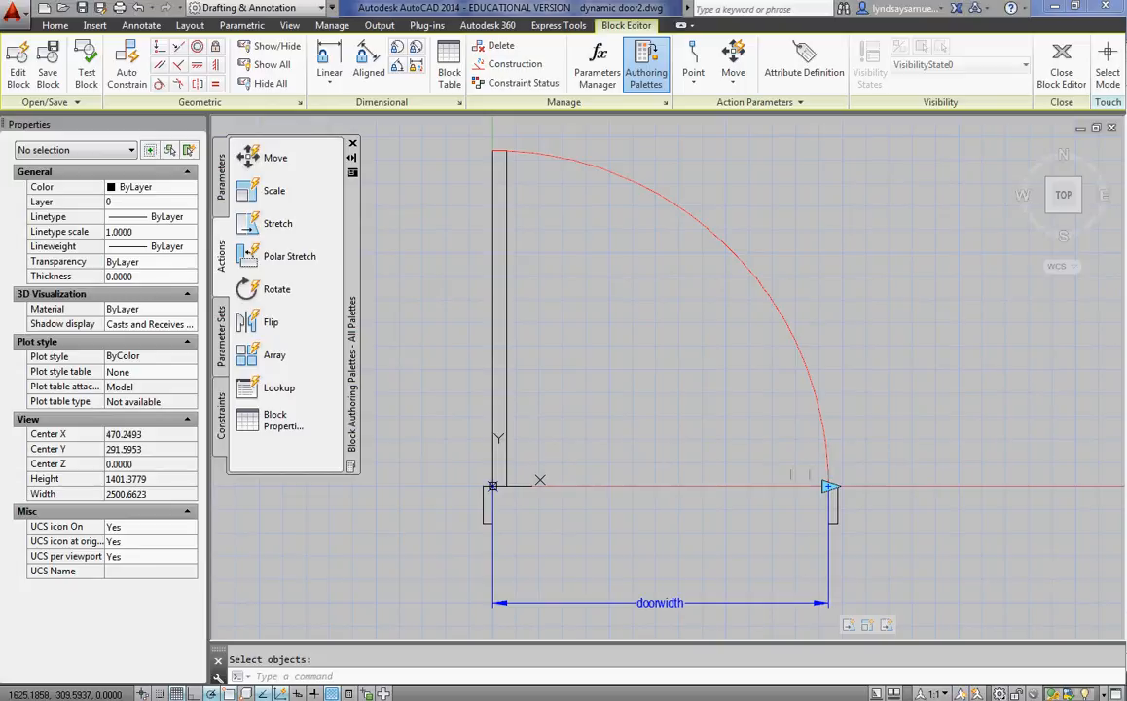
mouse_move(450, 337)
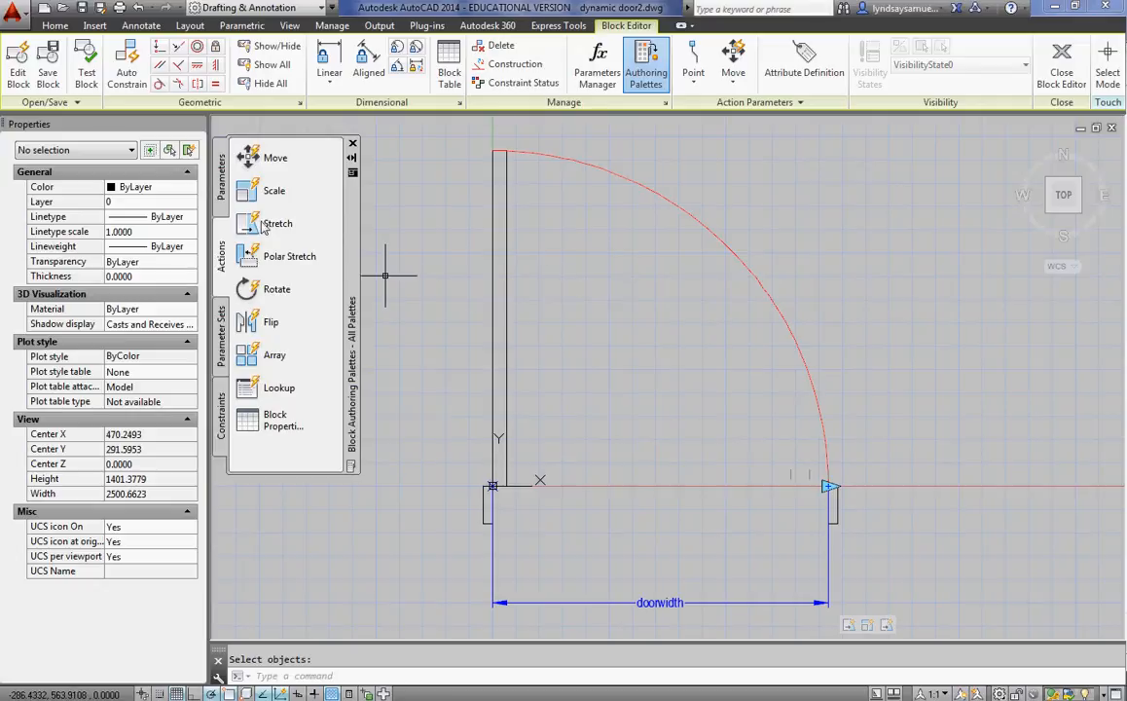
click(86, 63)
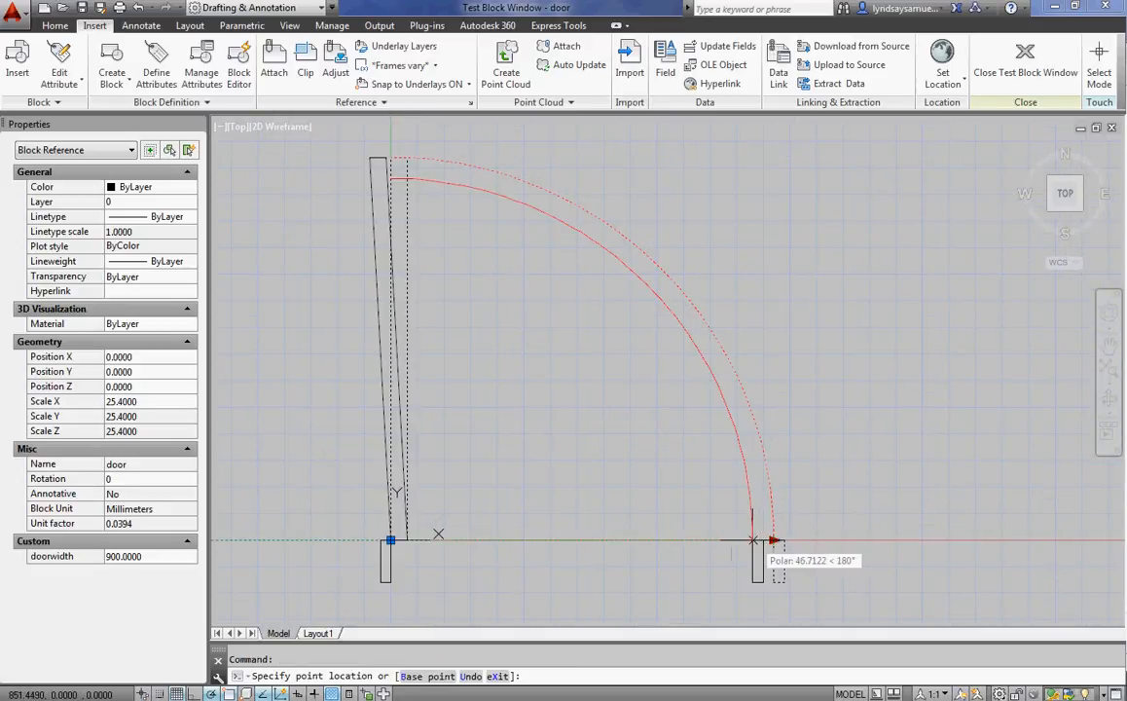
mouse_move(759, 540)
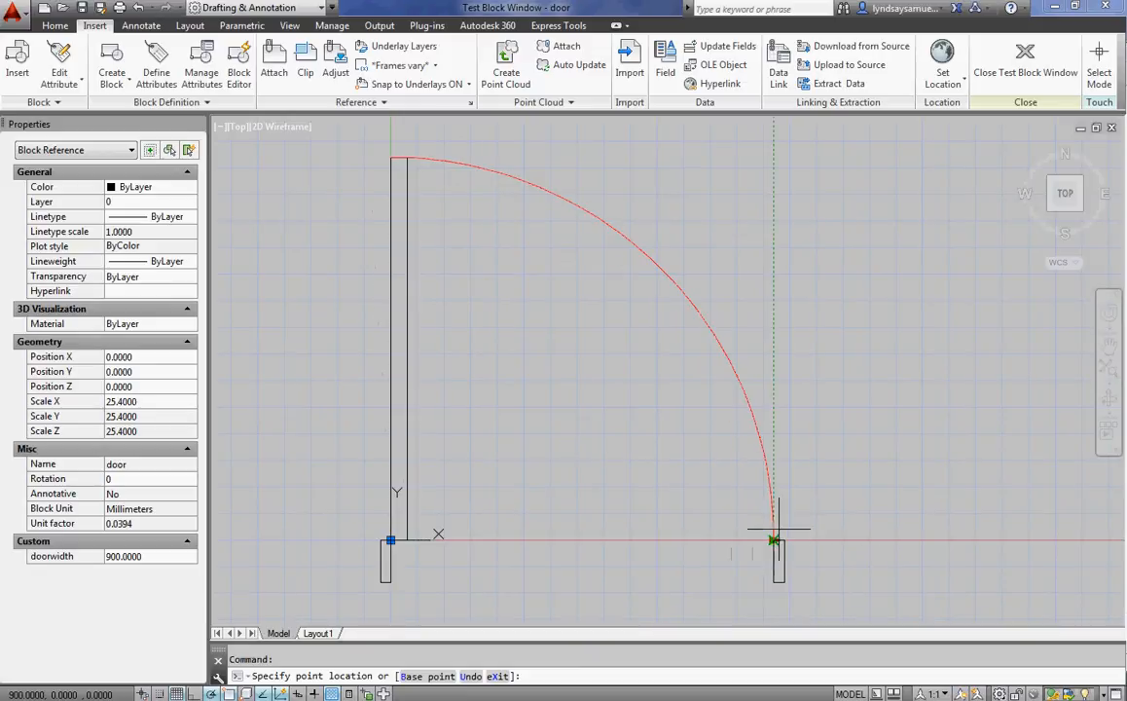
key(Escape)
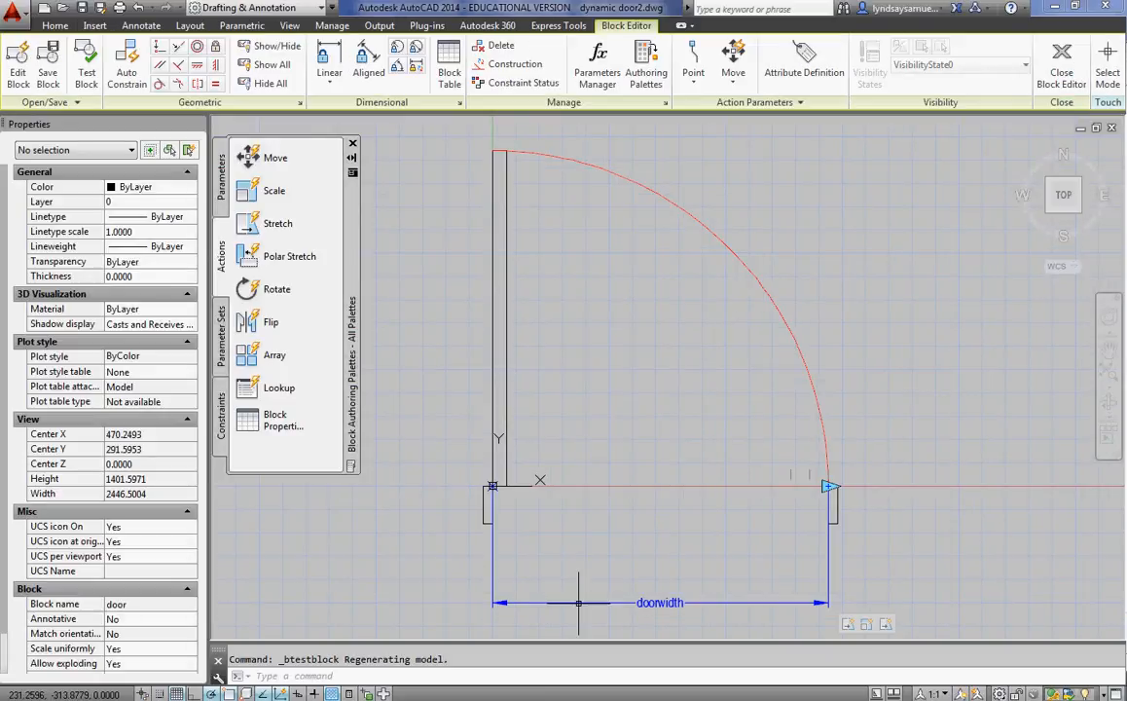
click(659, 603)
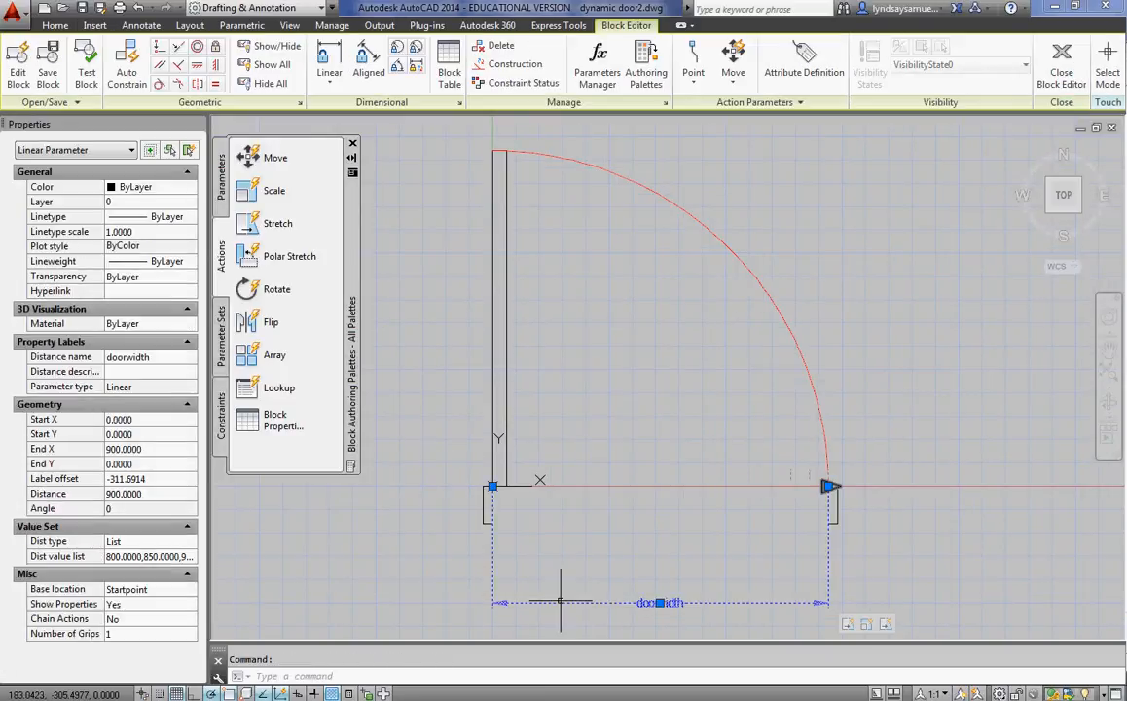
mouse_move(619, 600)
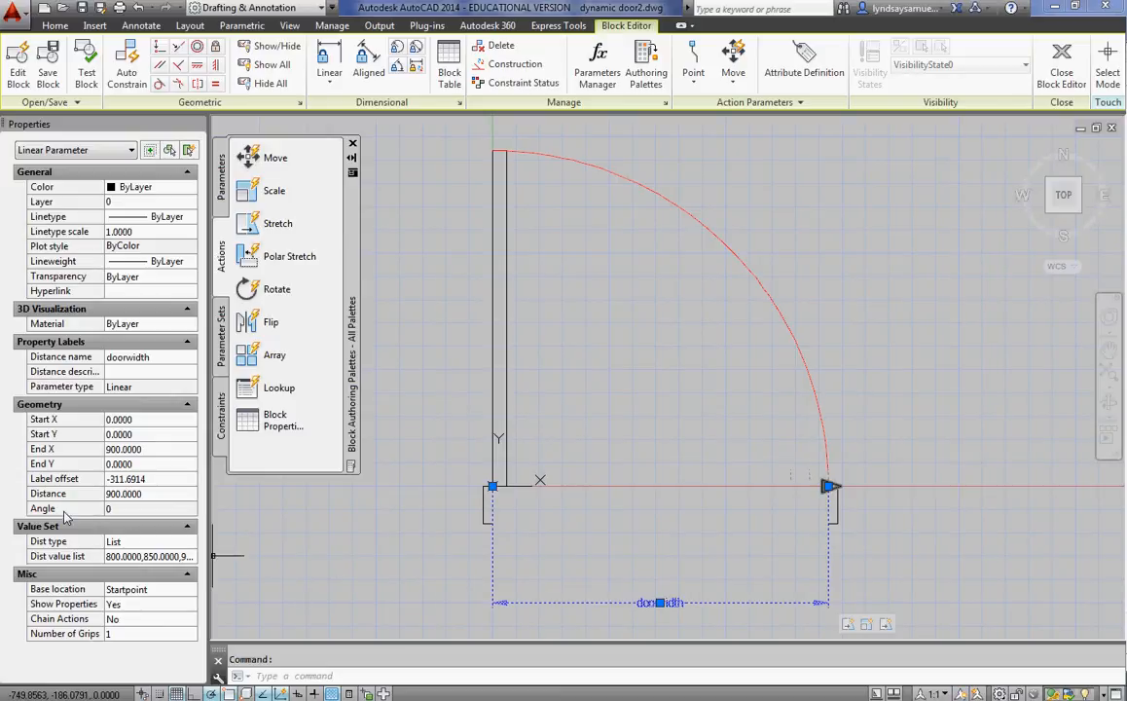
key(escape)
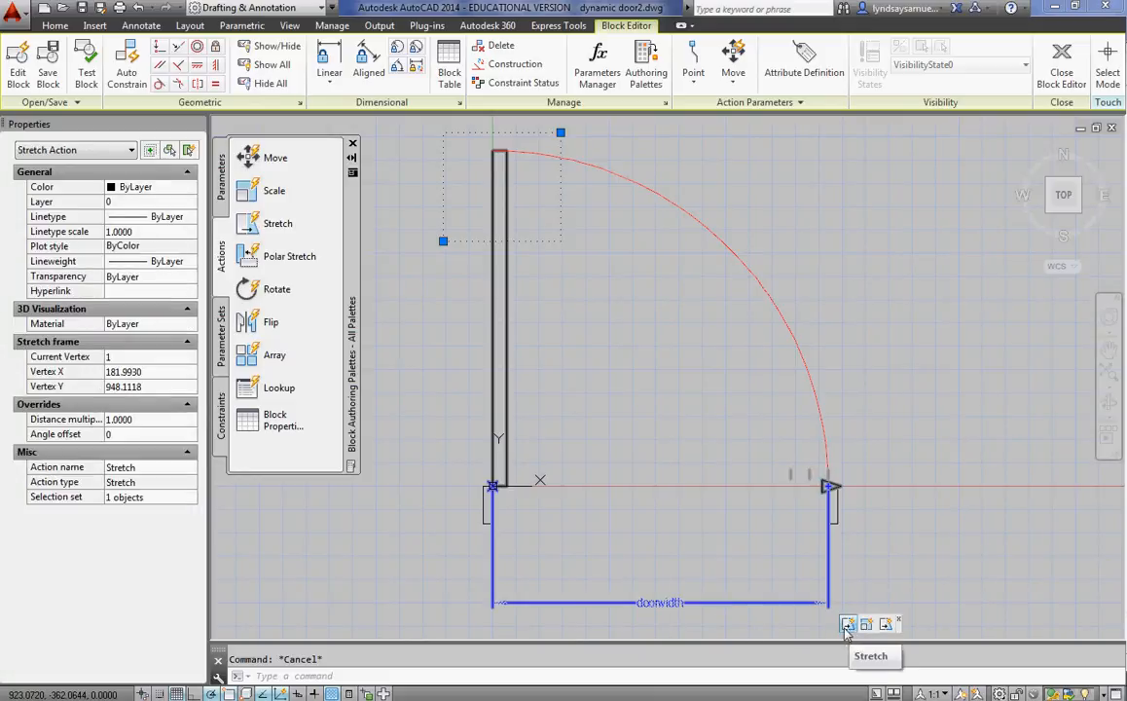
click(146, 433)
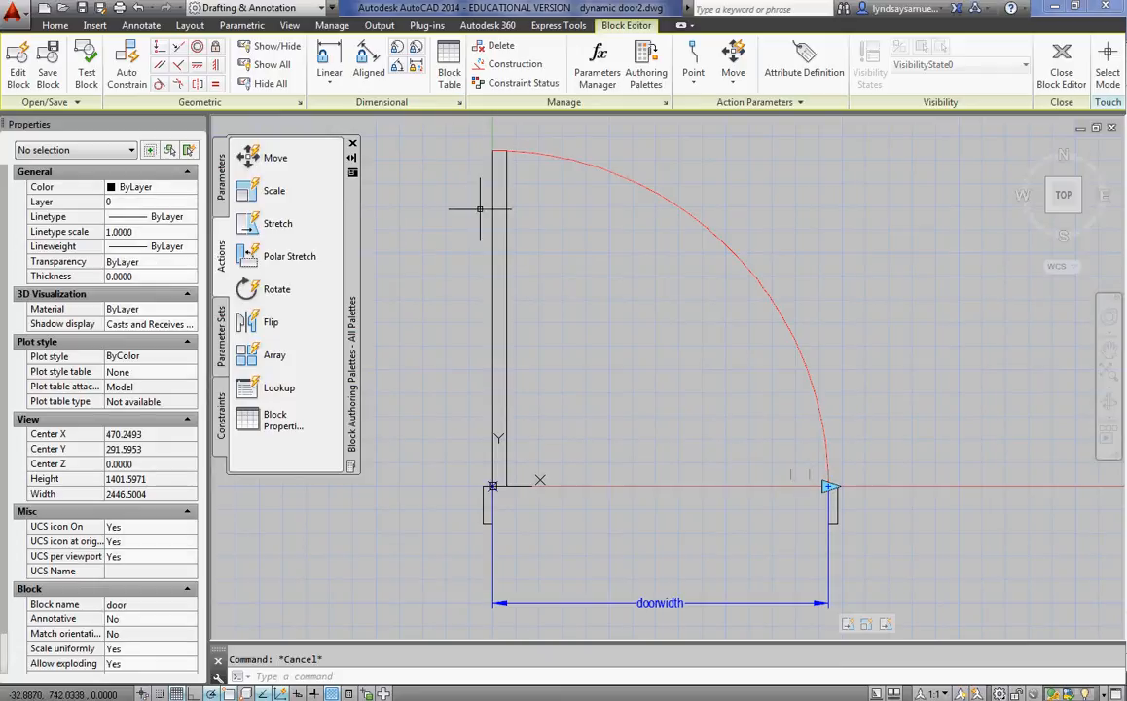
click(85, 63)
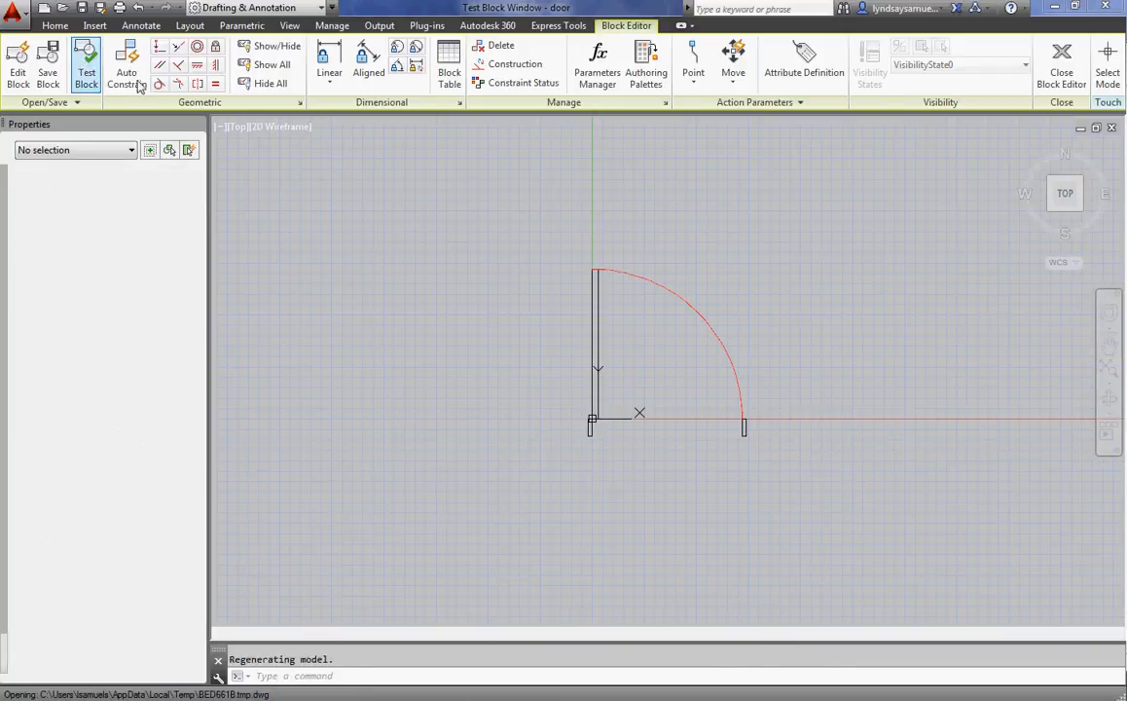
click(1062, 59)
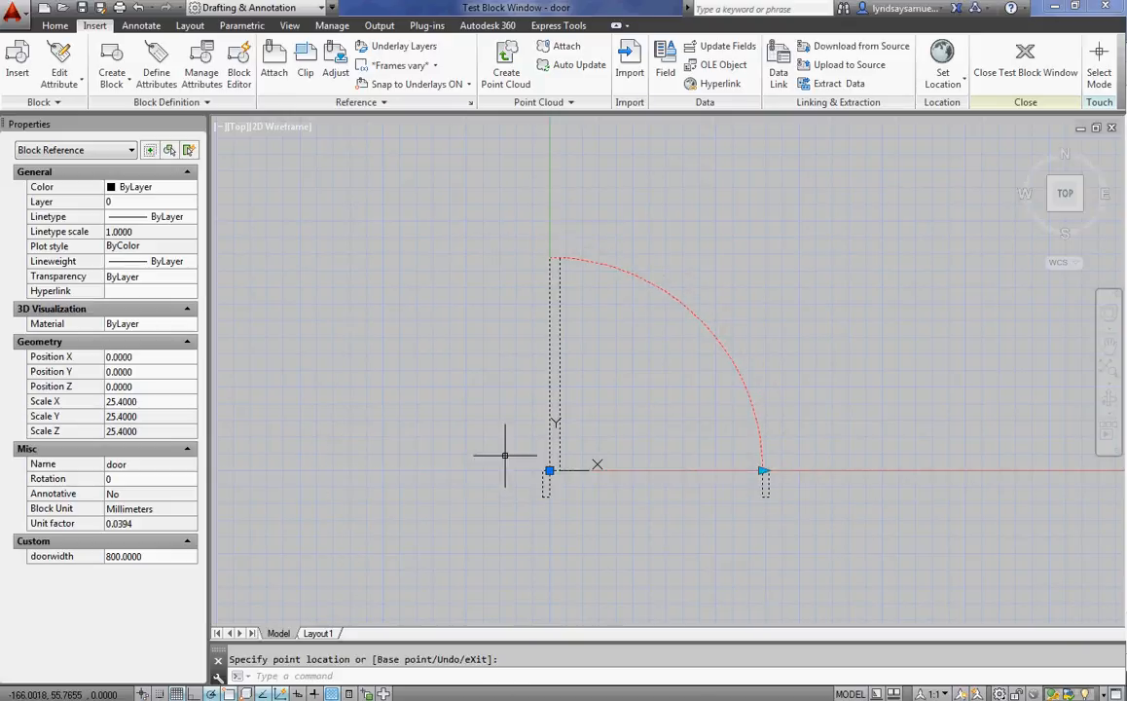
mouse_move(654, 282)
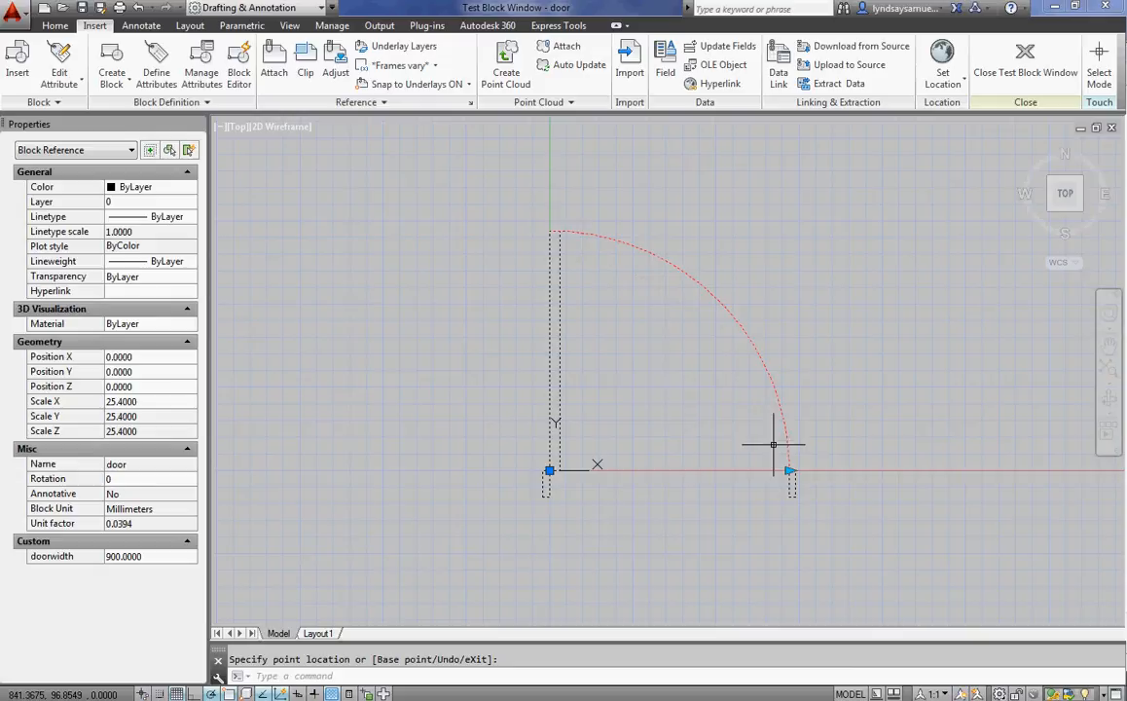
key(Escape)
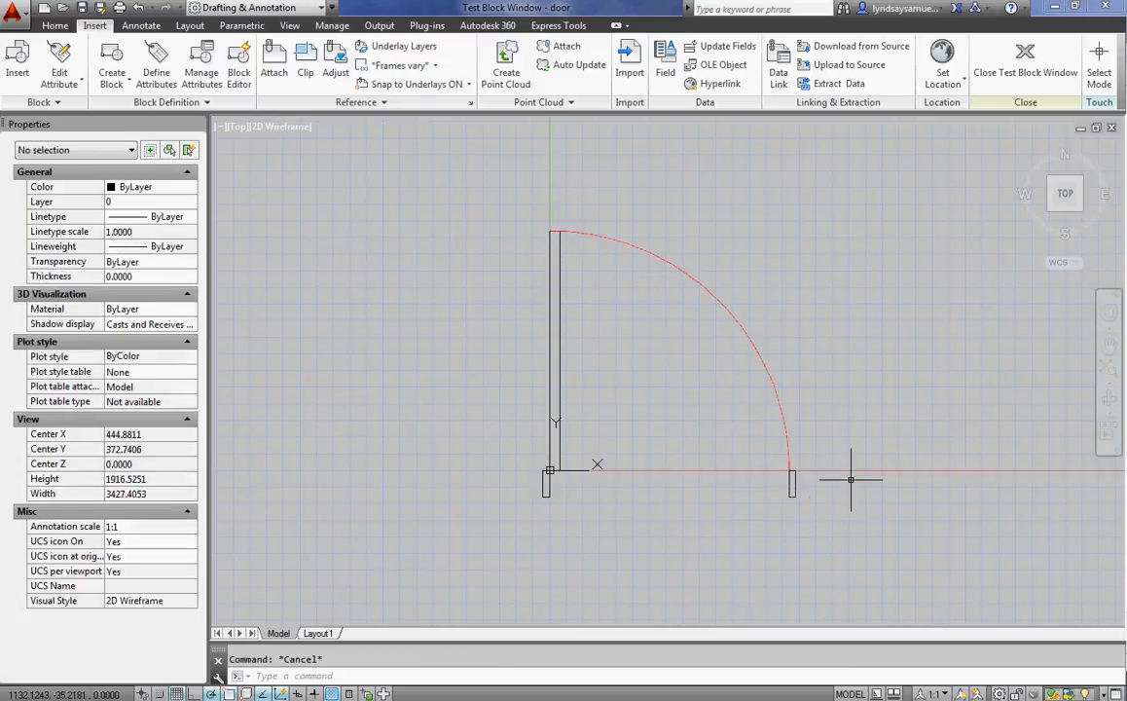
mouse_move(754, 183)
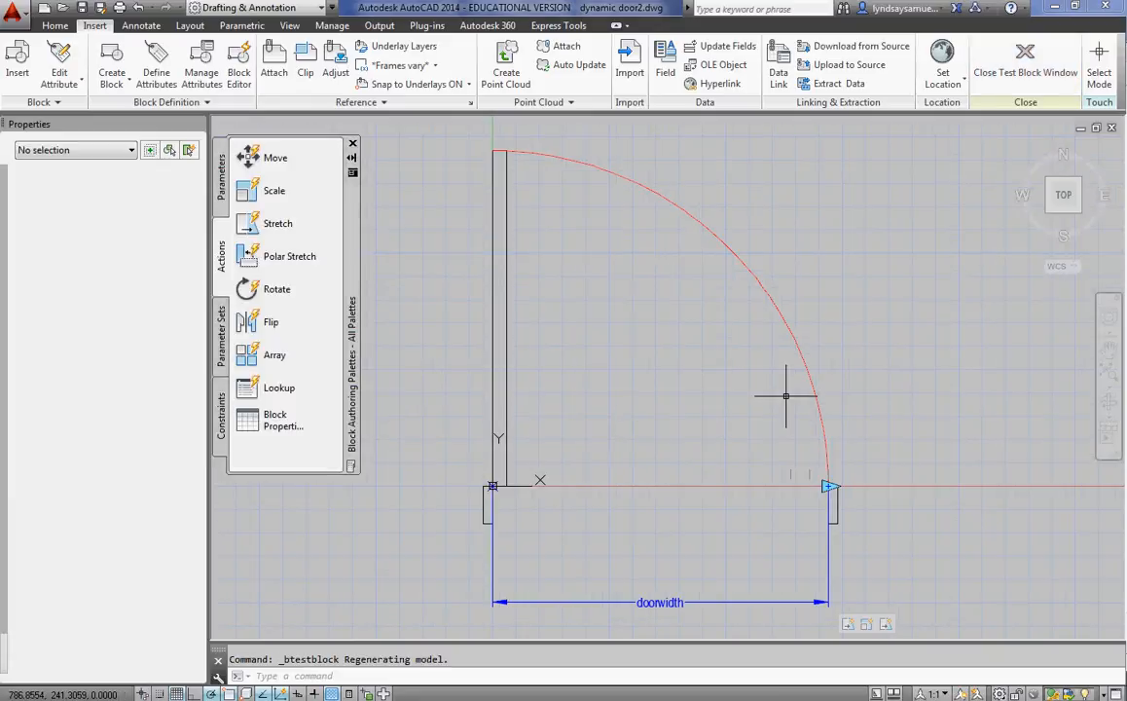
Step: Save the door block definition with Save Block
click(626, 26)
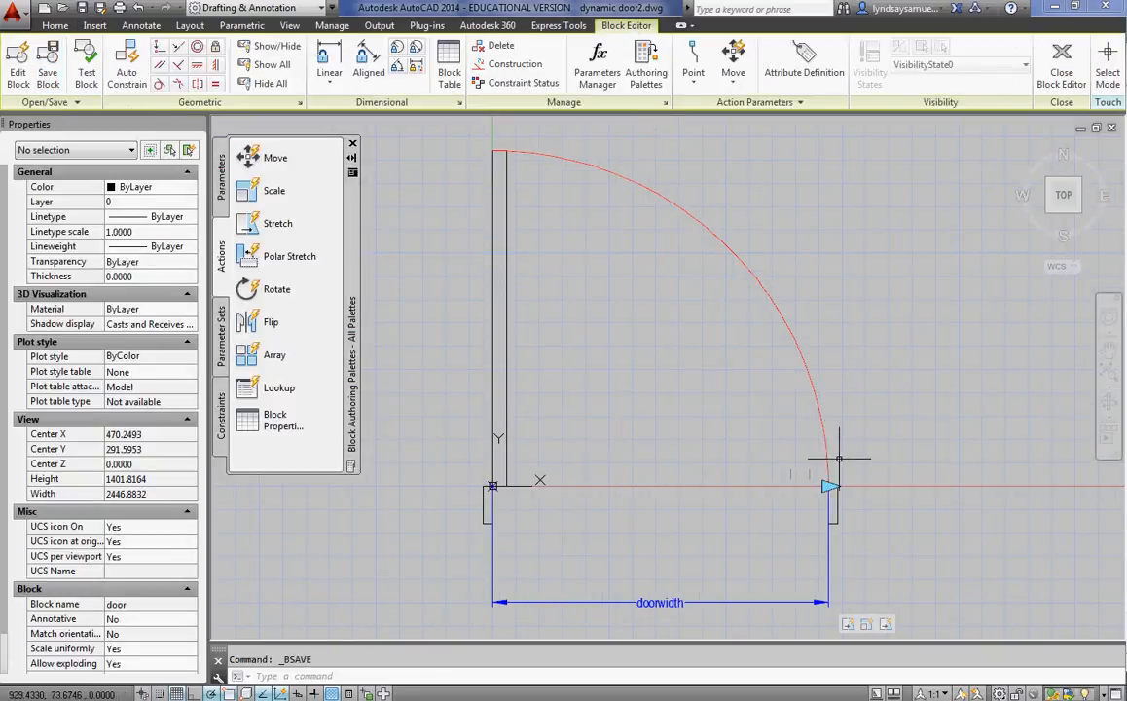
mouse_move(886, 379)
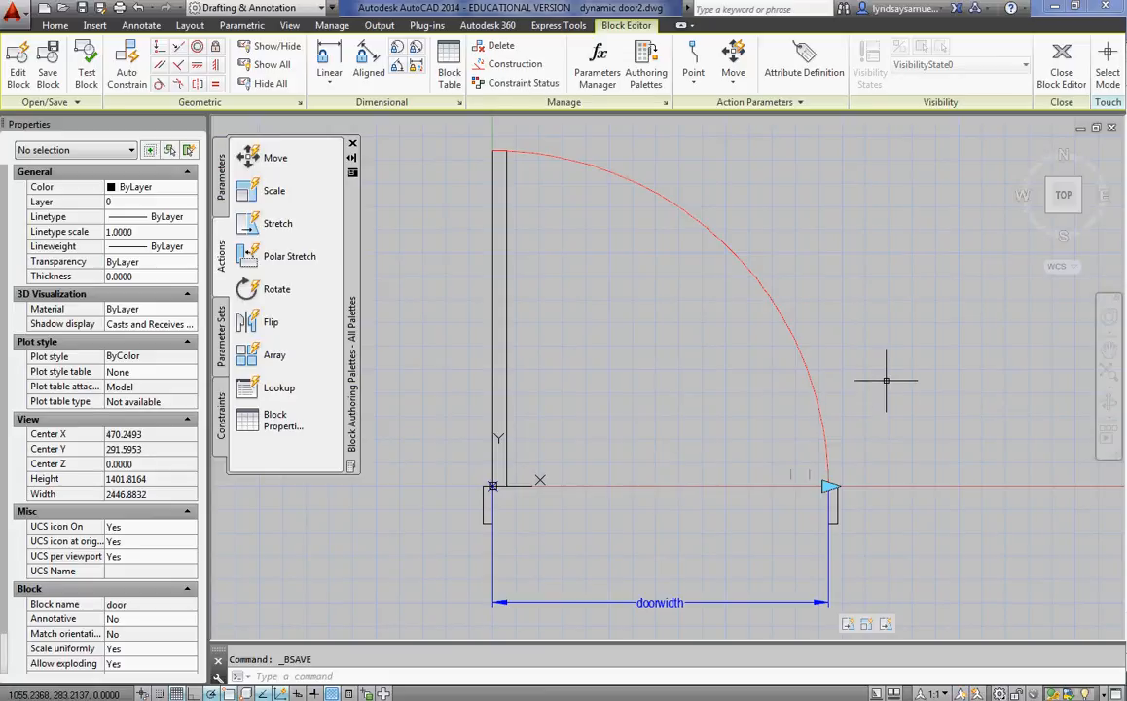
mouse_move(918, 199)
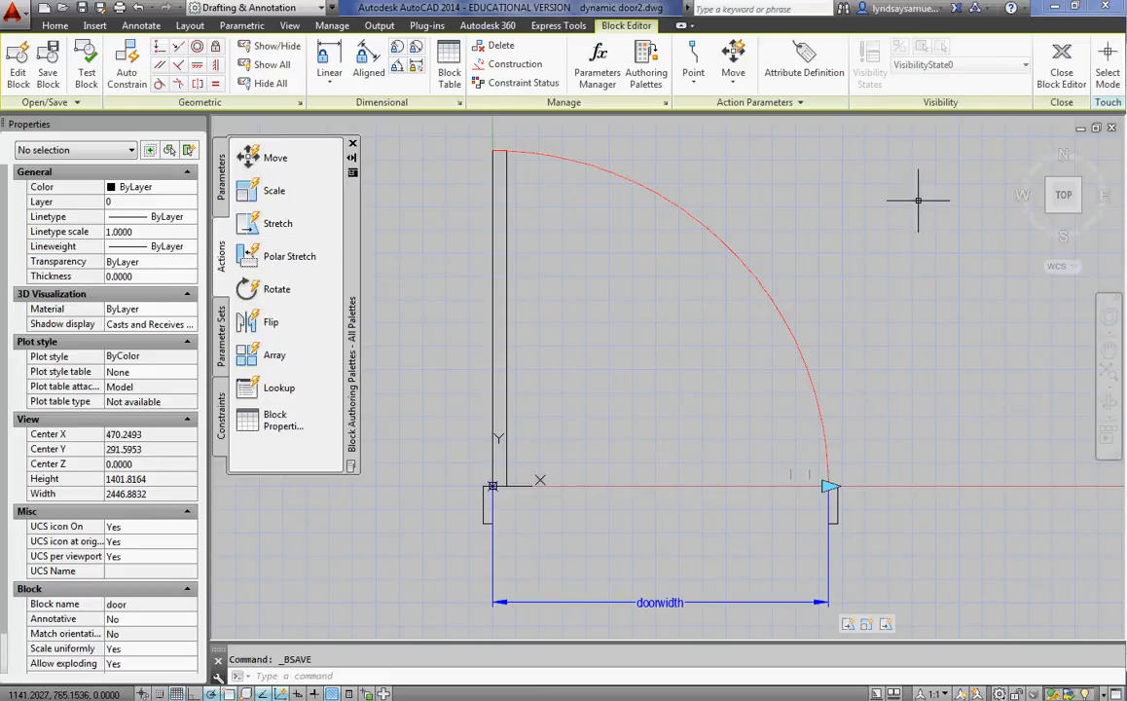
mouse_move(925, 428)
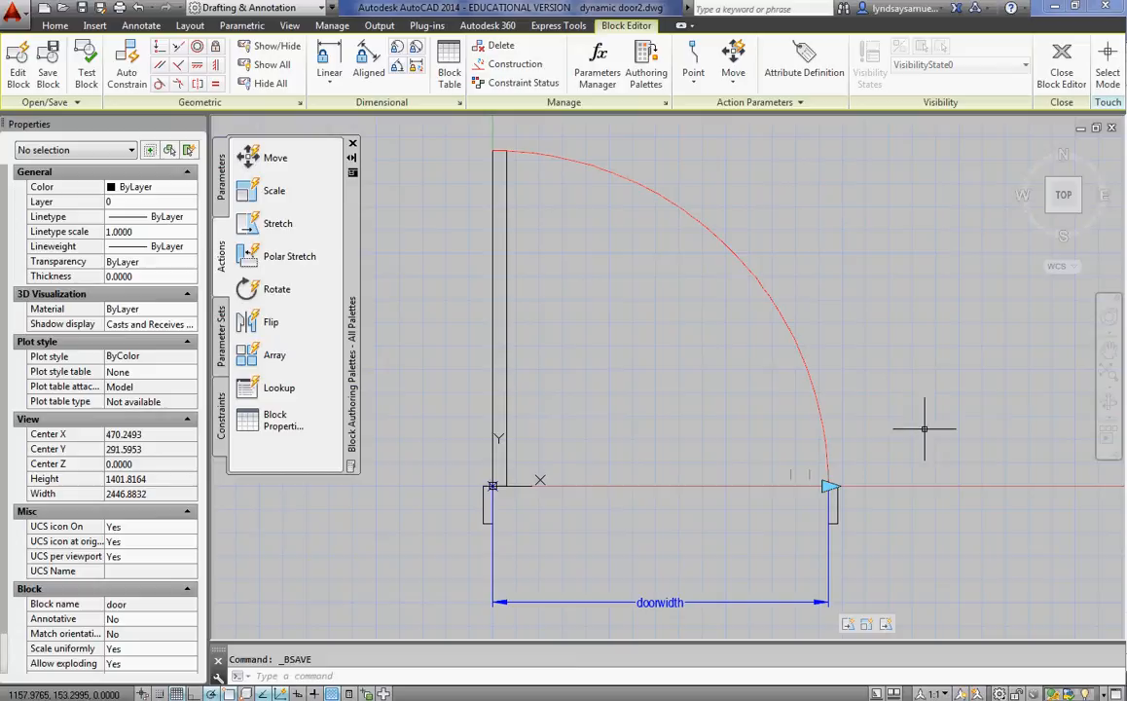